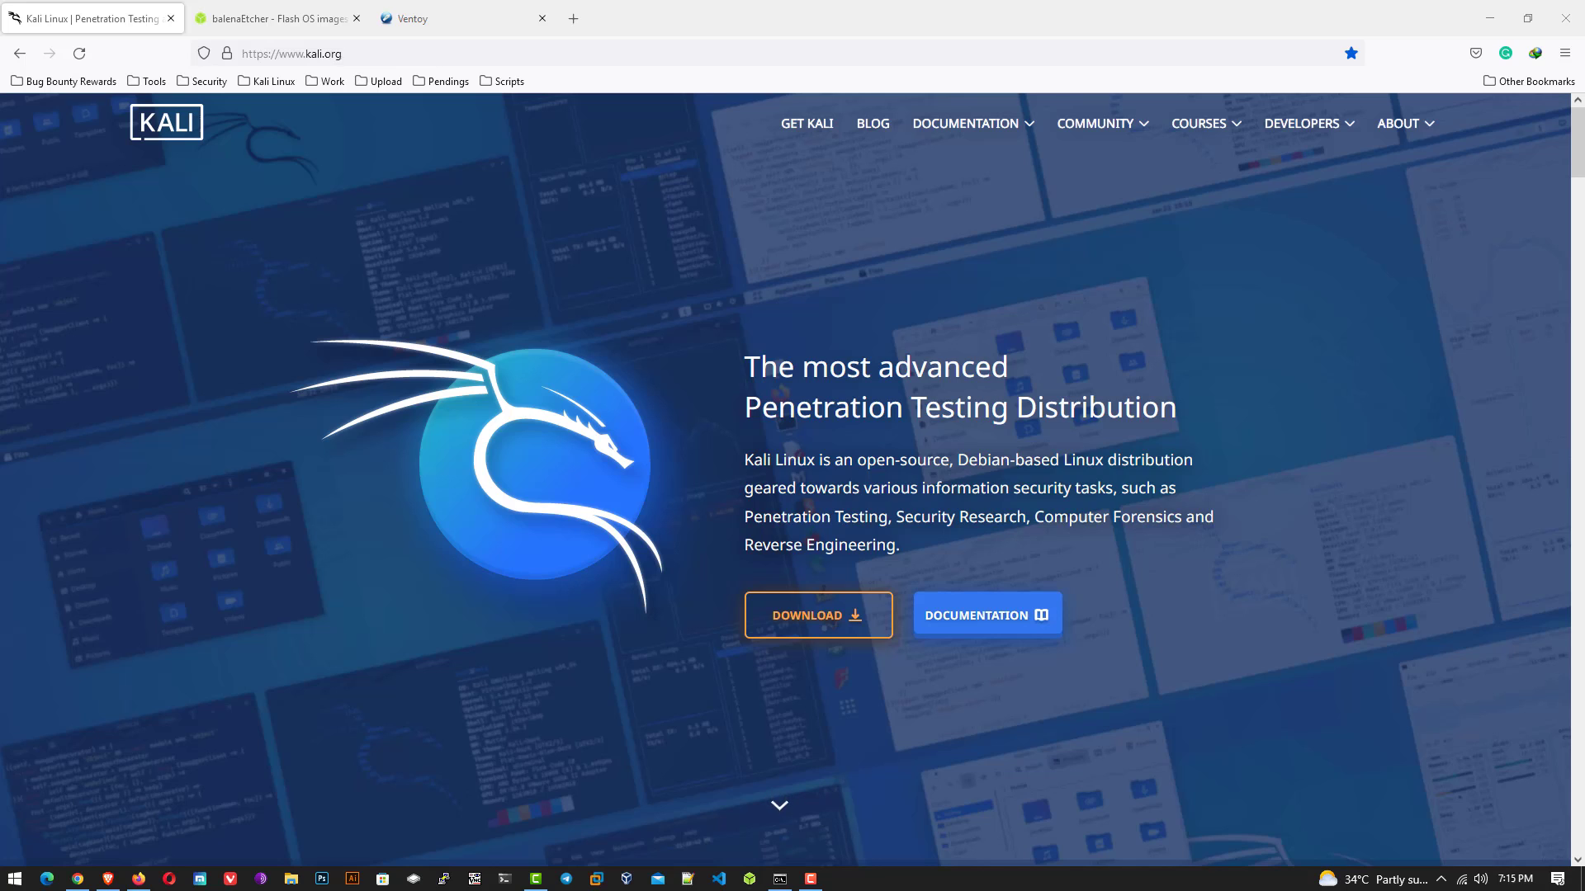
mouse_move(614, 468)
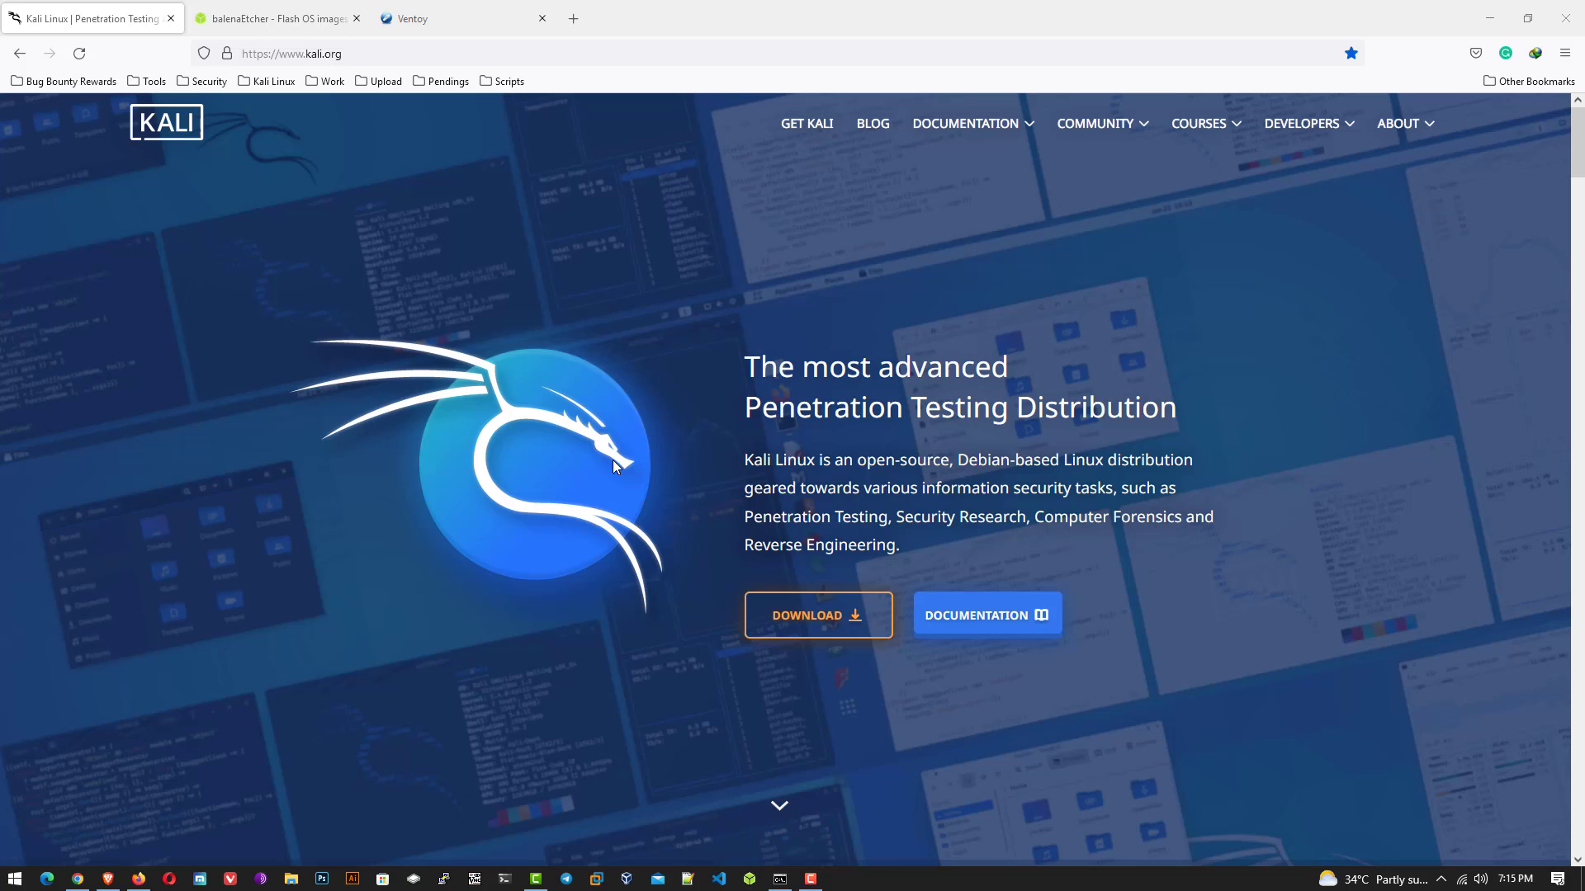
Download the recommended 64-bit Installer image from Kali's Bare Metal downloads
left_click(816, 614)
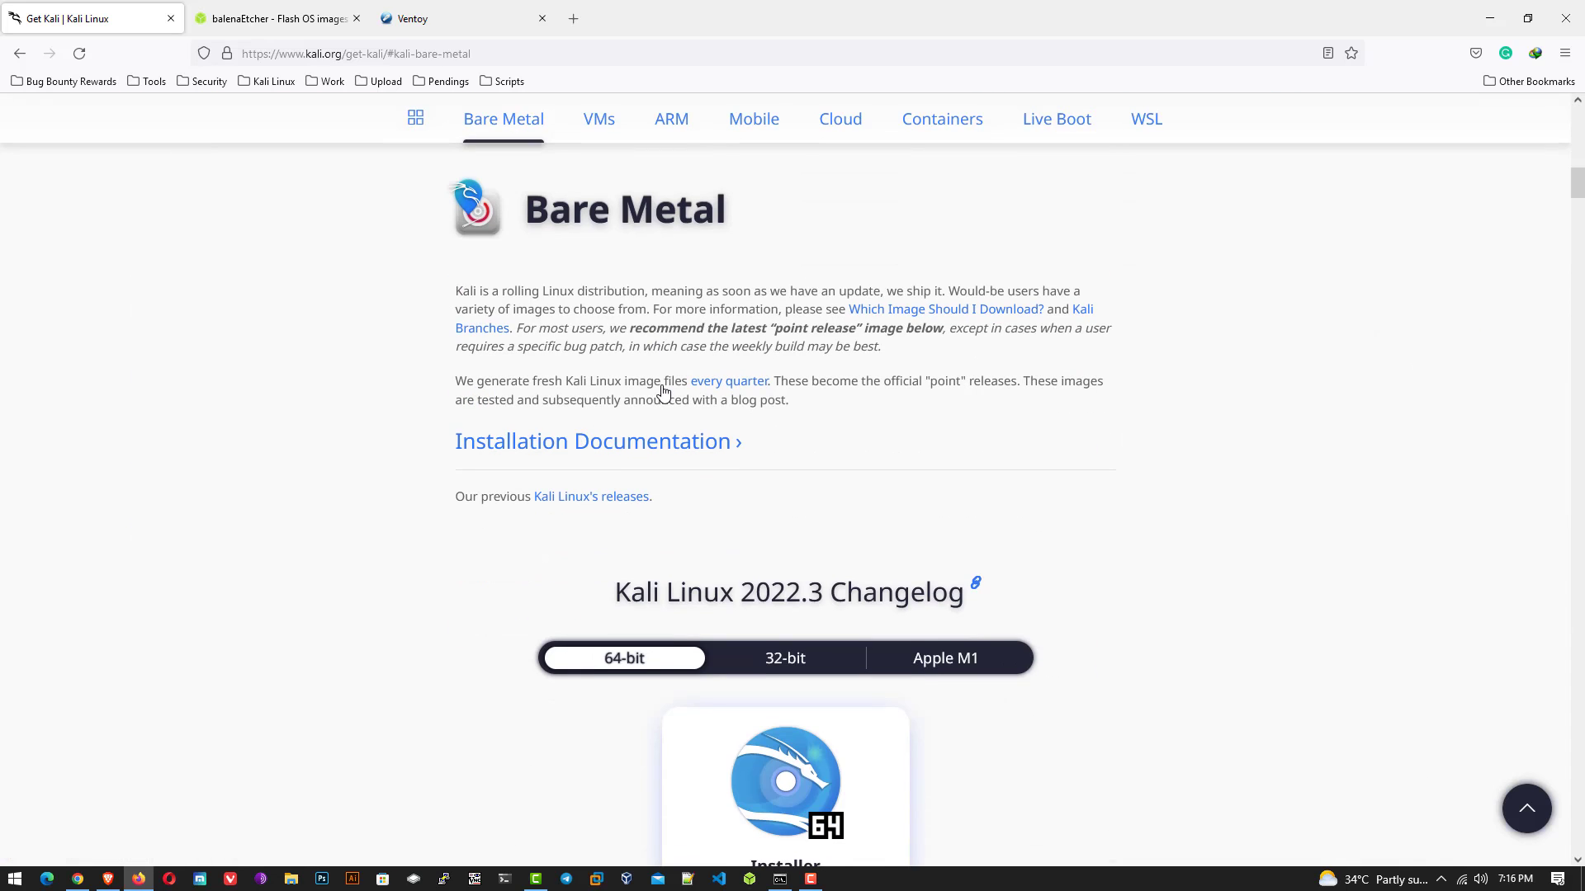
scroll("down", 3)
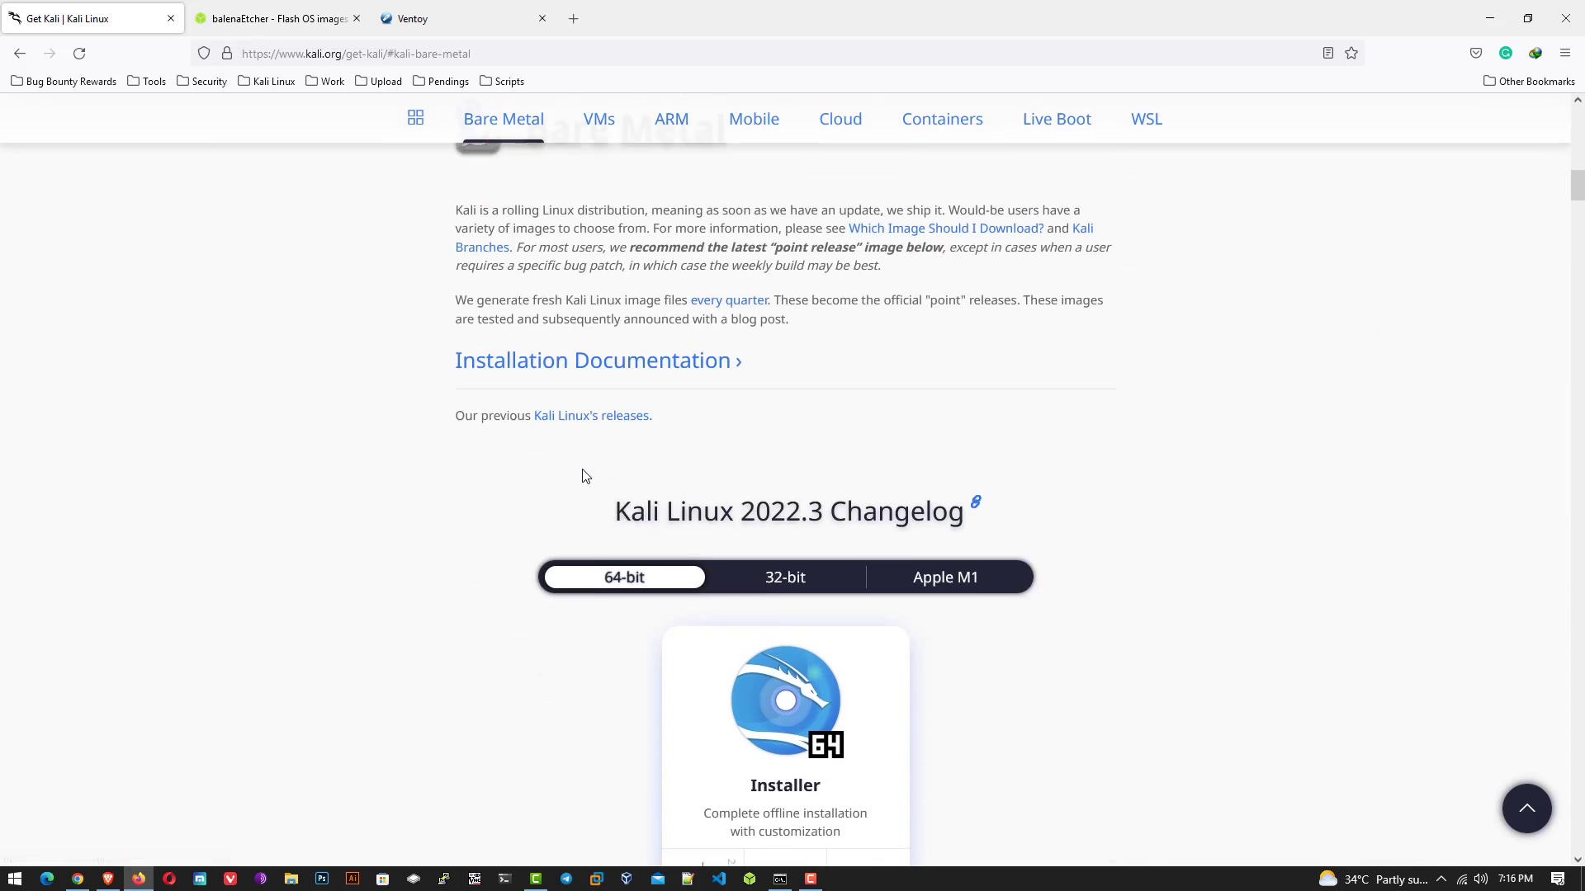
scroll("down", 3)
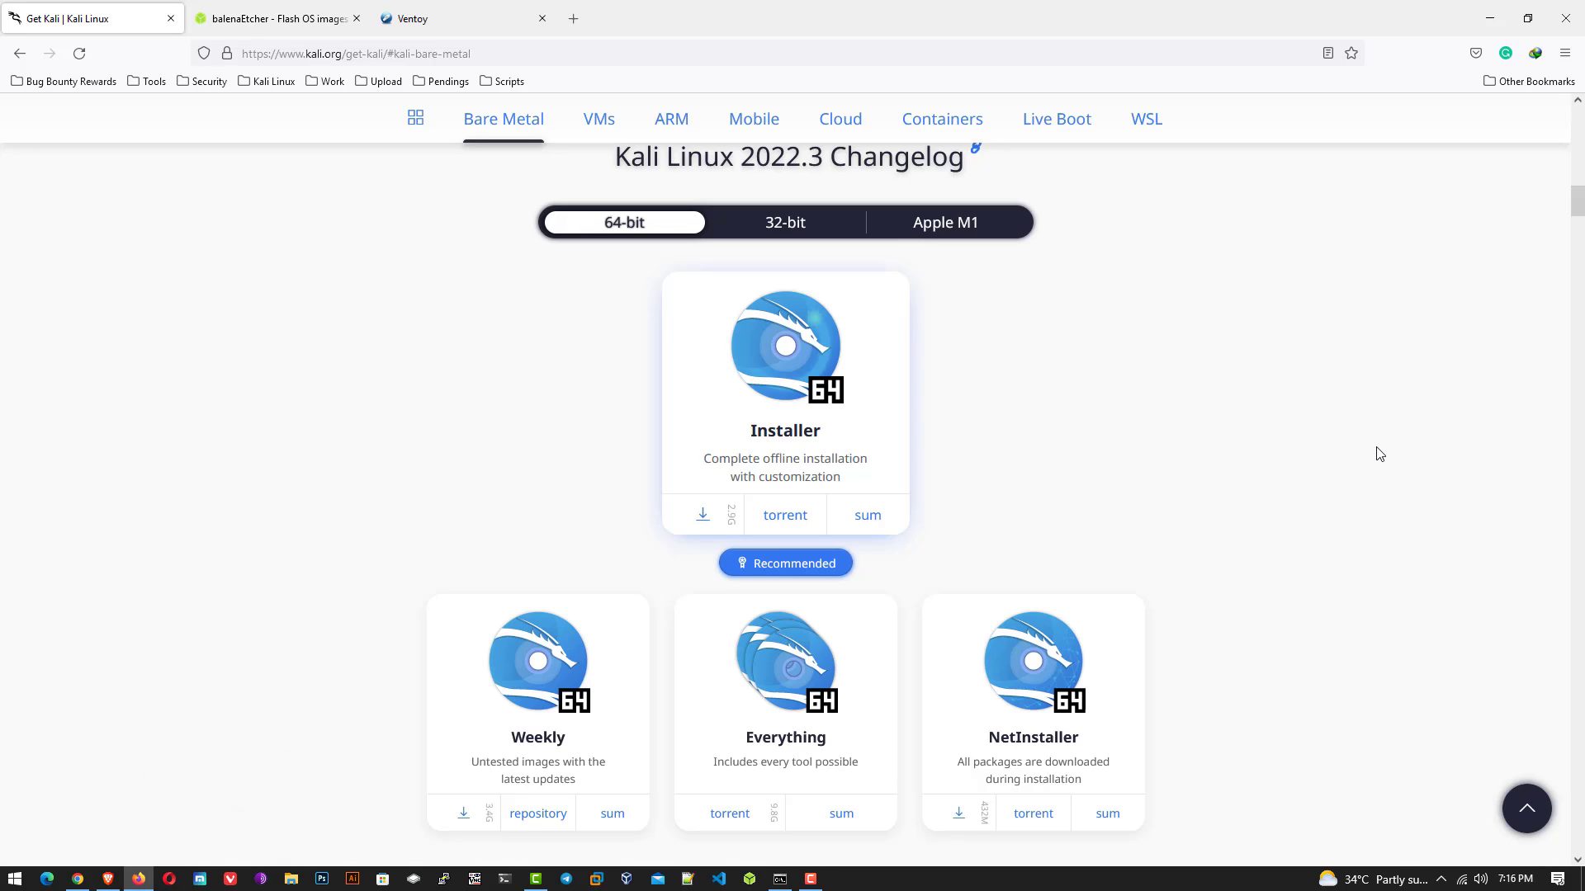
mouse_move(694, 545)
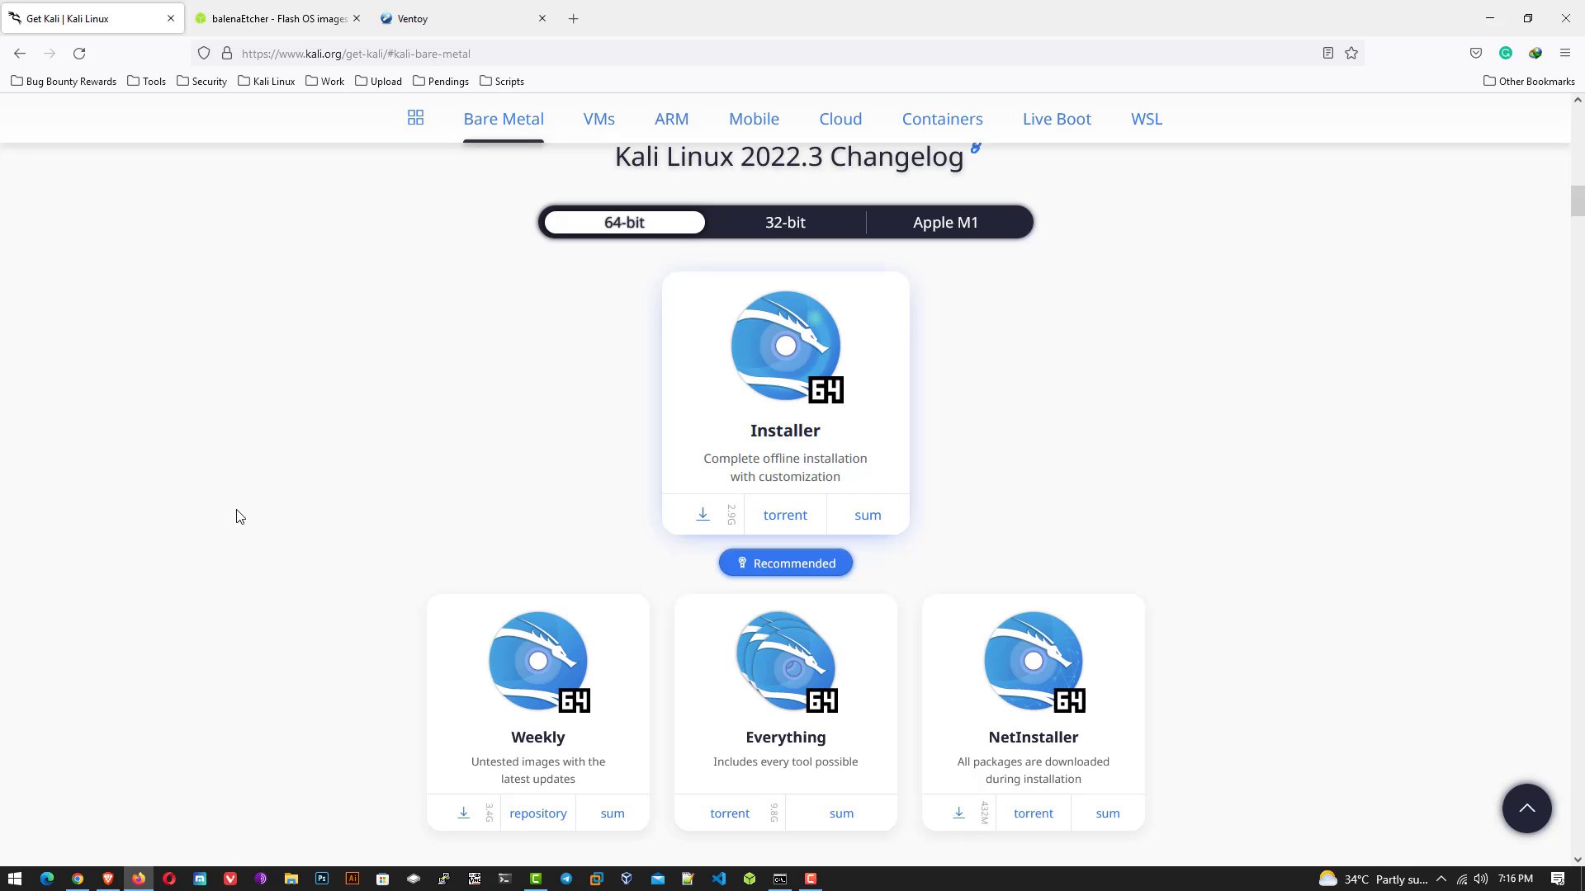
mouse_move(239, 535)
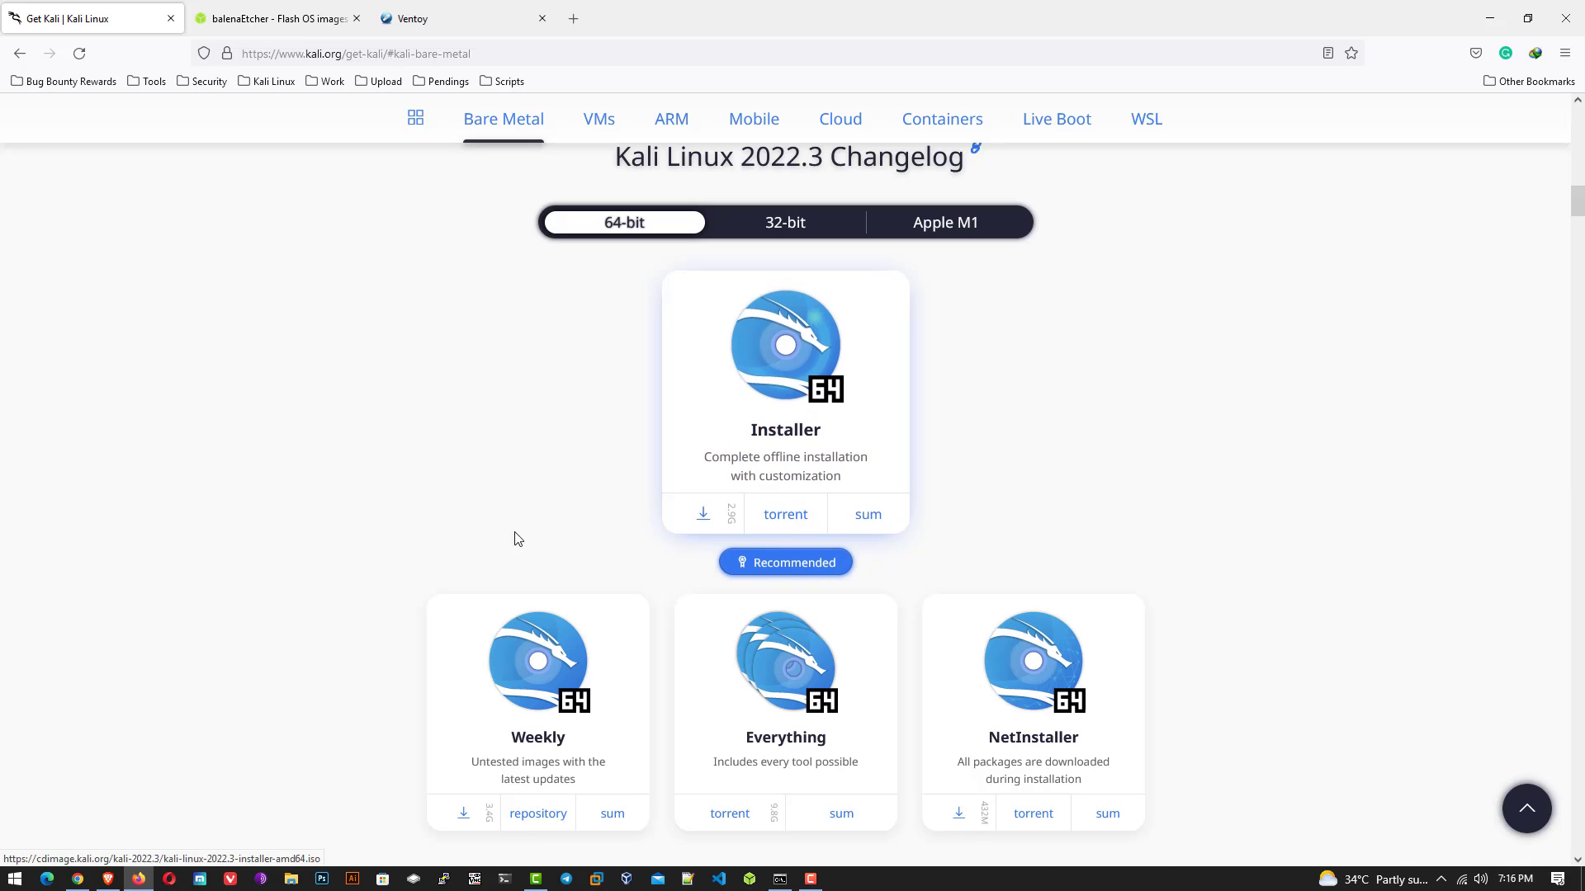
left_click(273, 18)
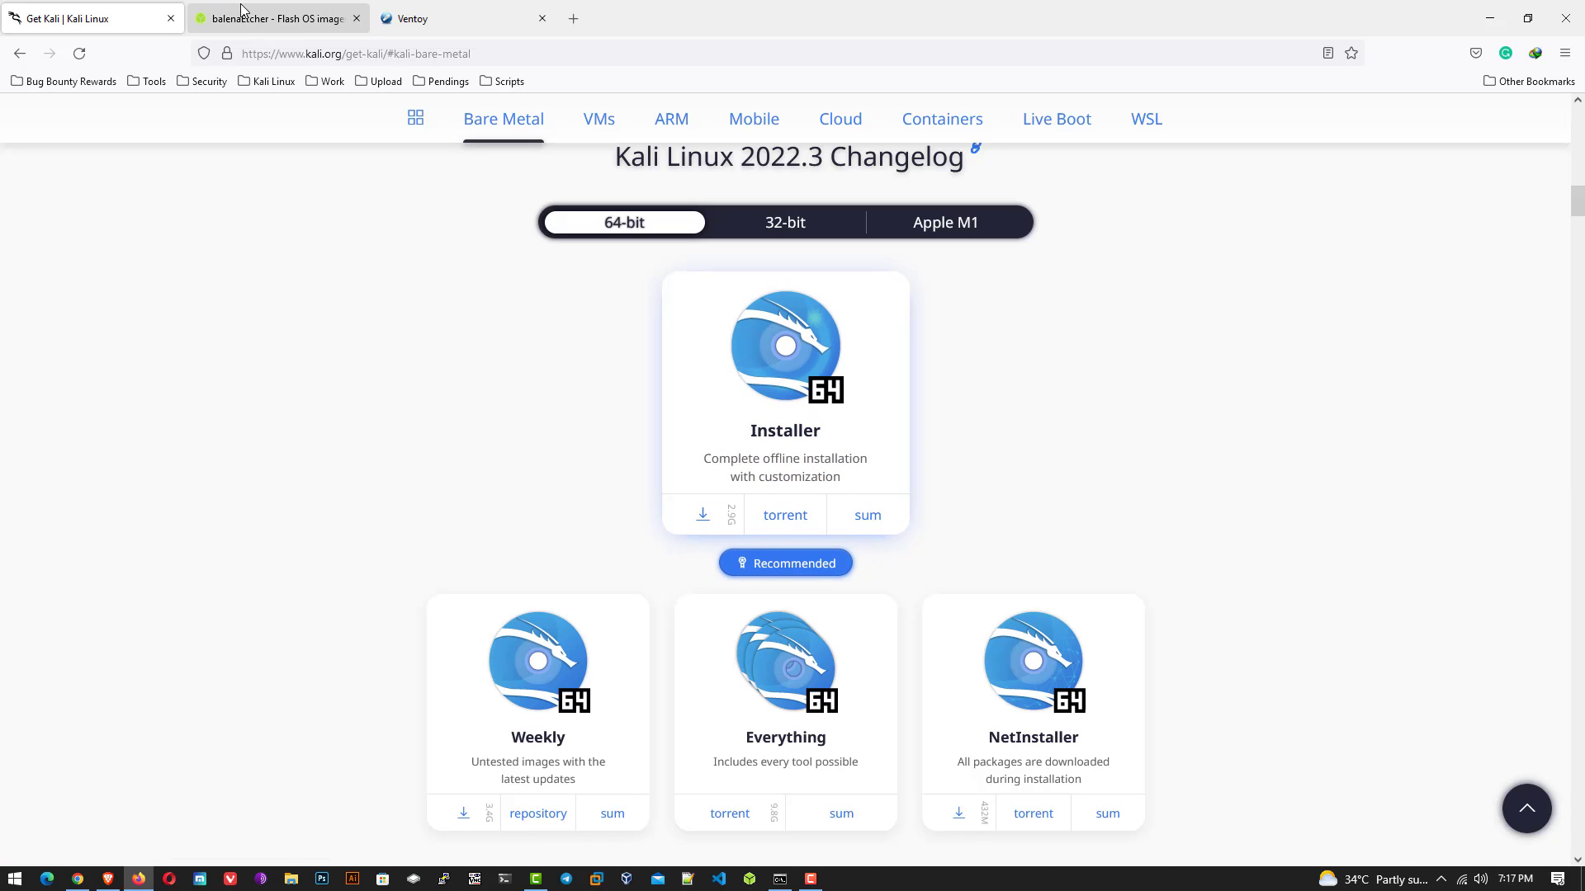
Review balenaEtcher's Windows, macOS and Linux download options, then view the Ventoy site
left_click(275, 18)
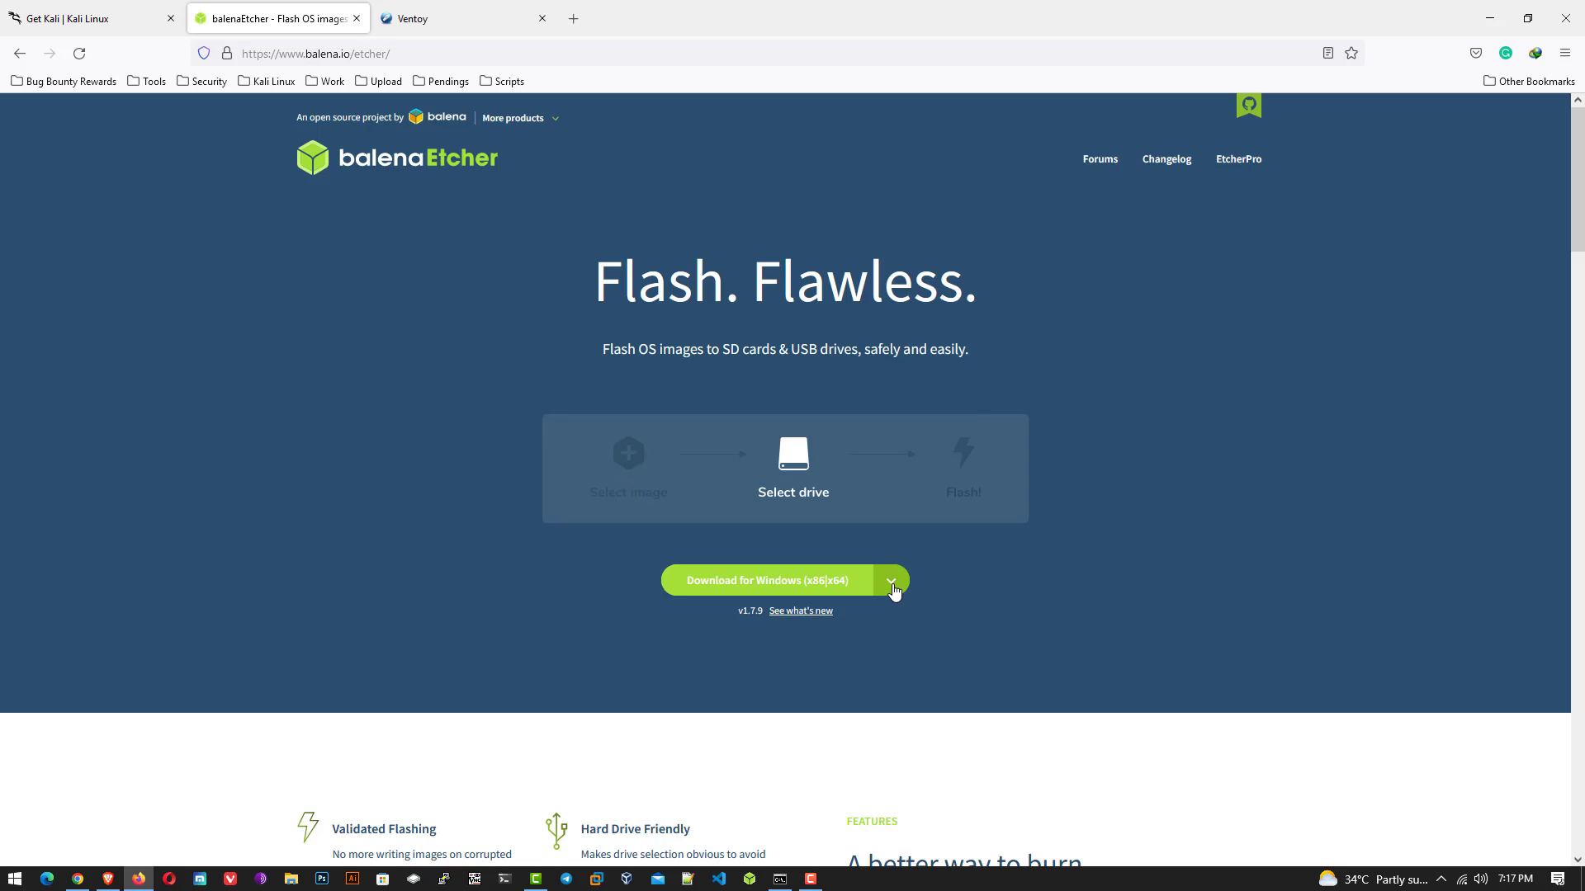
left_click(891, 580)
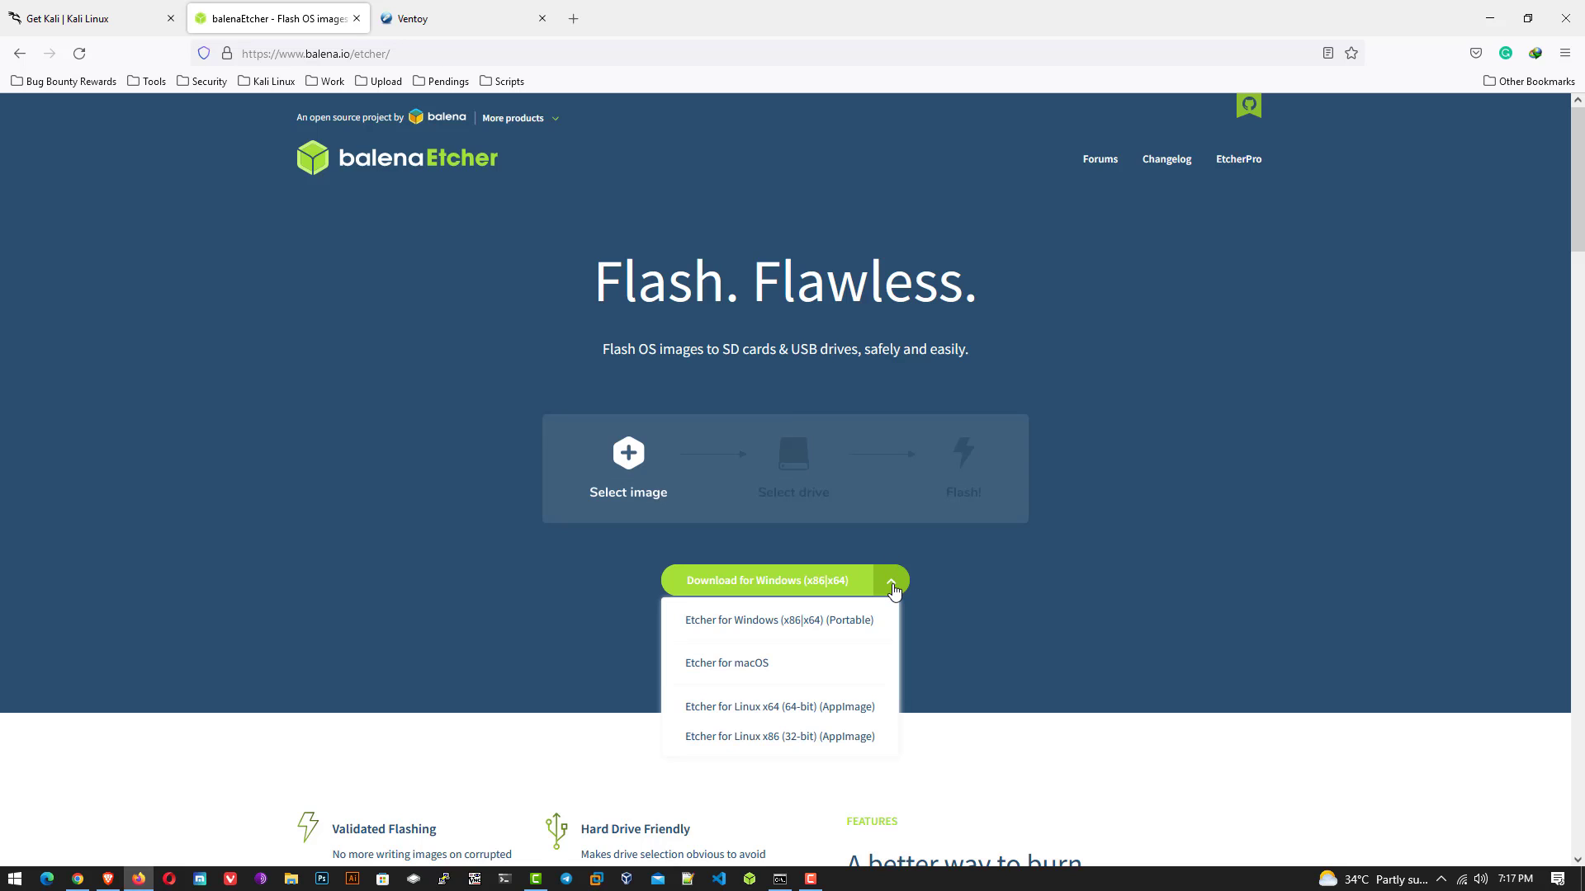
mouse_move(774, 667)
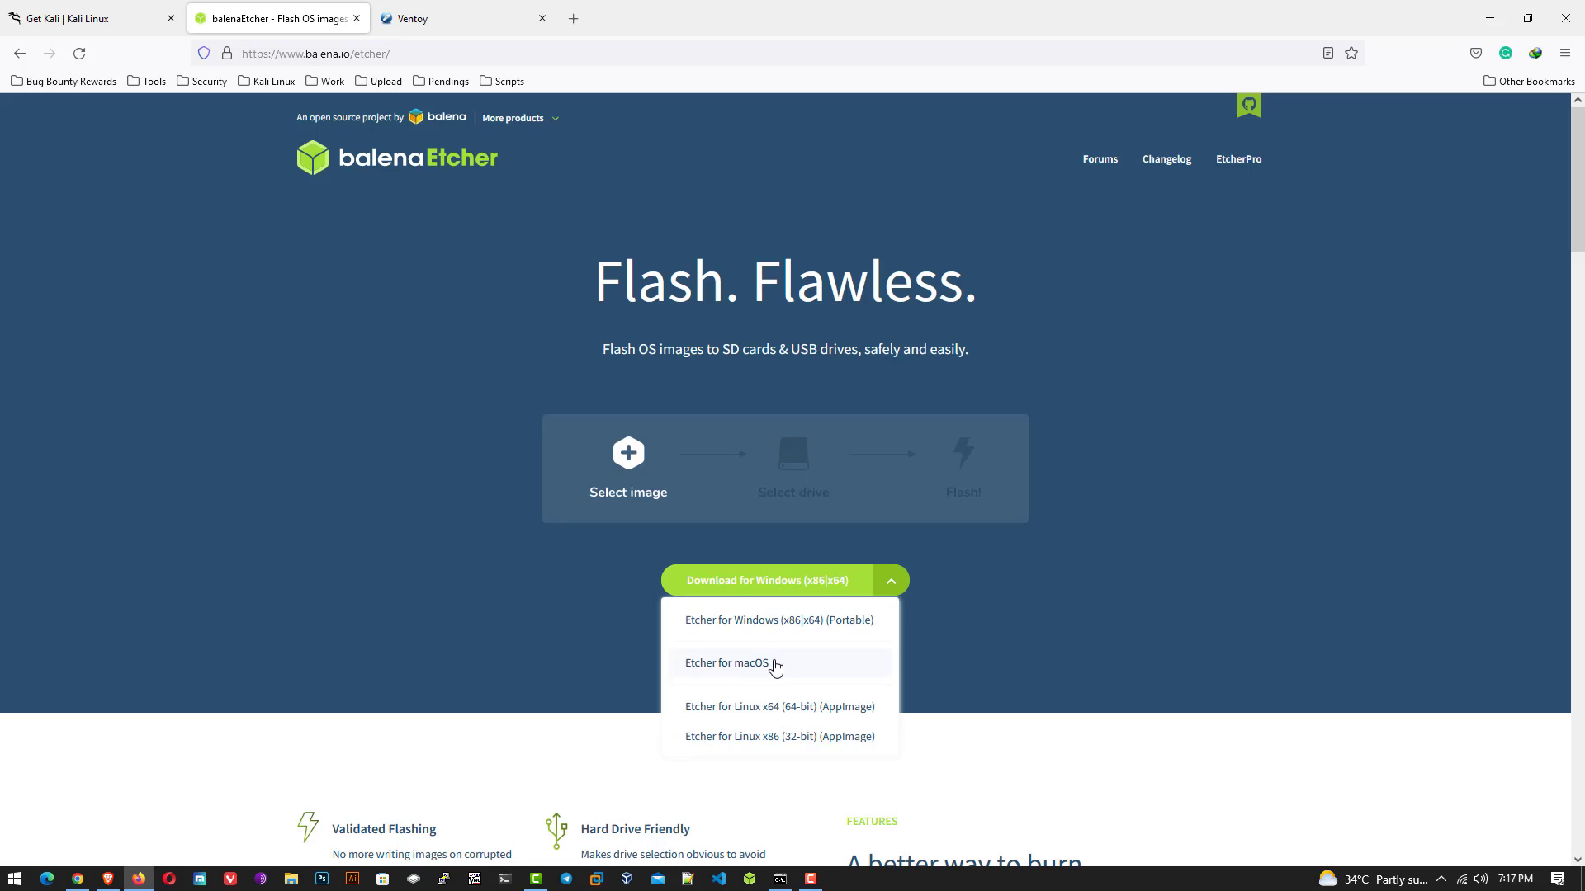
left_click(890, 581)
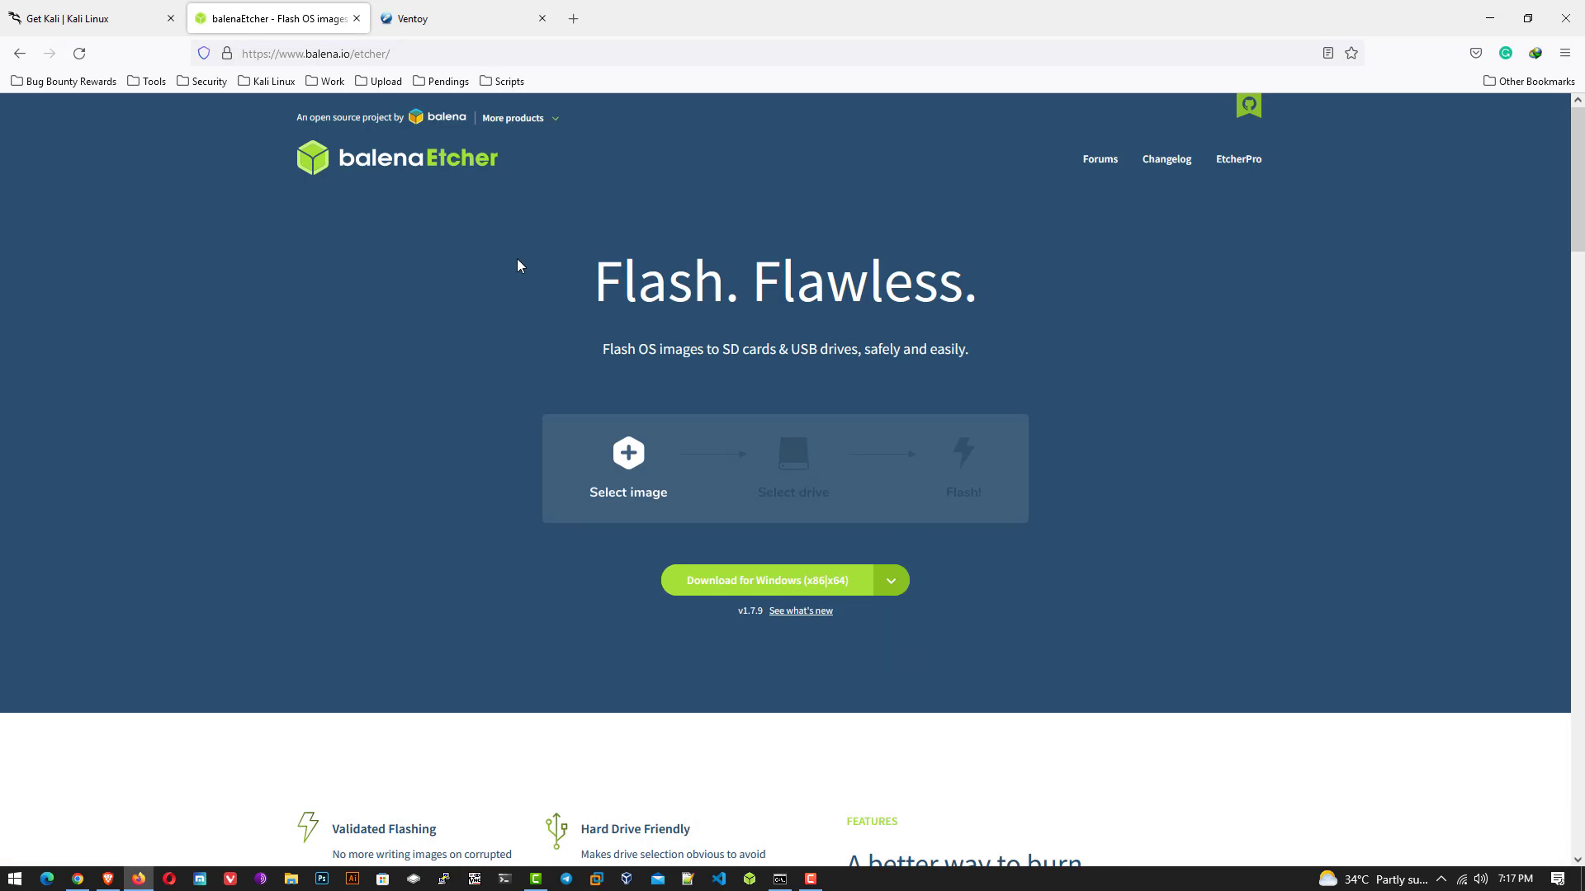
left_click(454, 18)
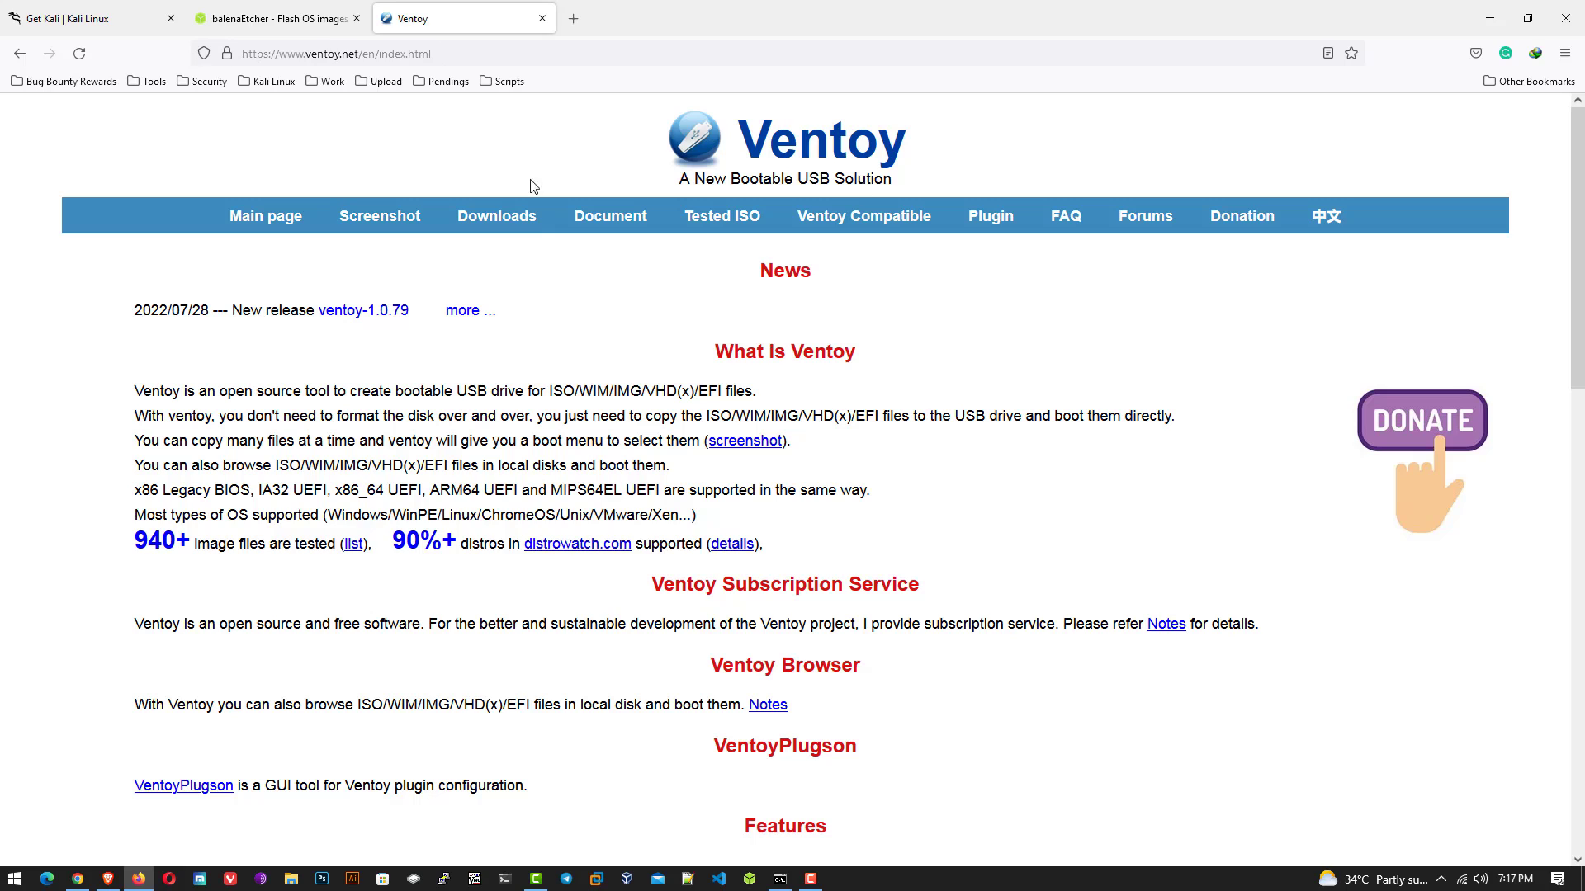
mouse_move(838, 351)
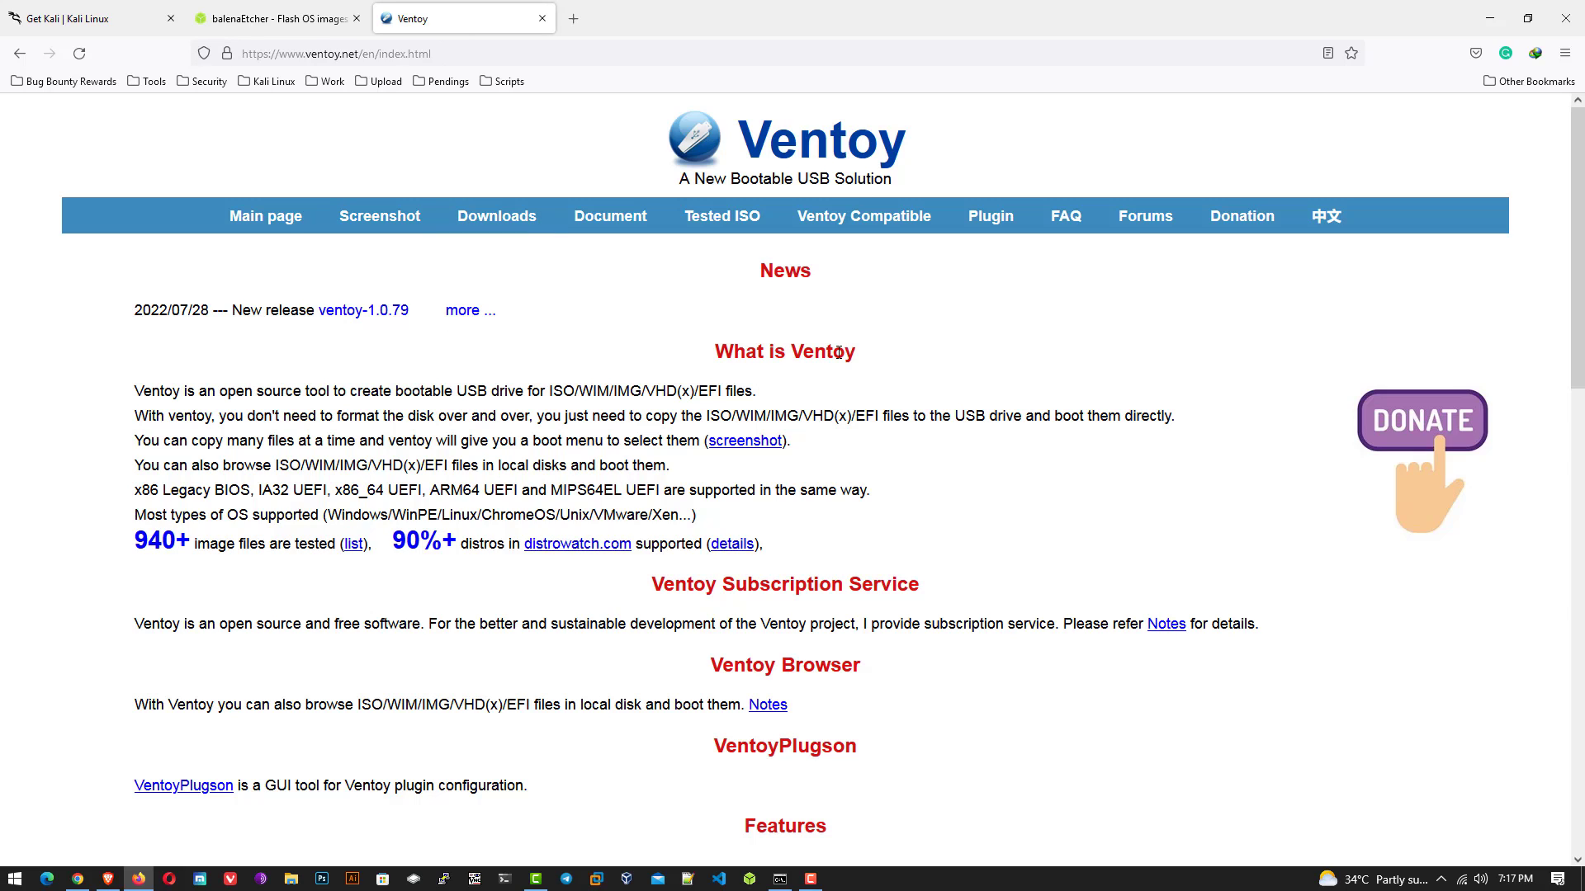
mouse_move(1349, 175)
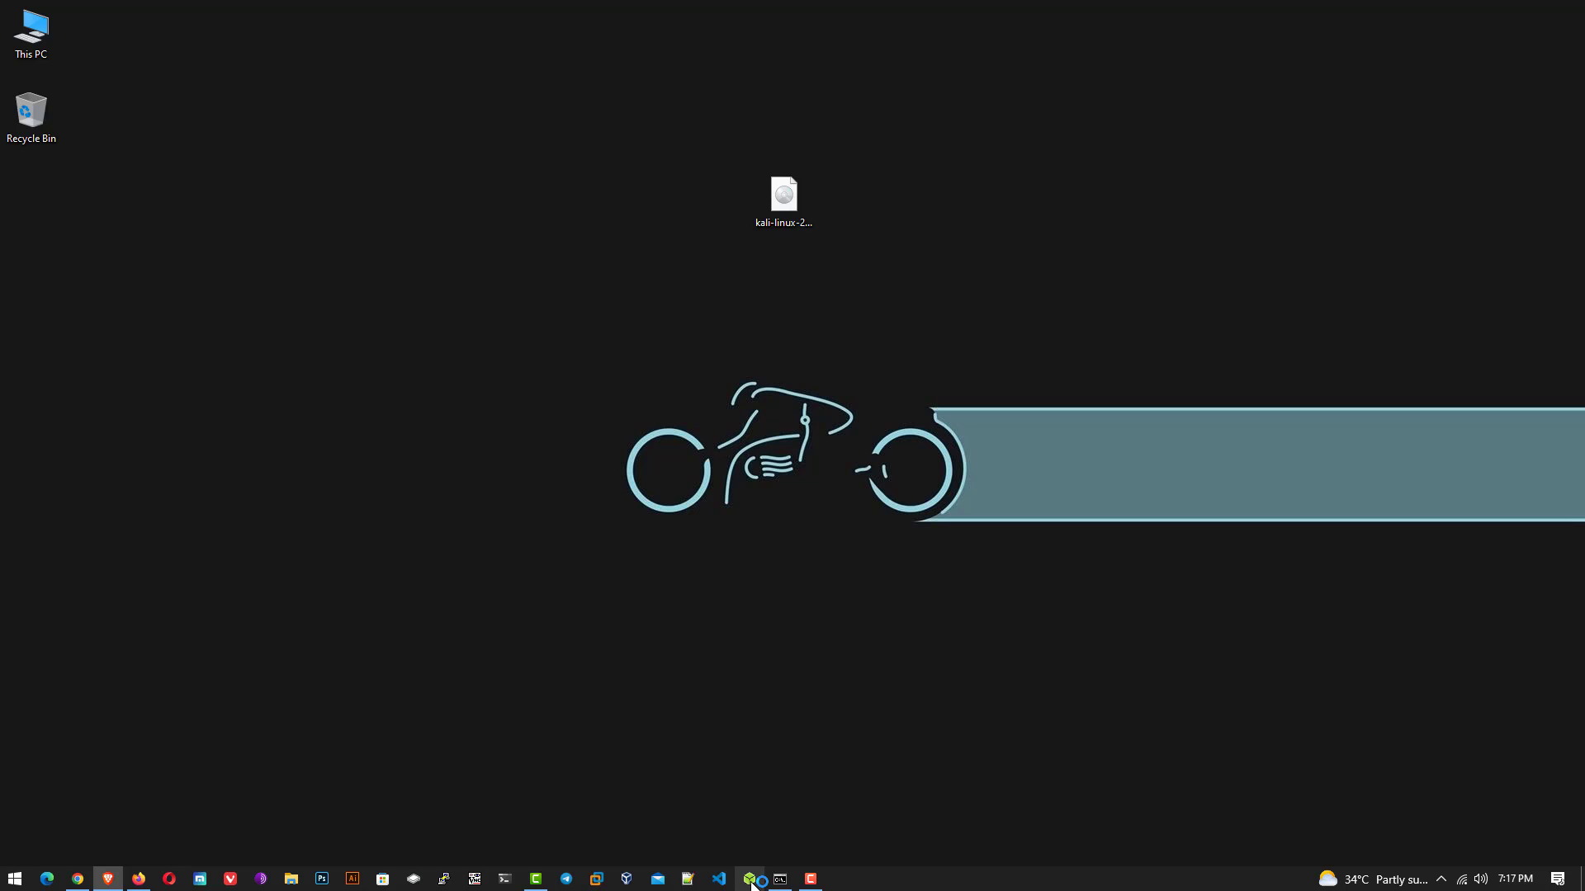
Launch balenaEtcher and load kali-linux-2022.3-installer-amd64 from the Desktop as the image
left_click(750, 878)
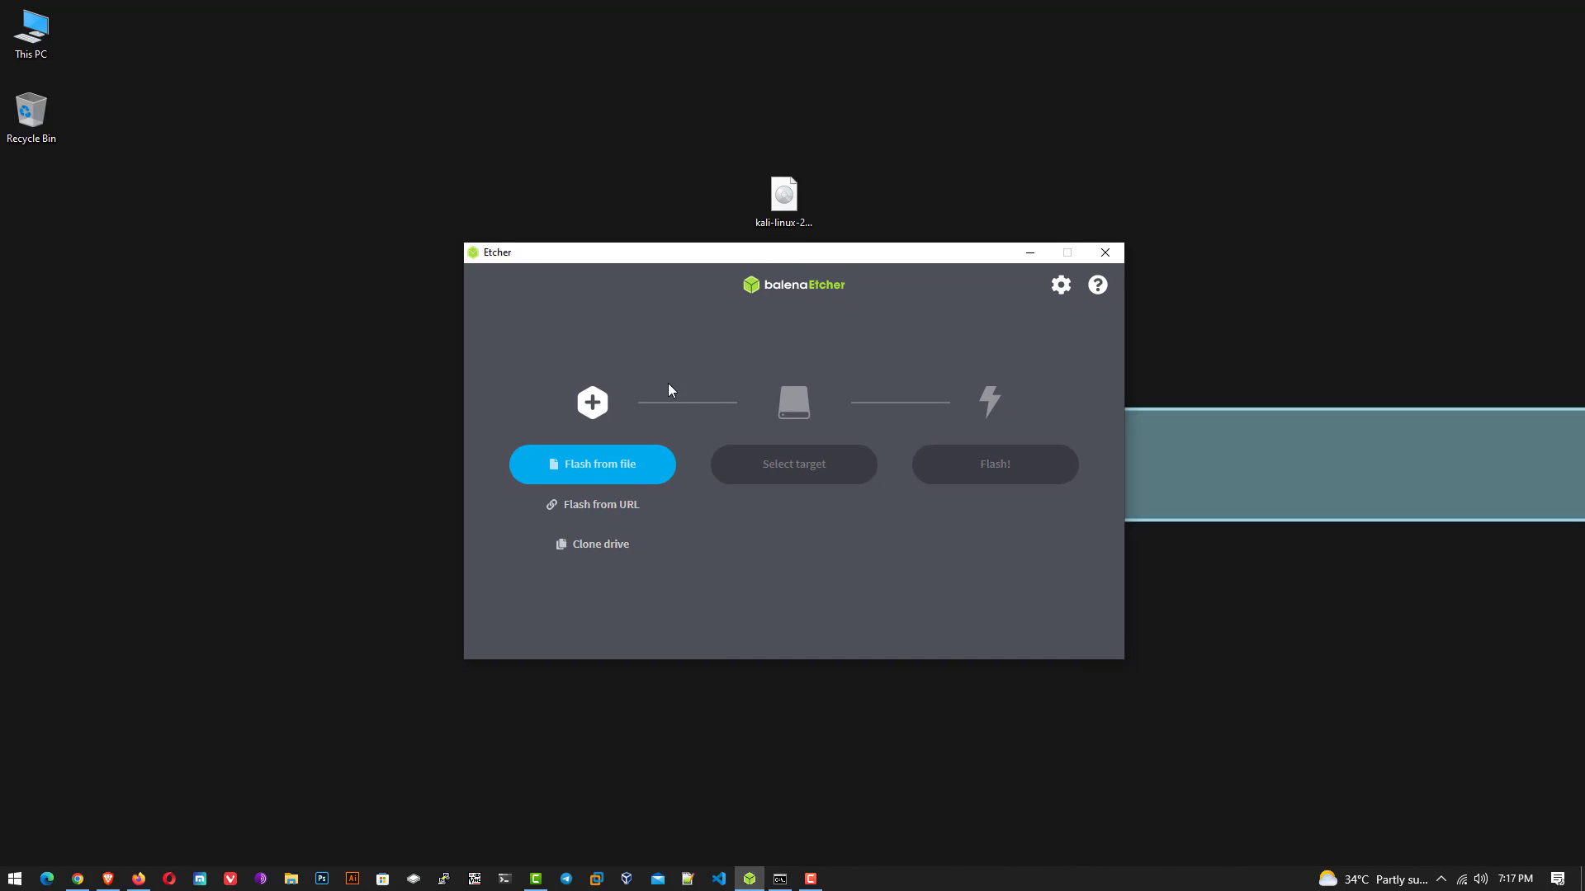
left_click(784, 192)
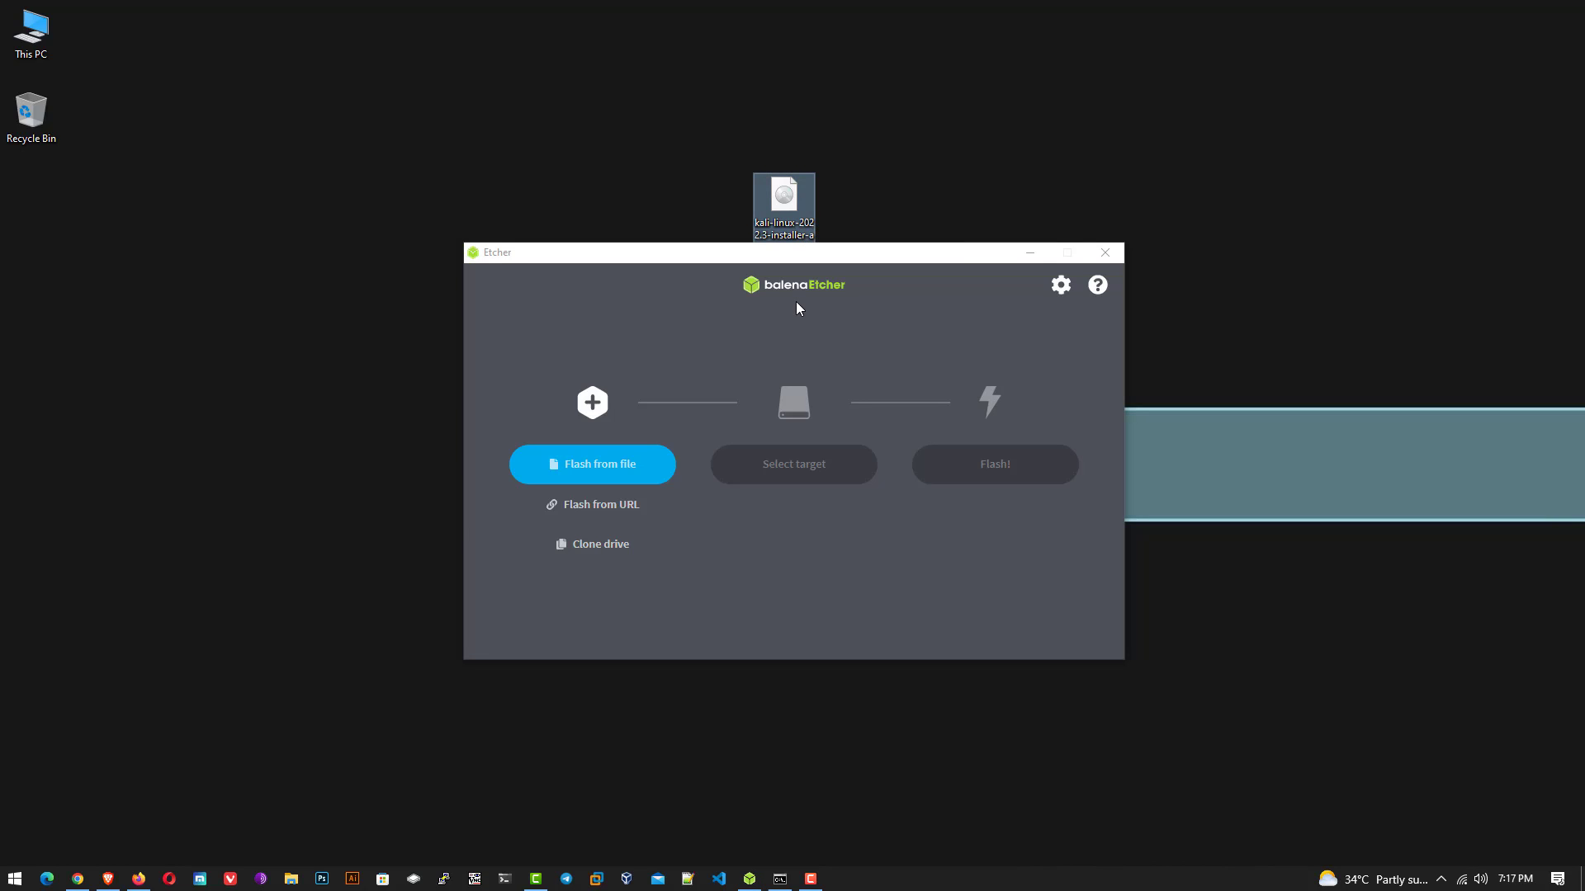
mouse_move(811, 535)
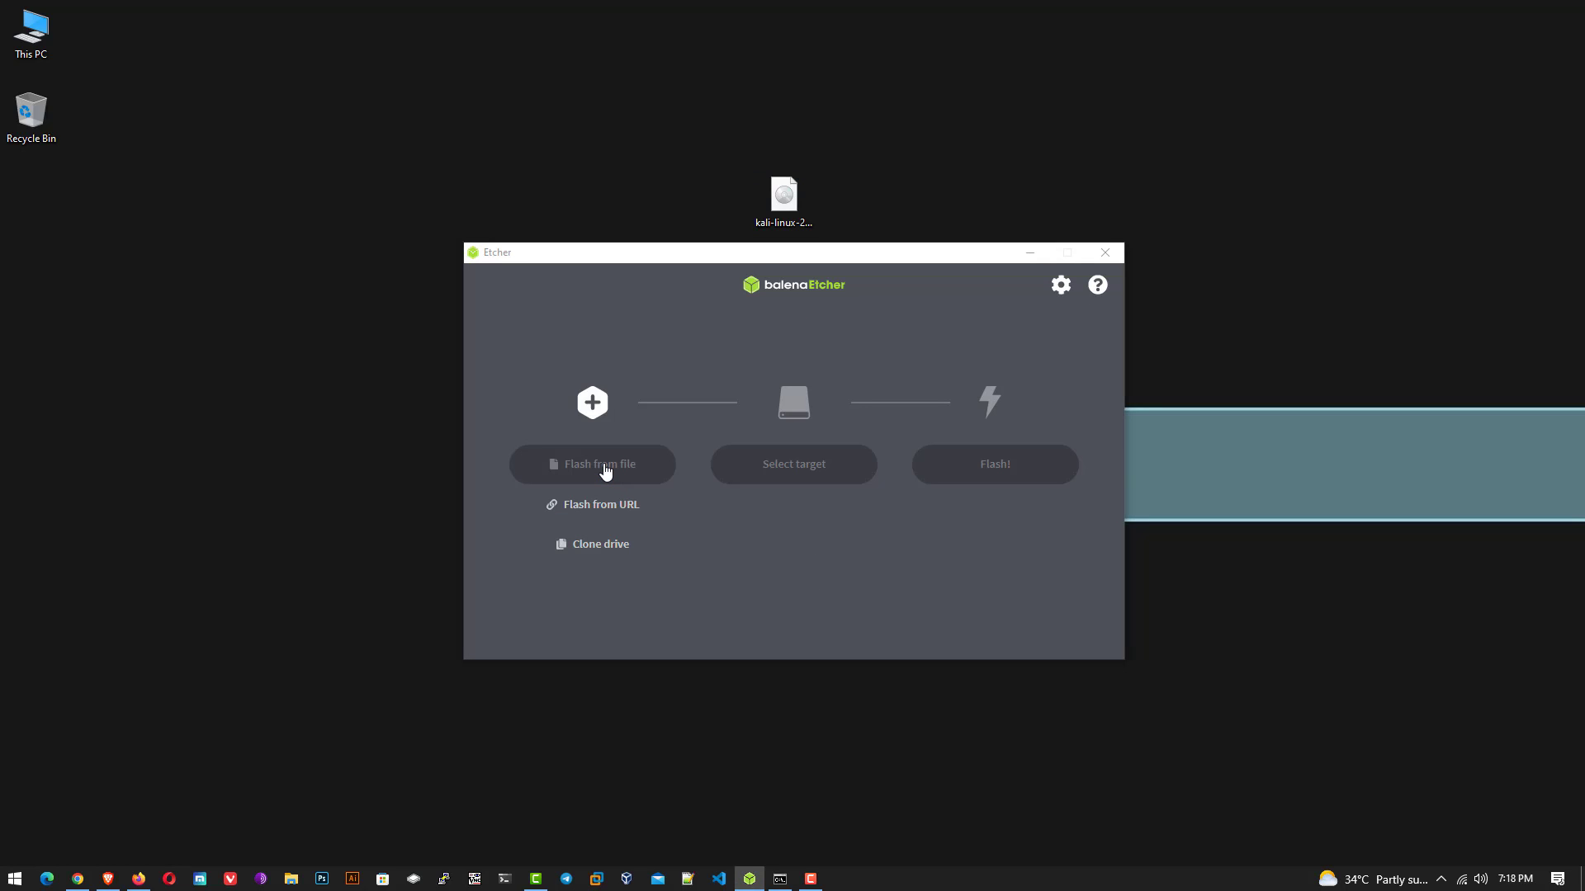
left_click(591, 464)
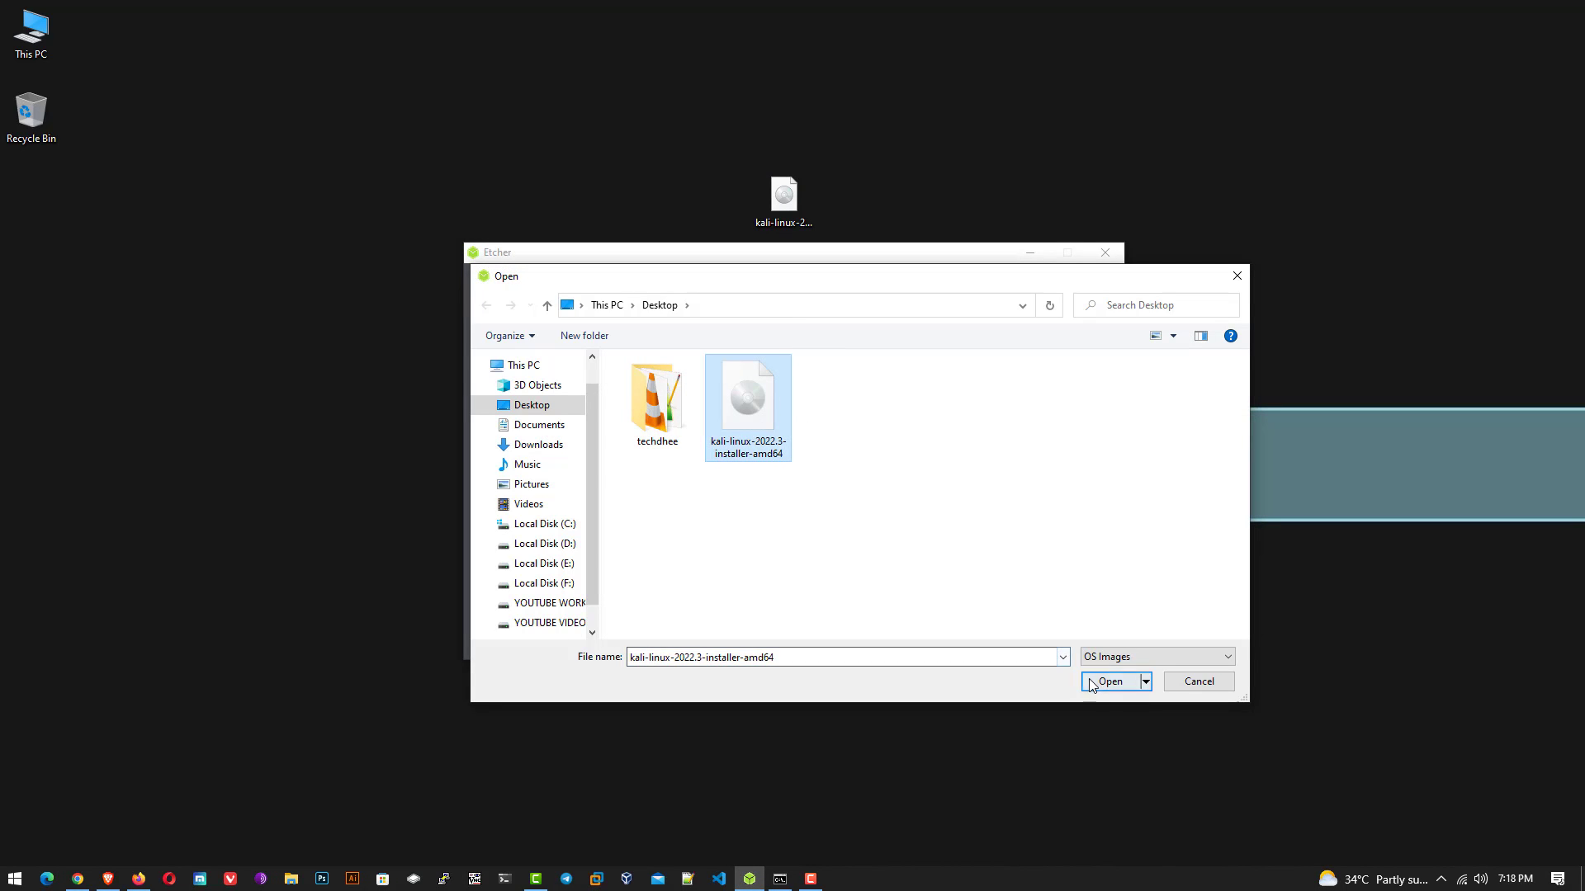
left_click(1111, 681)
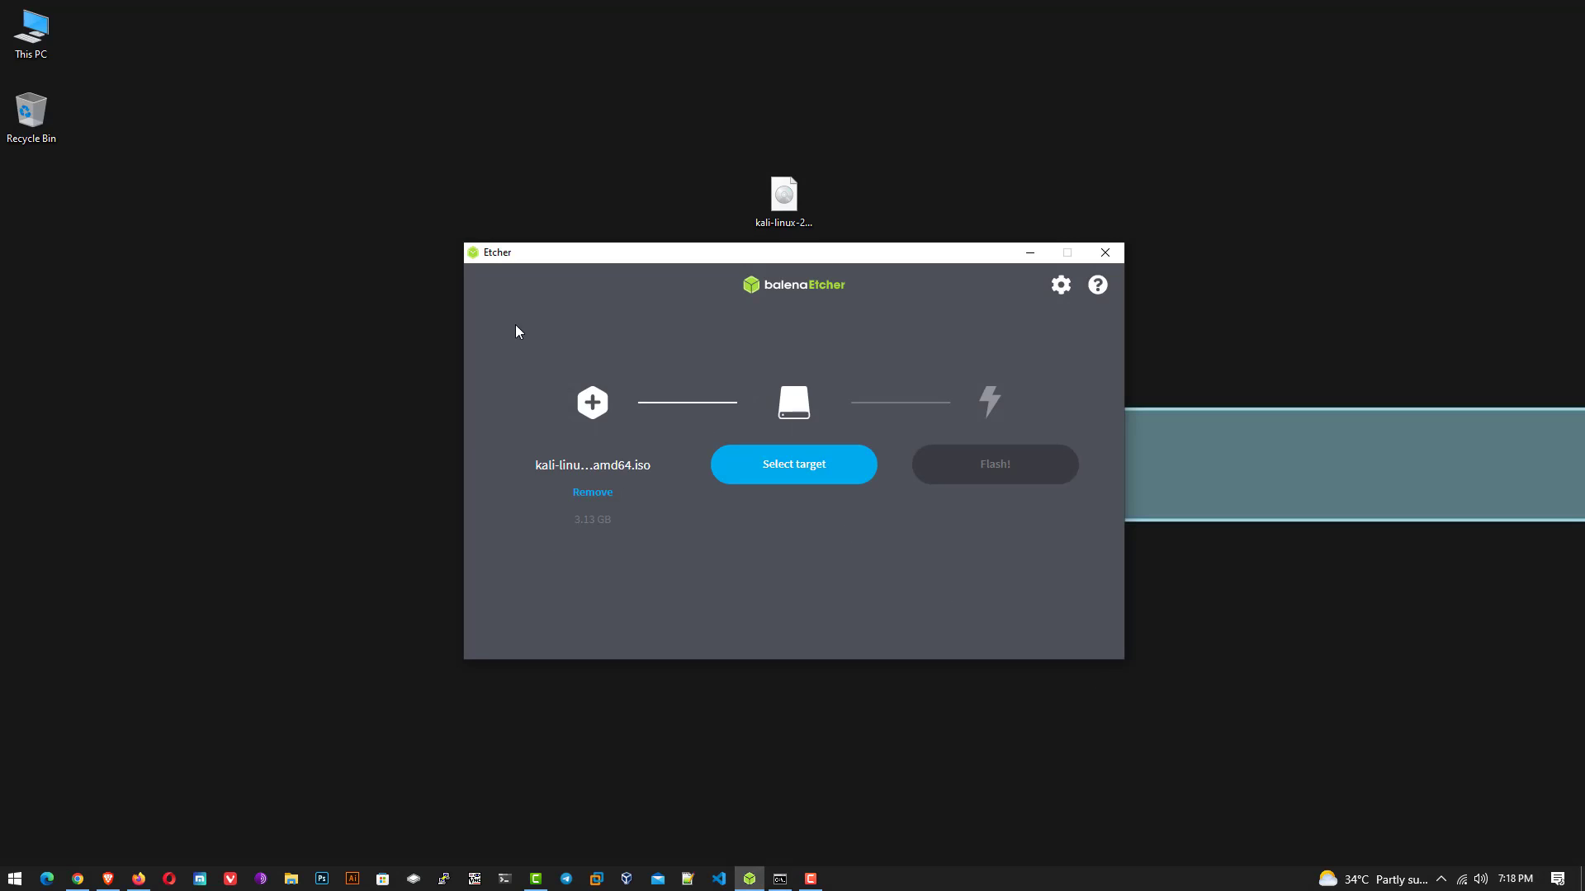
mouse_move(798, 730)
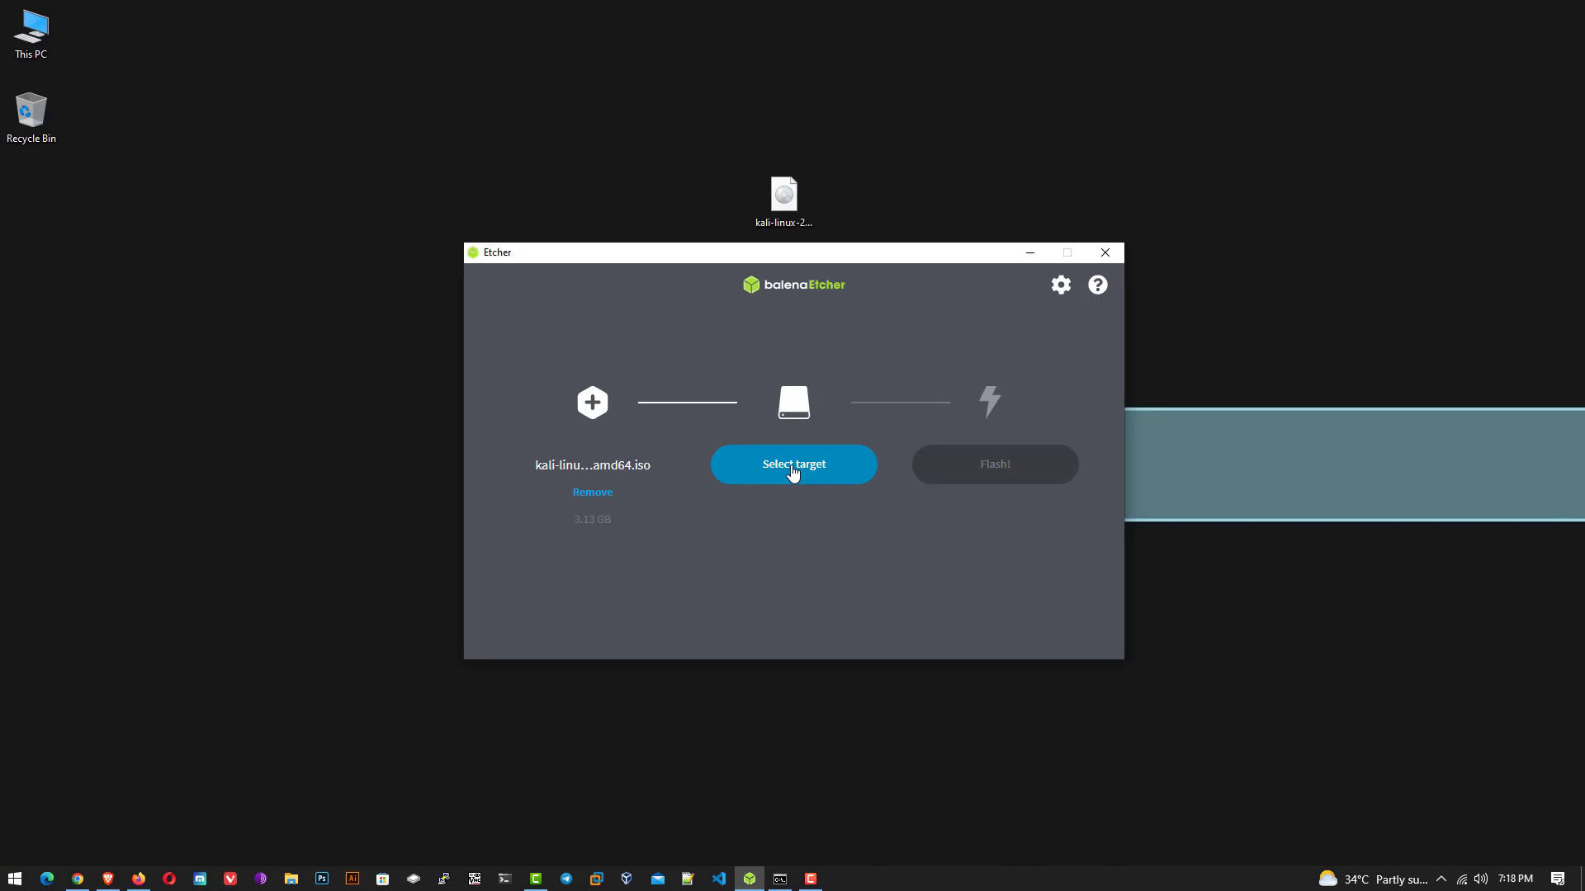
Target the 31.4 GB SanDisk Cruzer Blade USB drive and start flashing
left_click(792, 464)
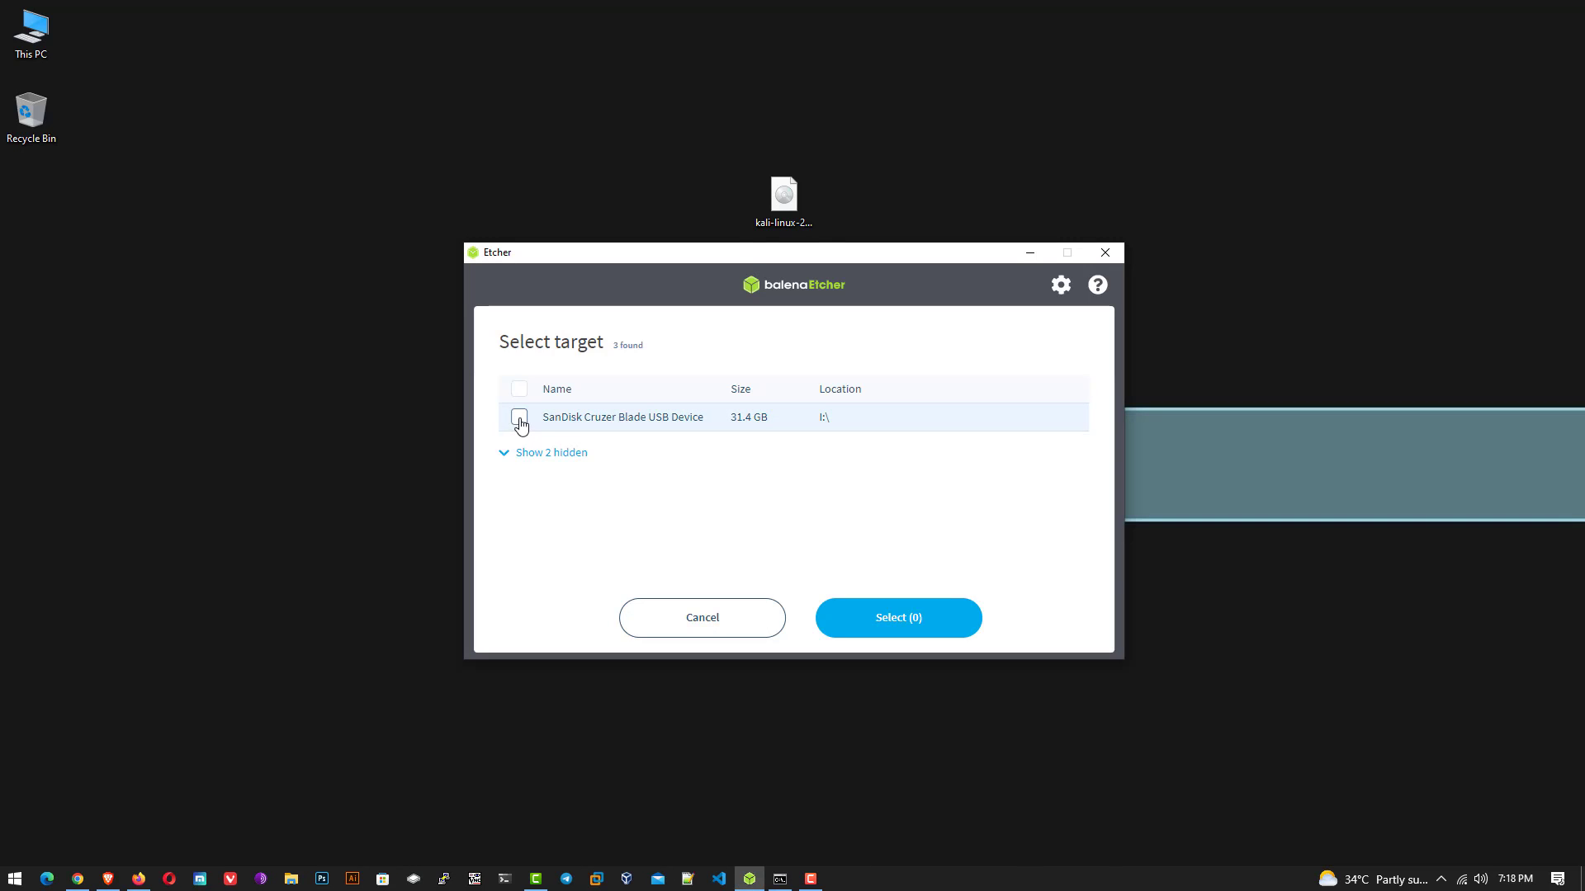
left_click(896, 617)
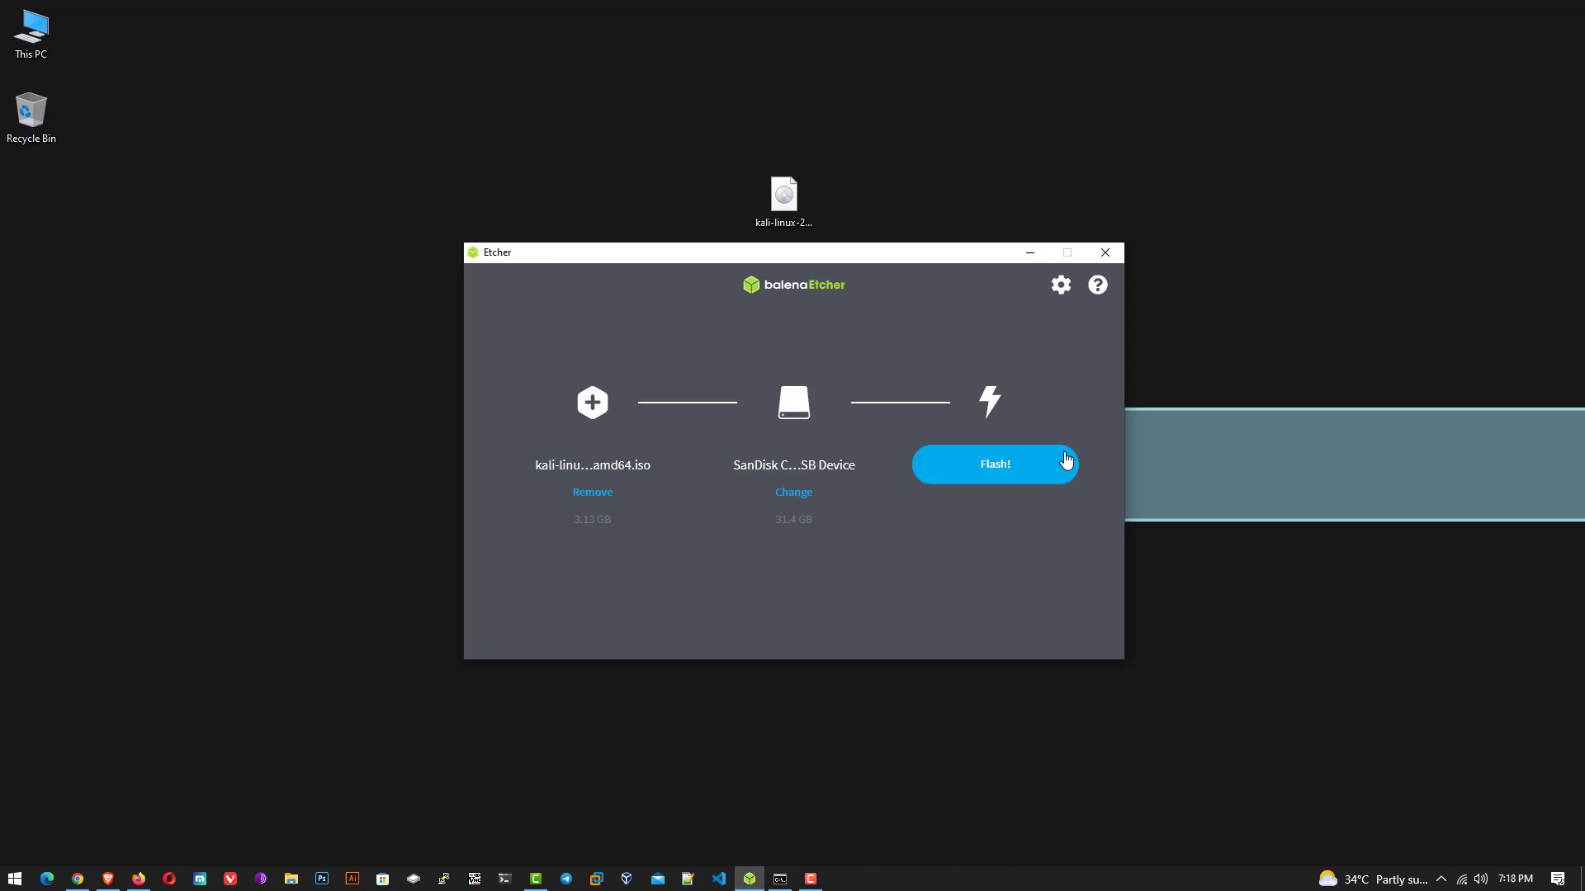
left_click(992, 464)
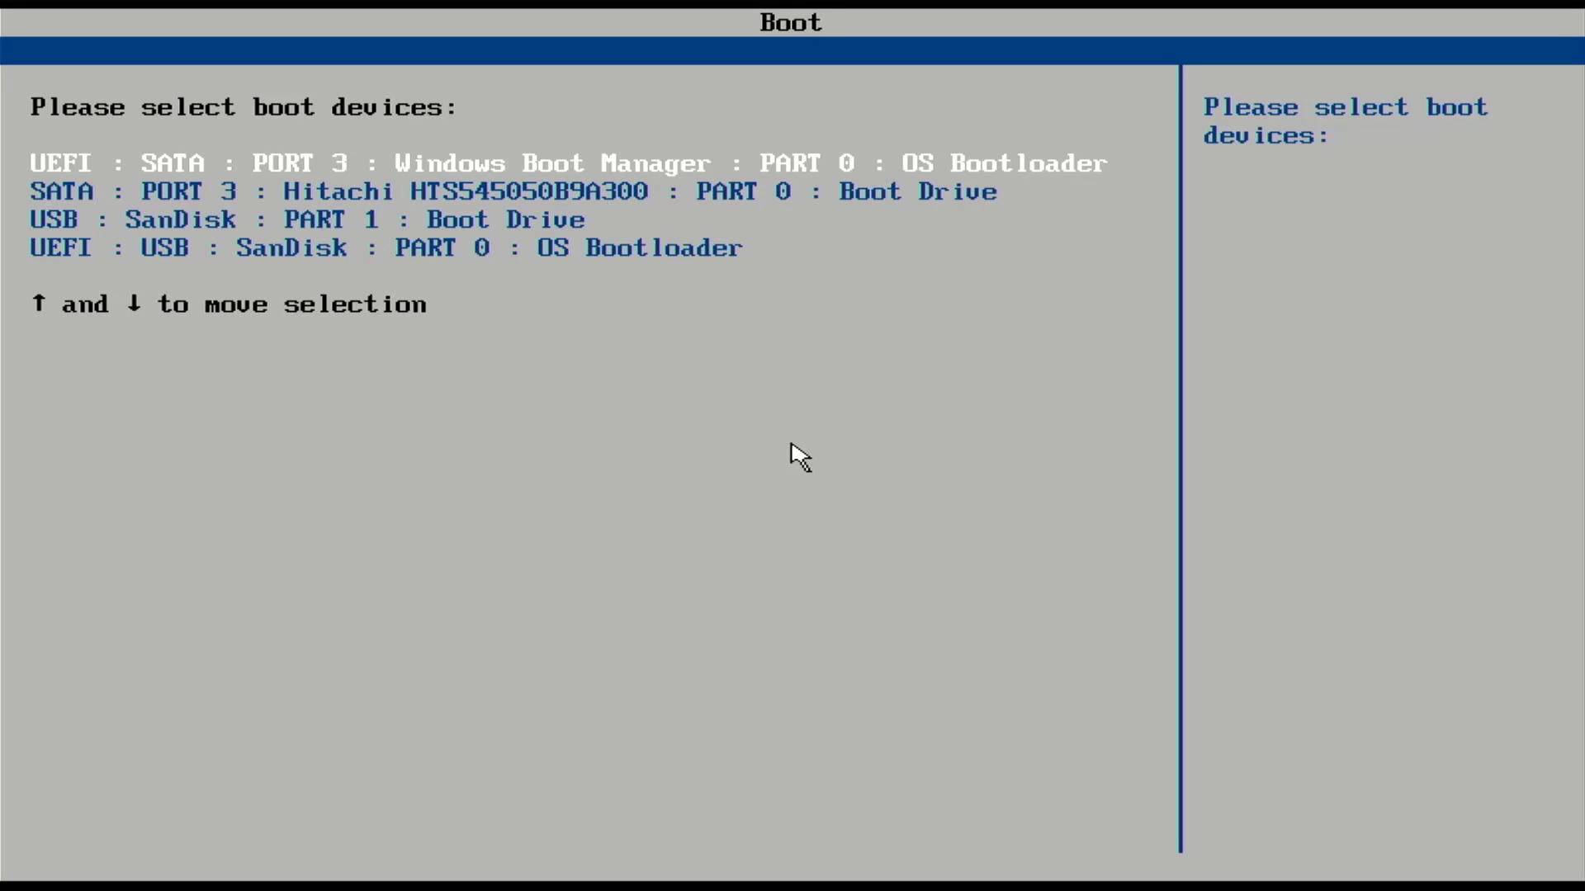
Boot from the USB : SanDisk : PART 1 : Boot Drive entry
key("Down")
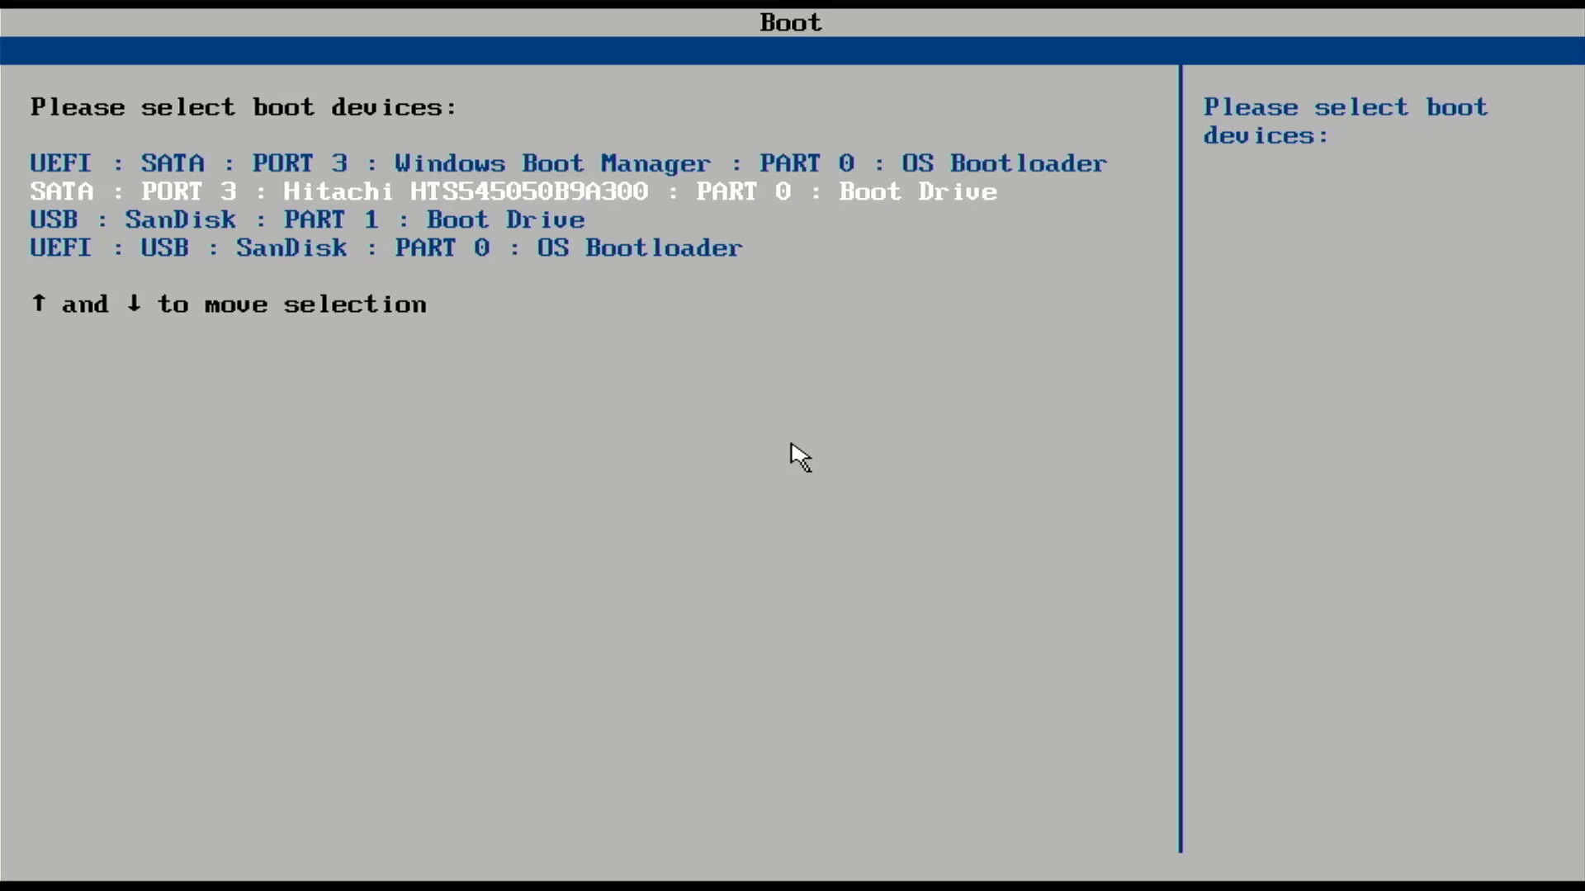
key("Down")
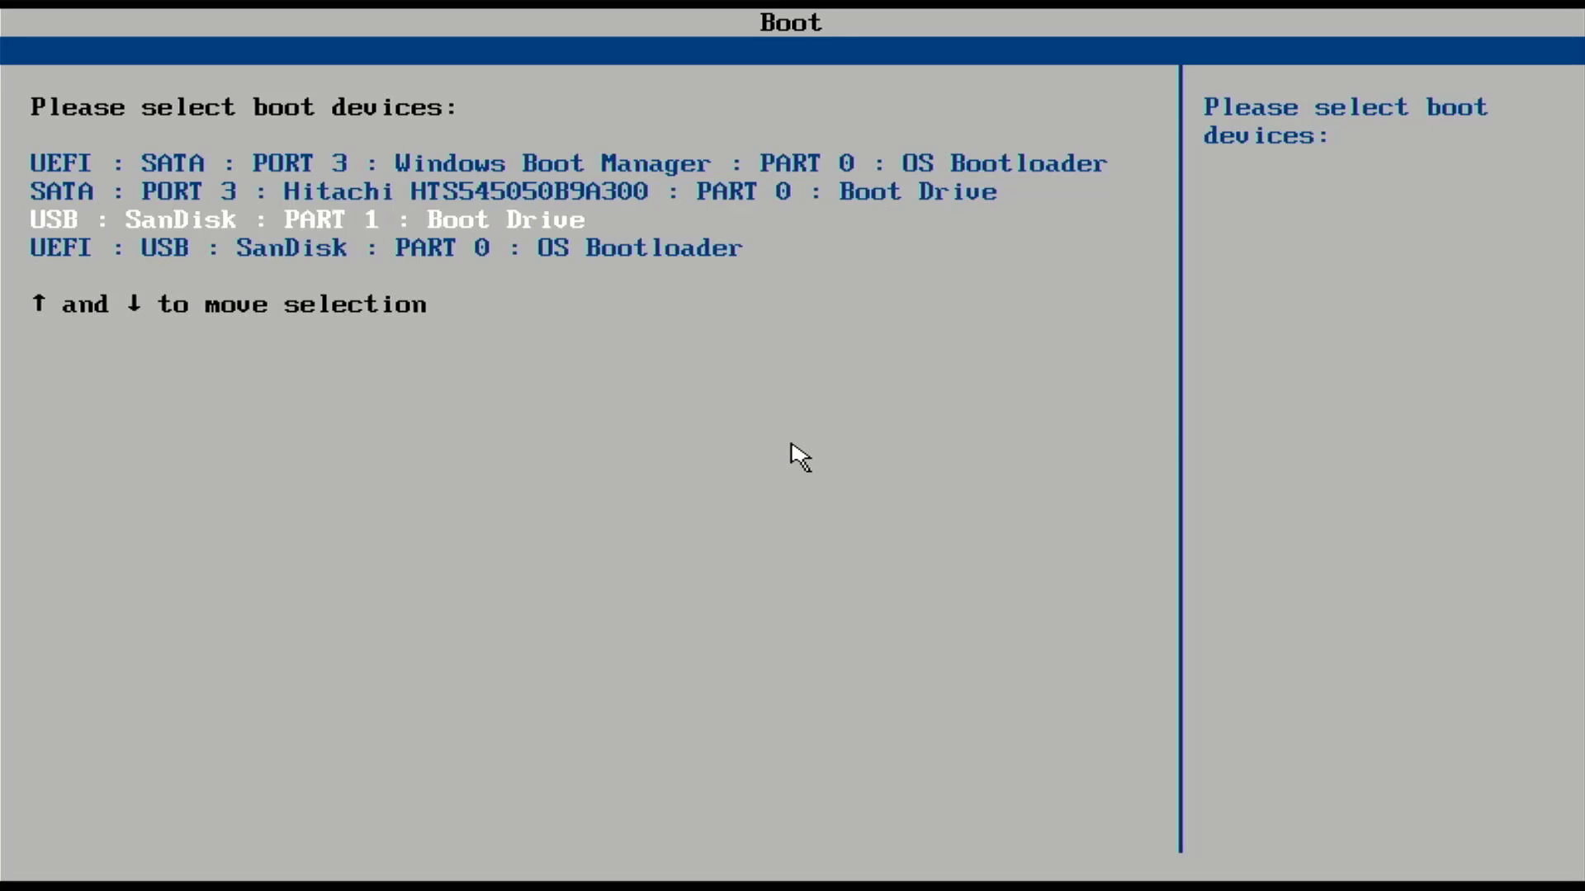
key("Down")
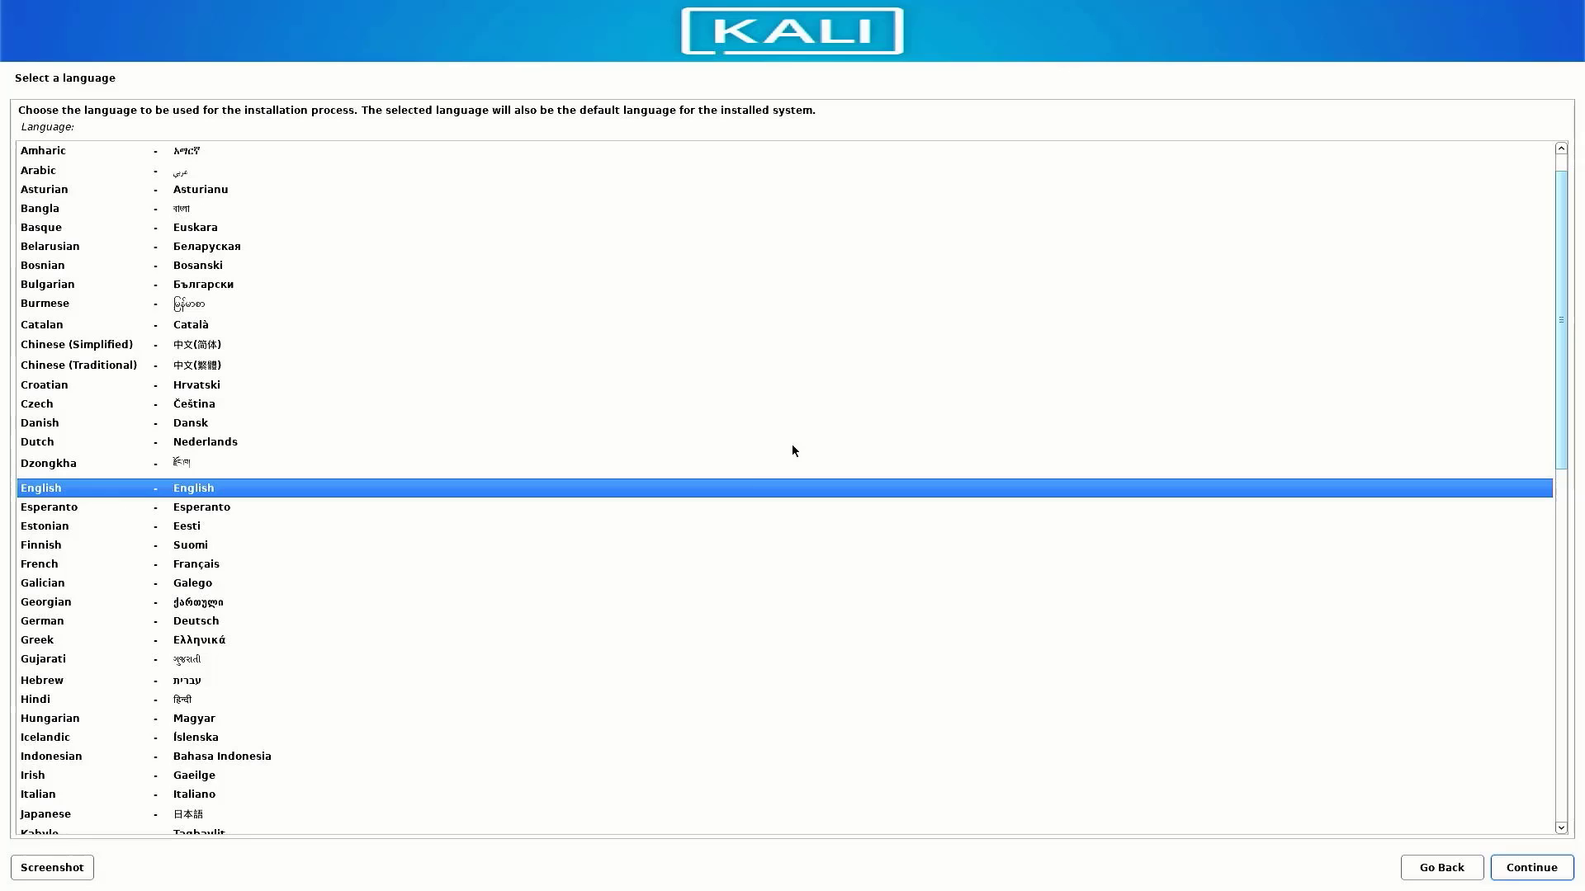
mouse_move(143, 525)
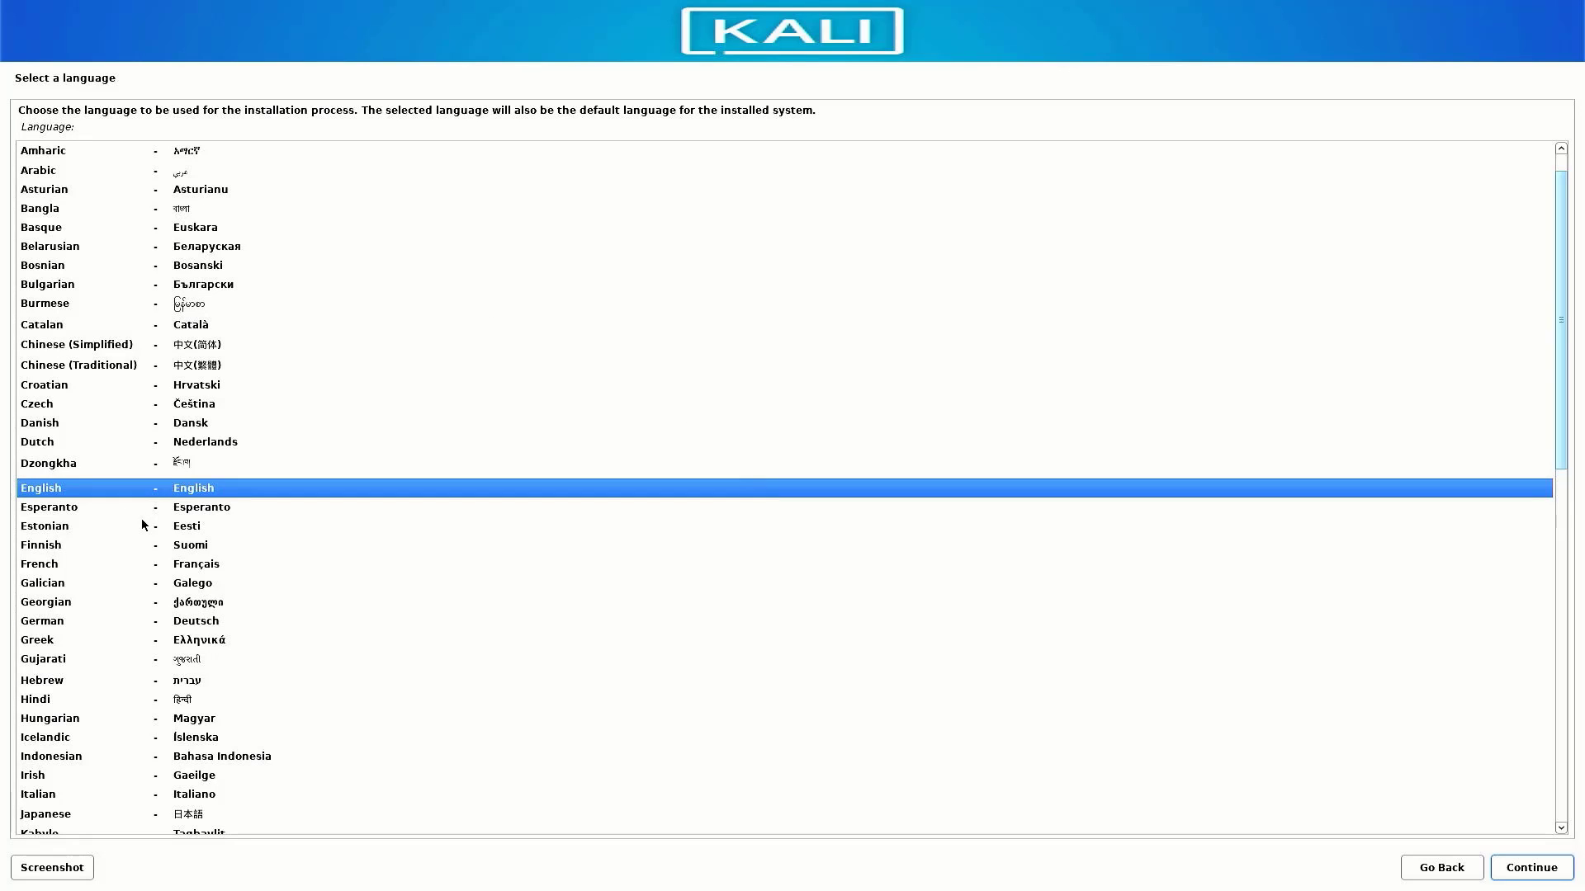
mouse_move(153, 631)
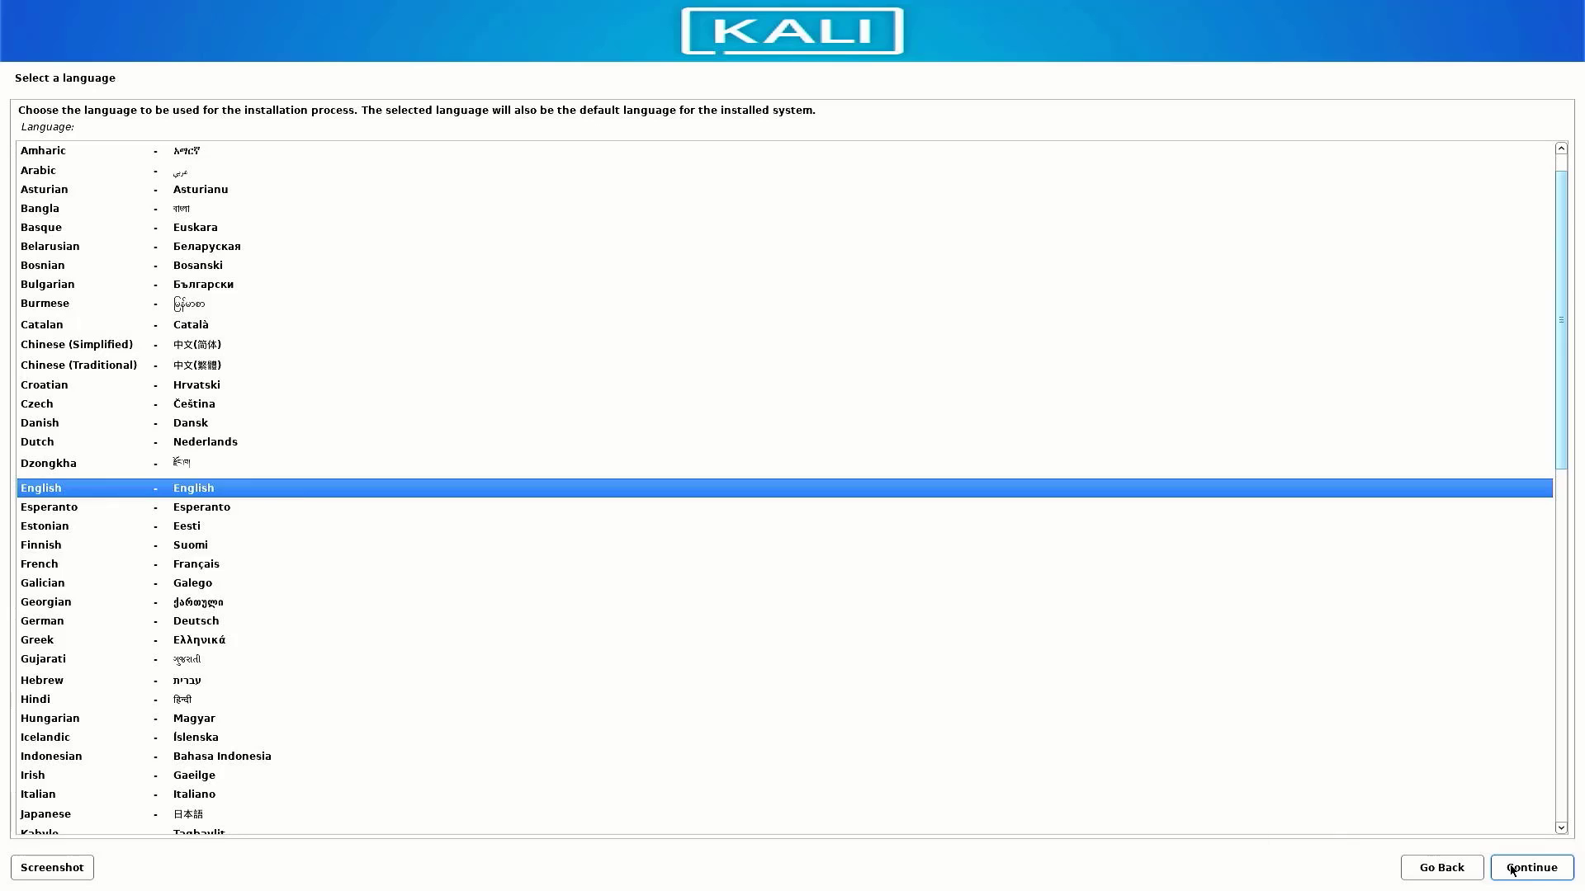
Choose English language, India location and the American English keymap
left_click(1530, 868)
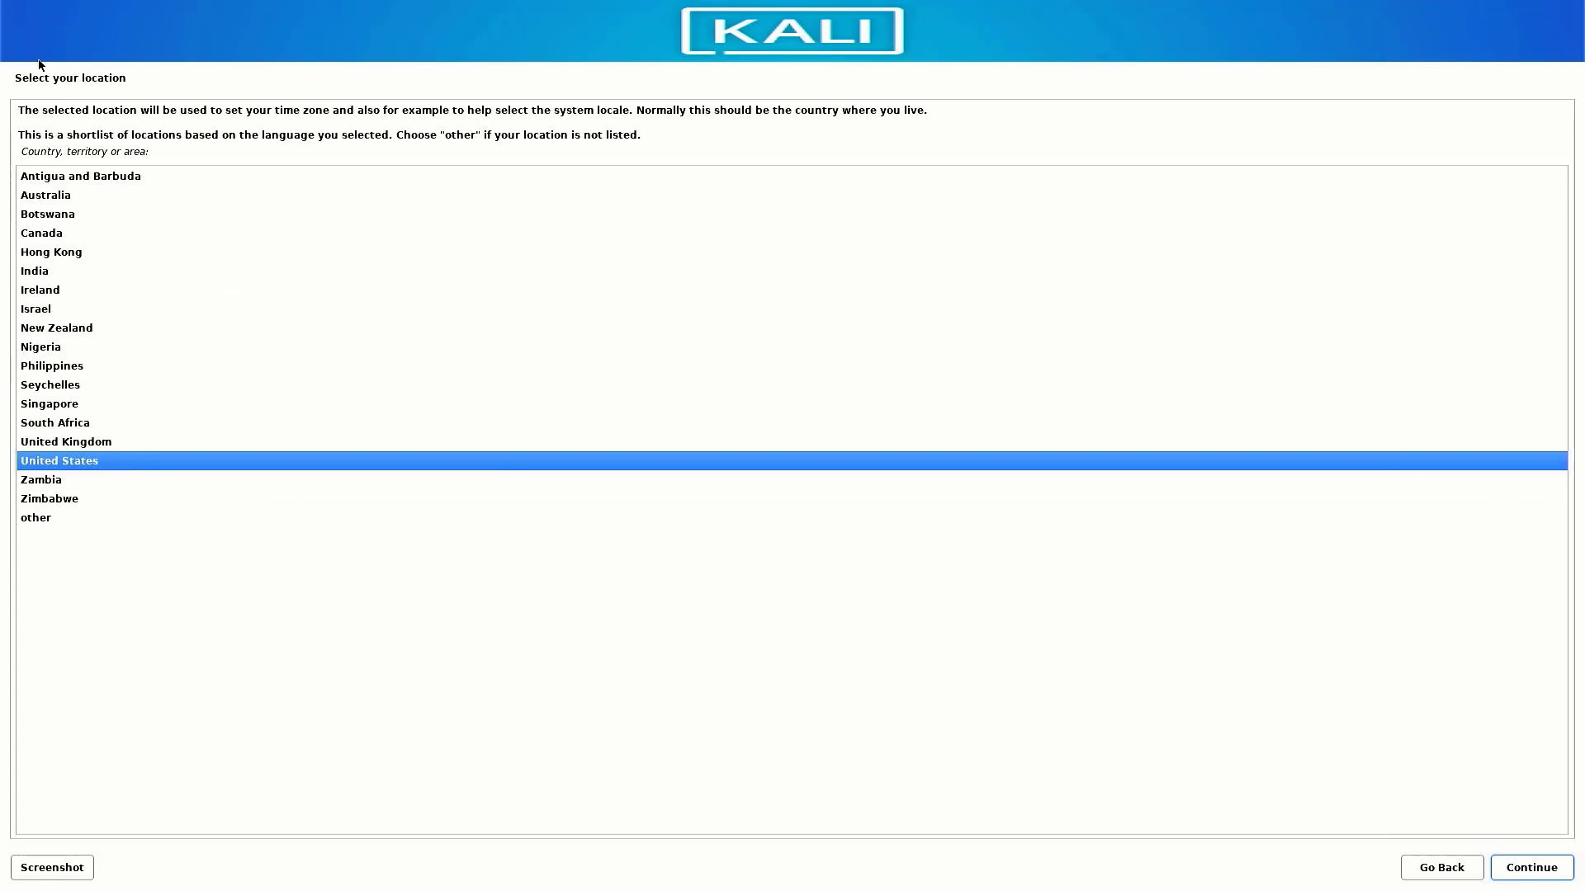
mouse_move(243, 112)
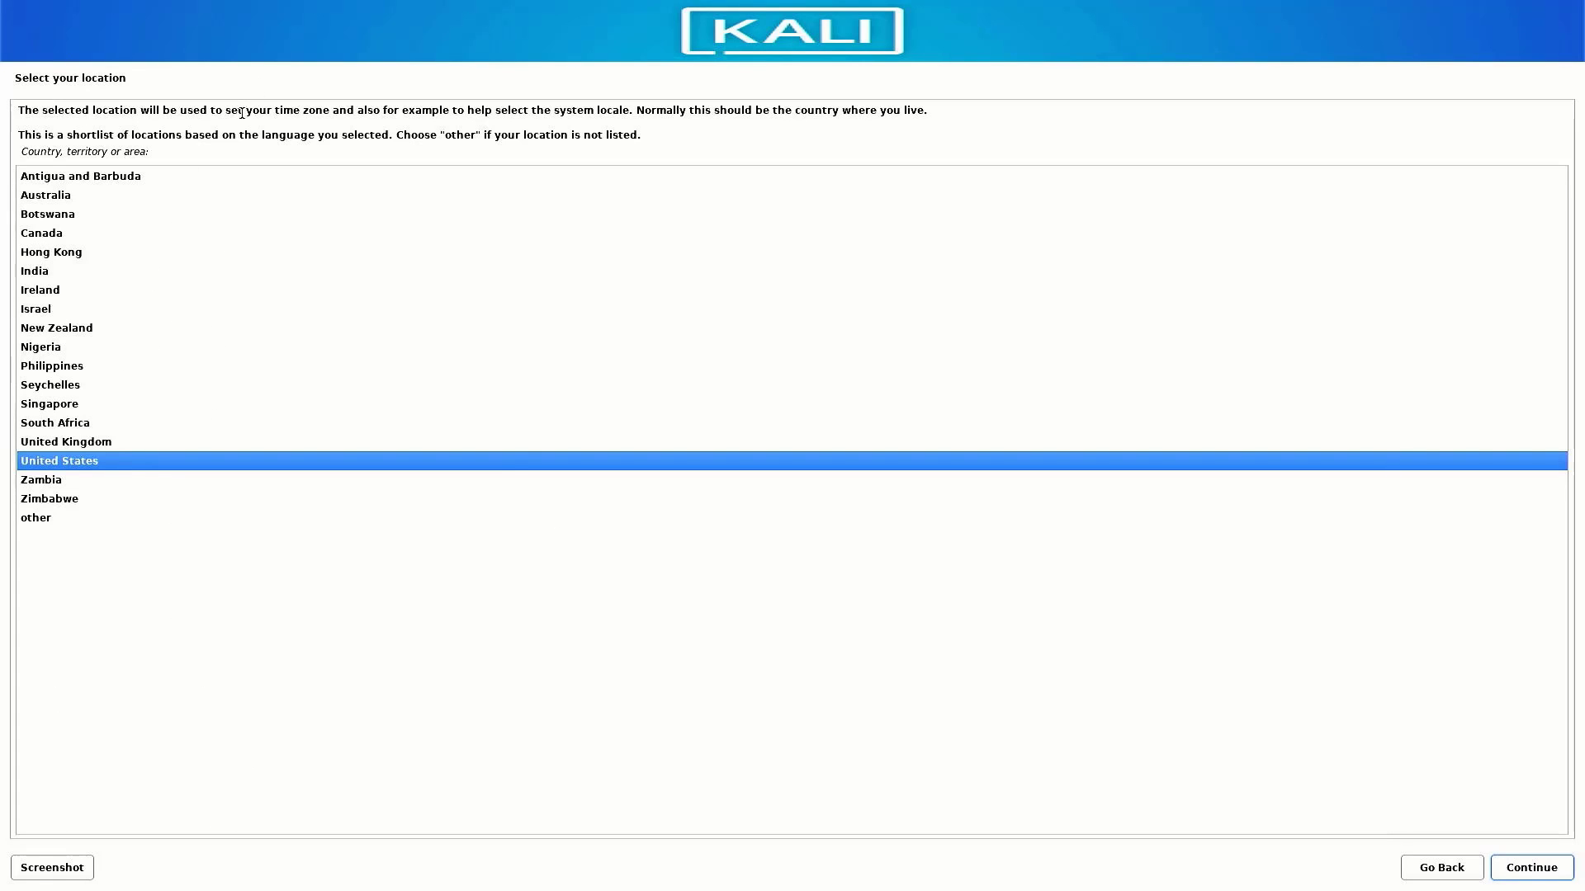
left_click(34, 271)
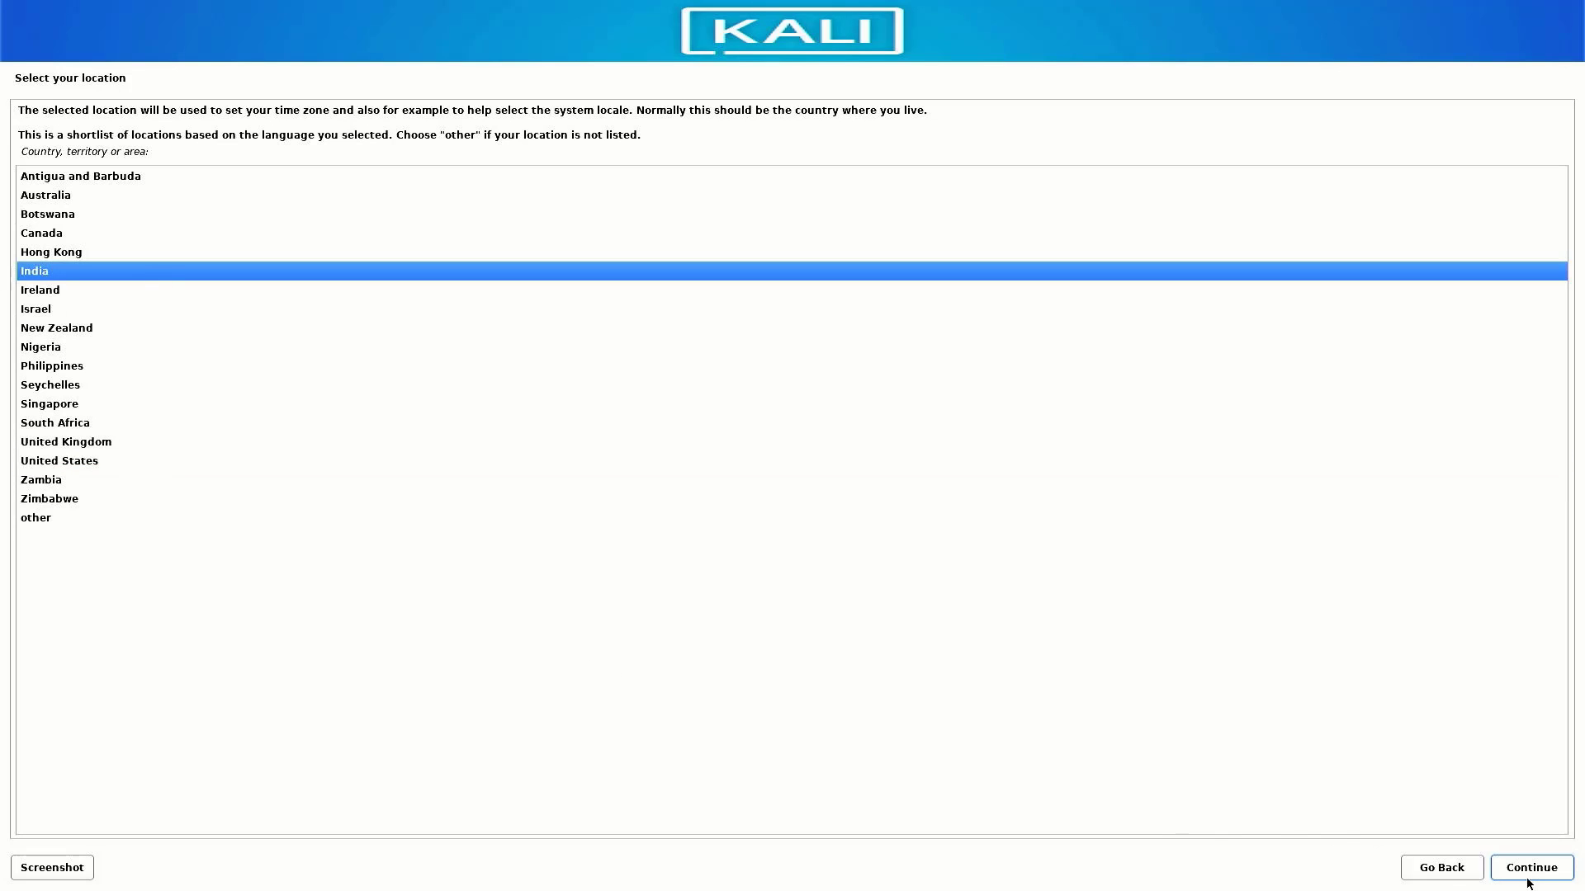
left_click(1530, 868)
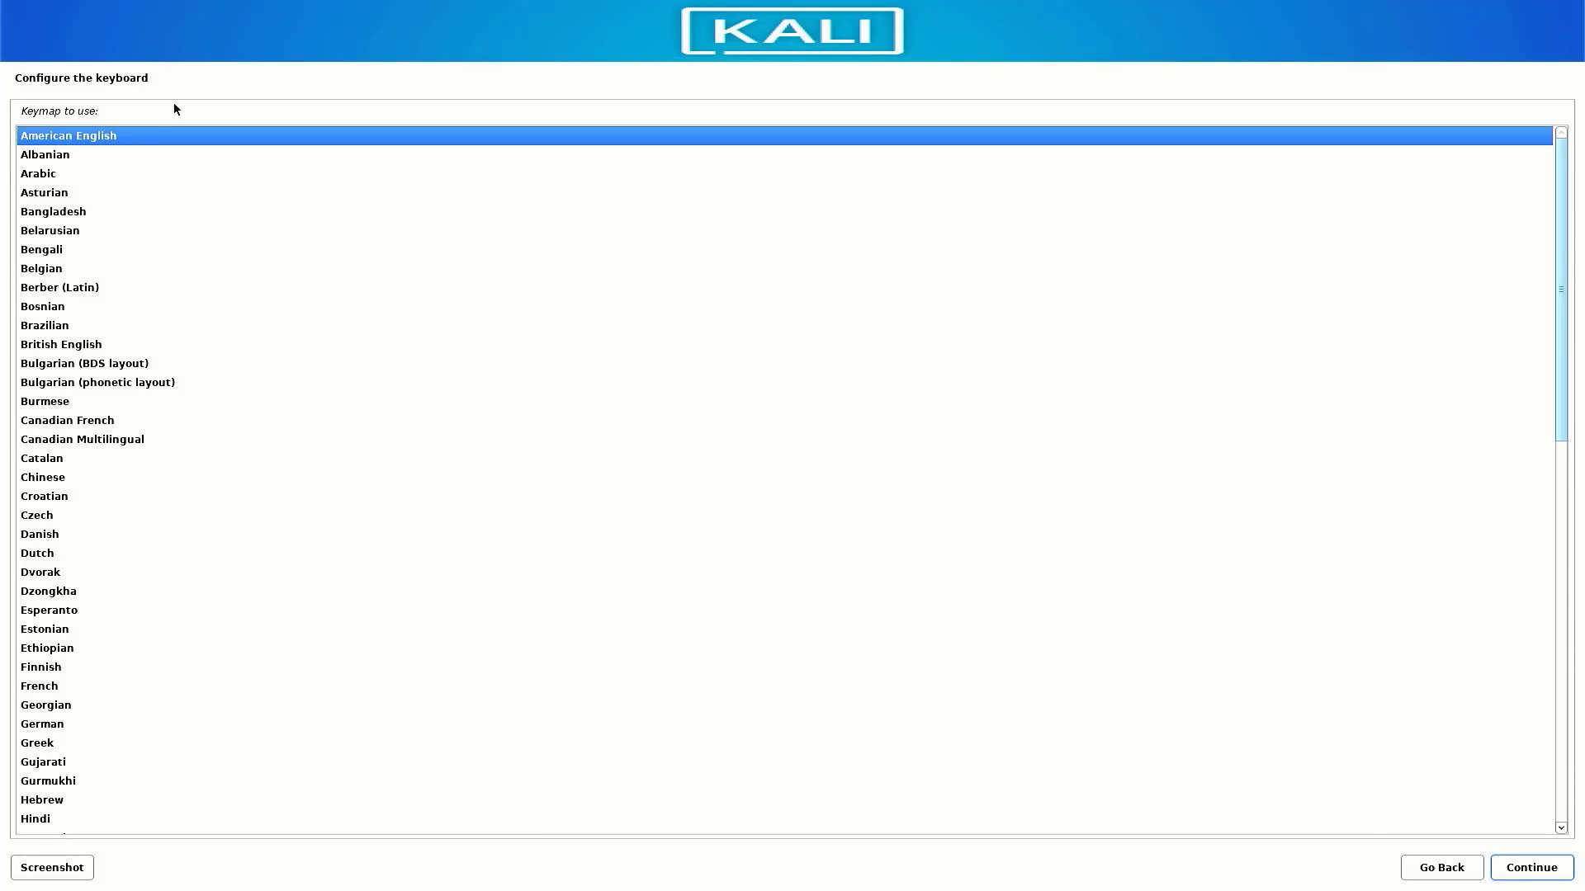
mouse_move(84, 153)
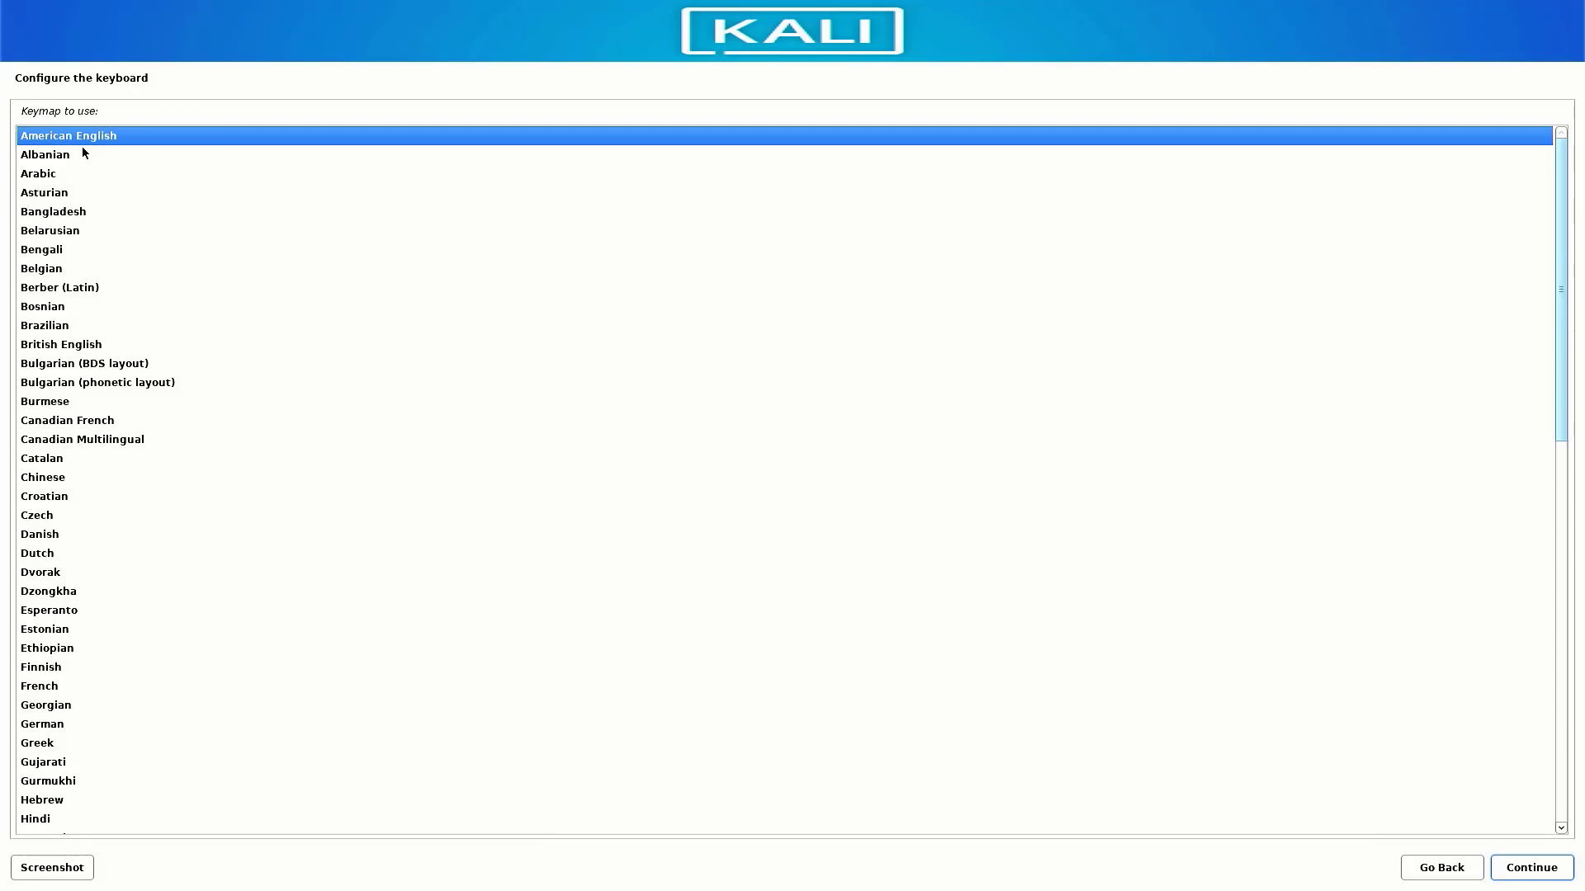
mouse_move(1354, 881)
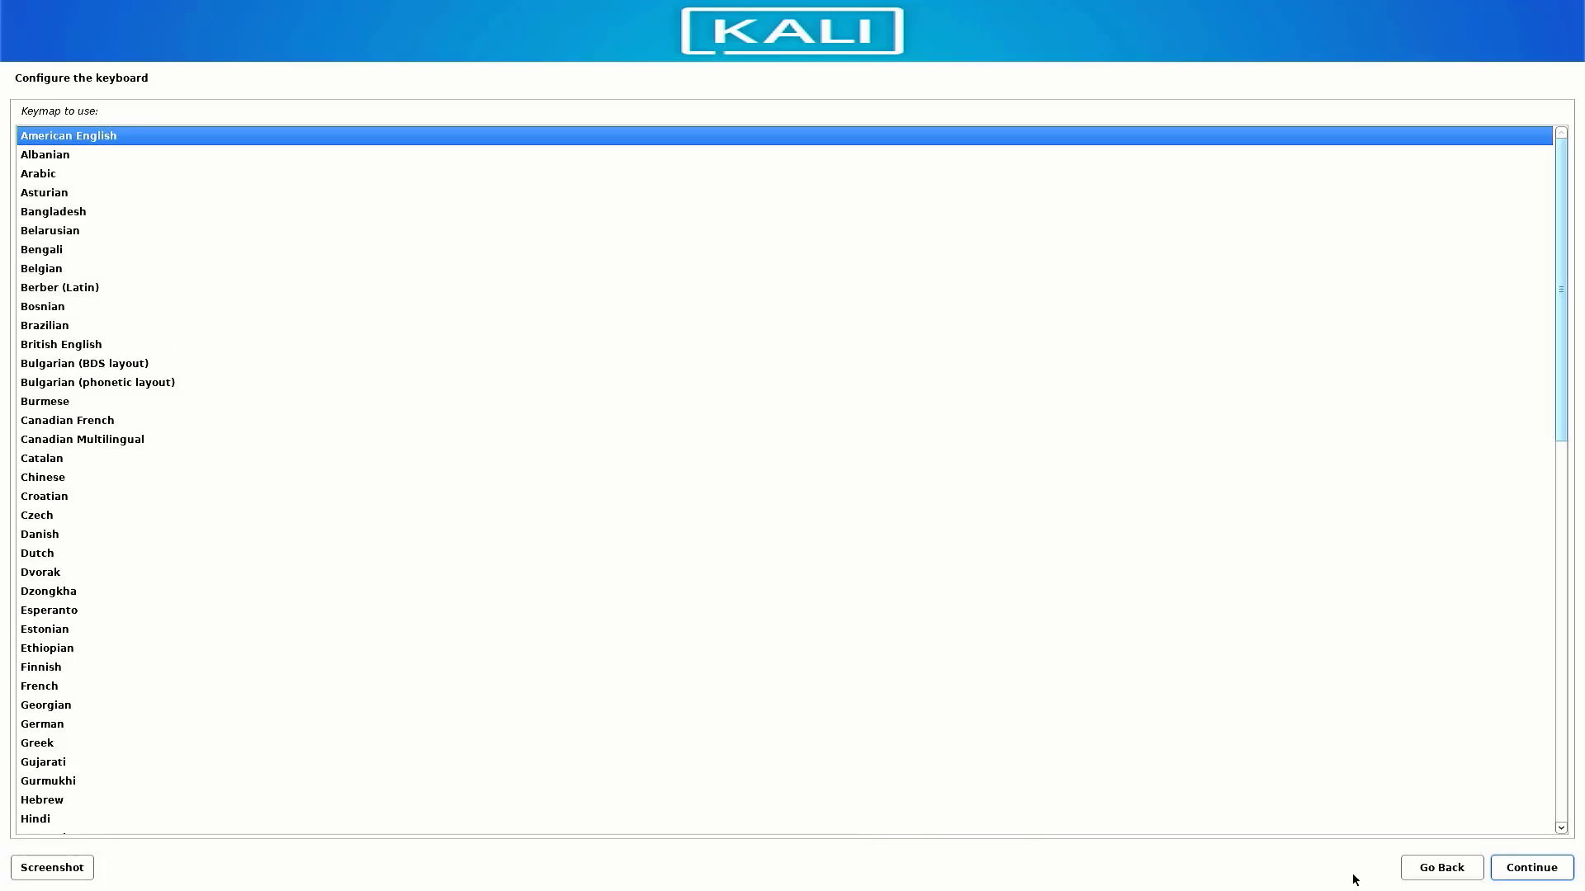
left_click(1530, 867)
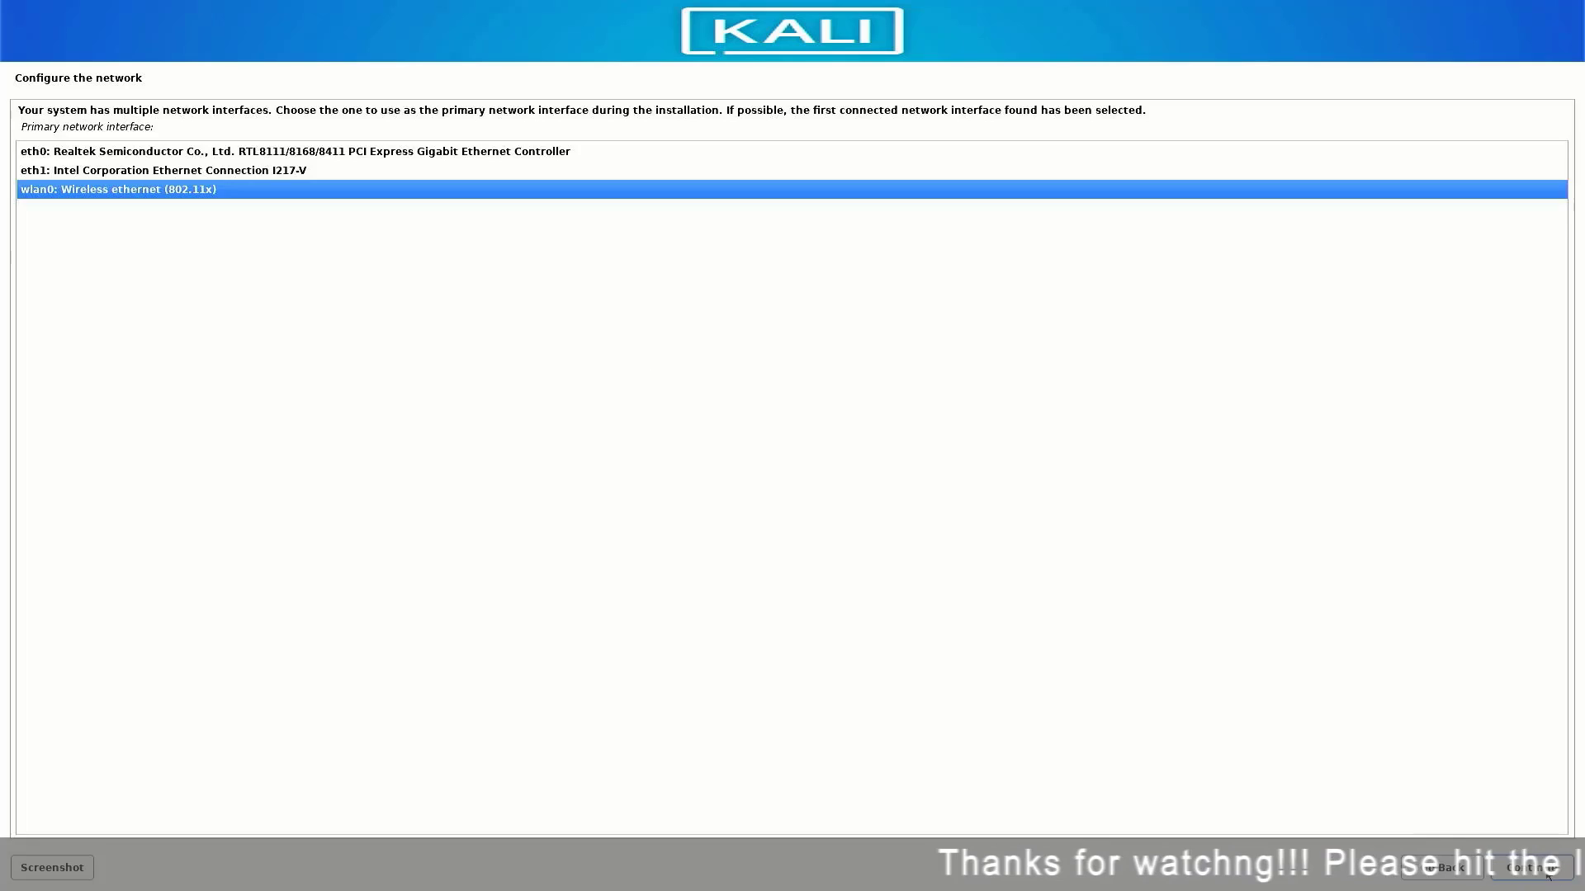
Join the wireless network on wlan0 using WPA/WPA2 PSK and its passphrase
left_click(1528, 868)
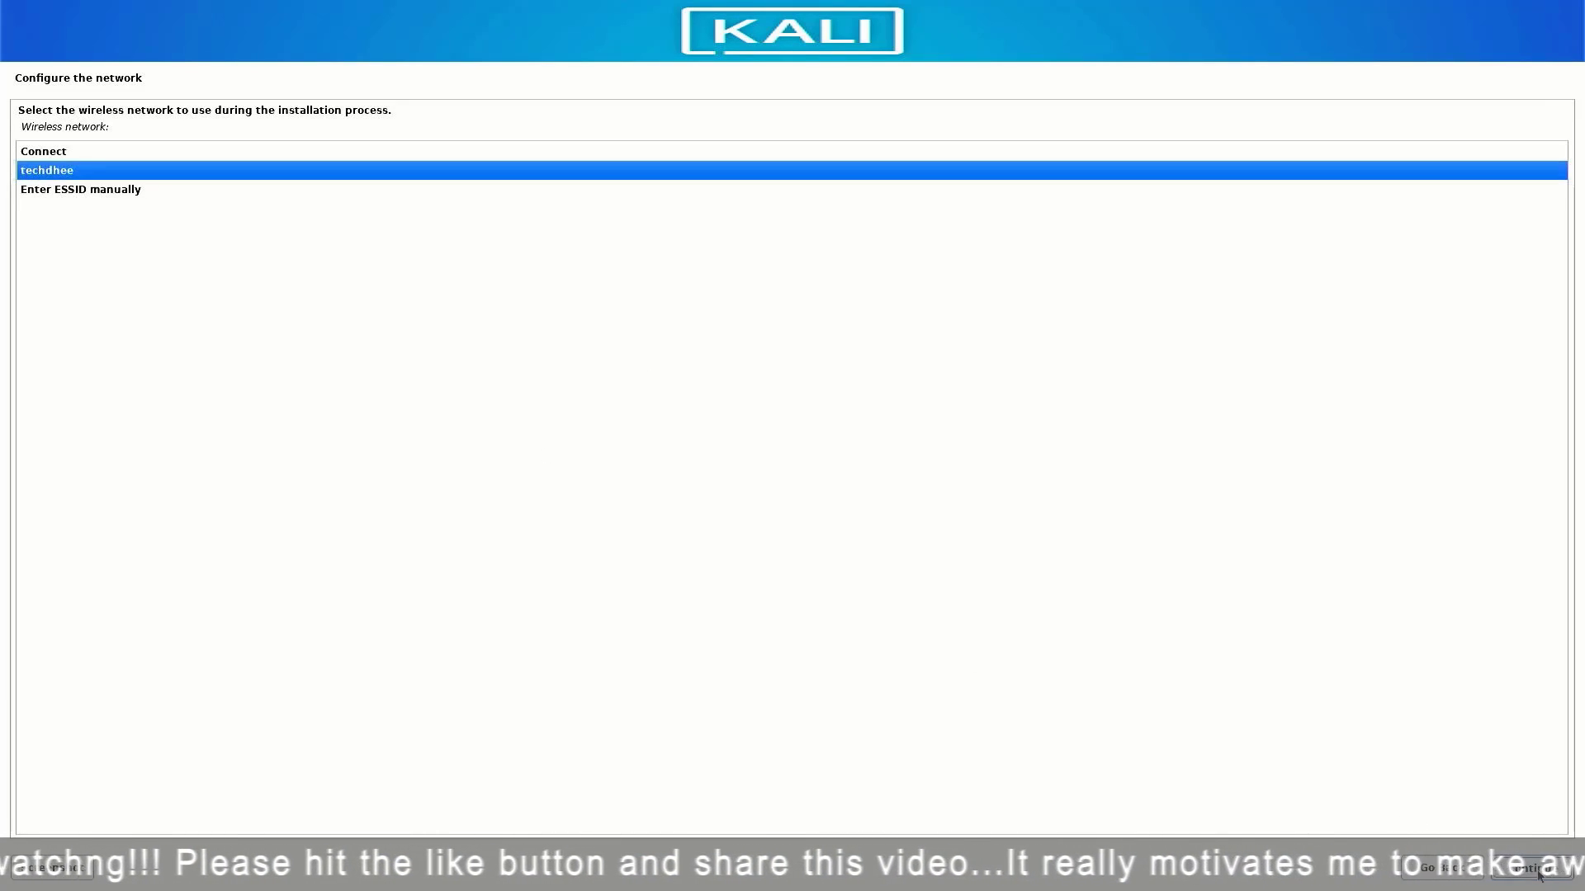
left_click(1529, 867)
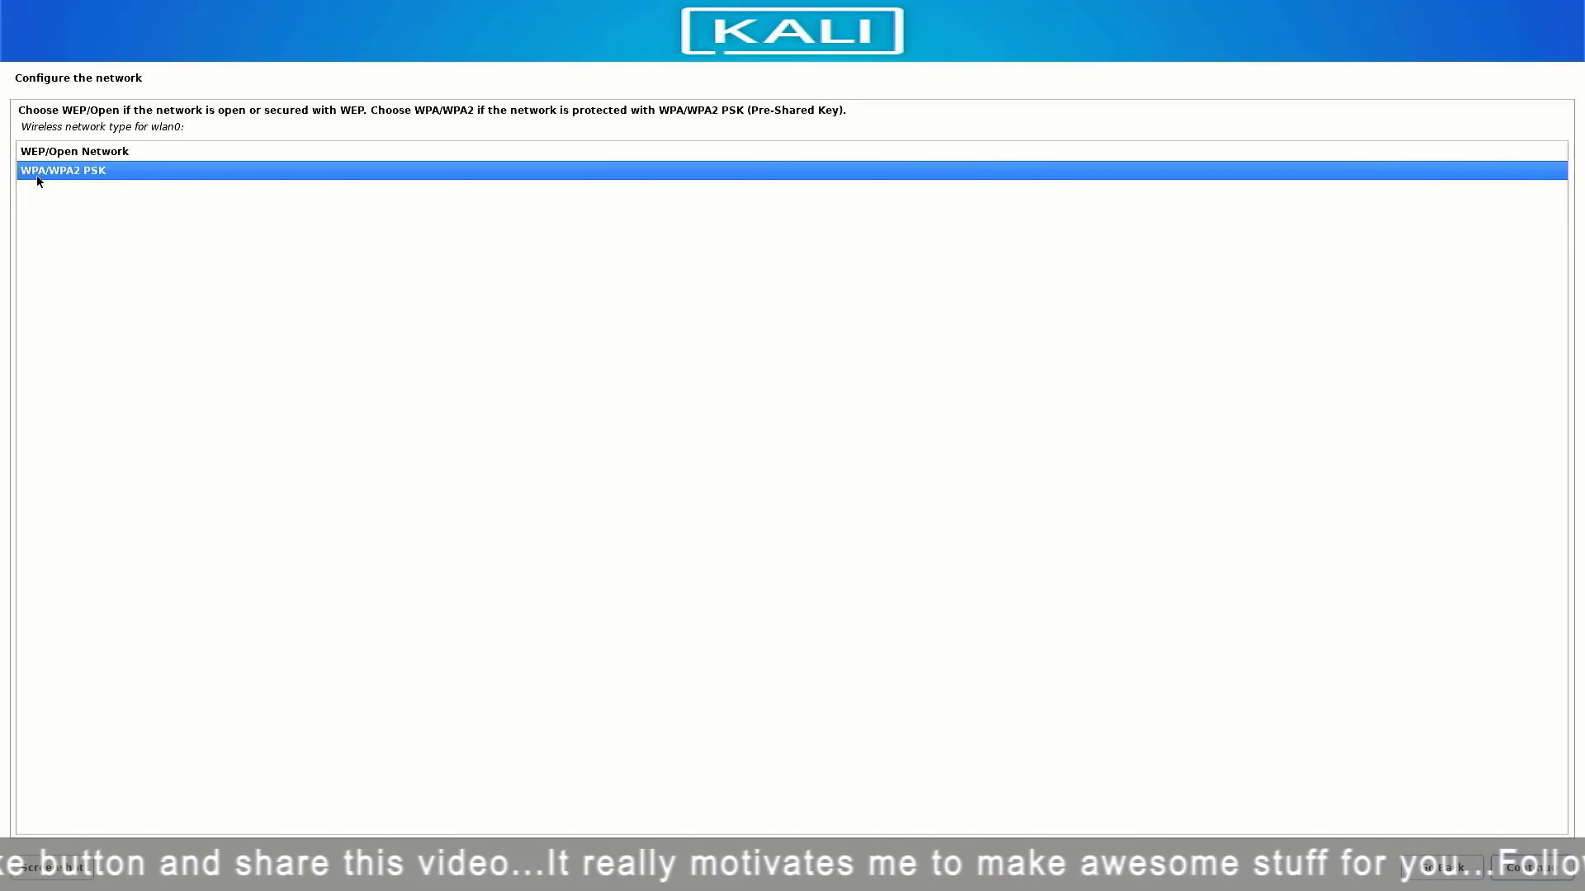
left_click(1532, 868)
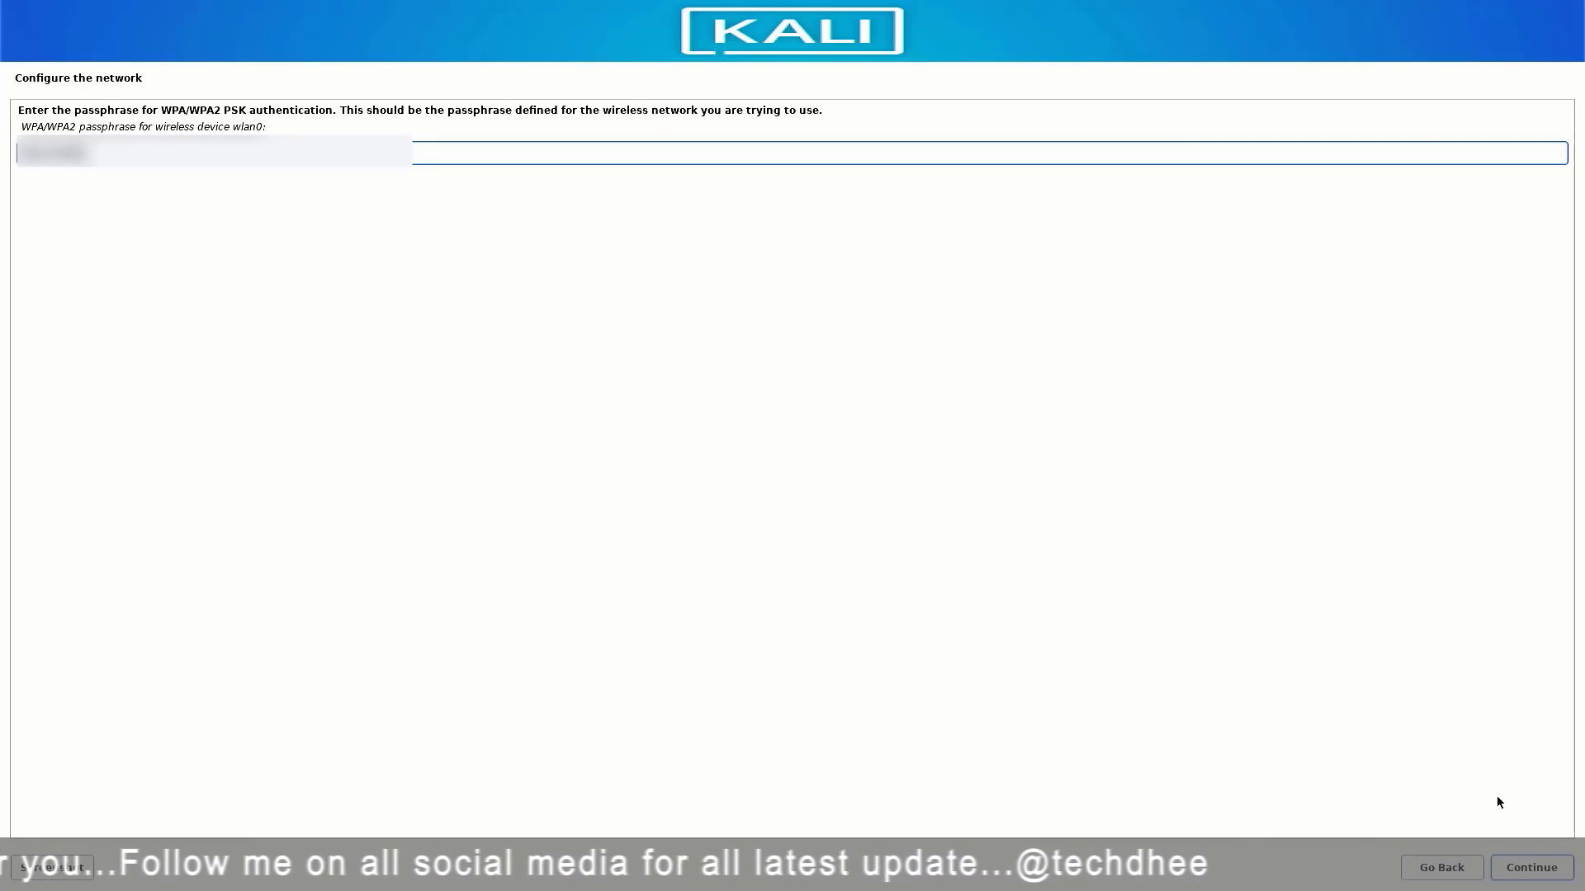
left_click(1529, 868)
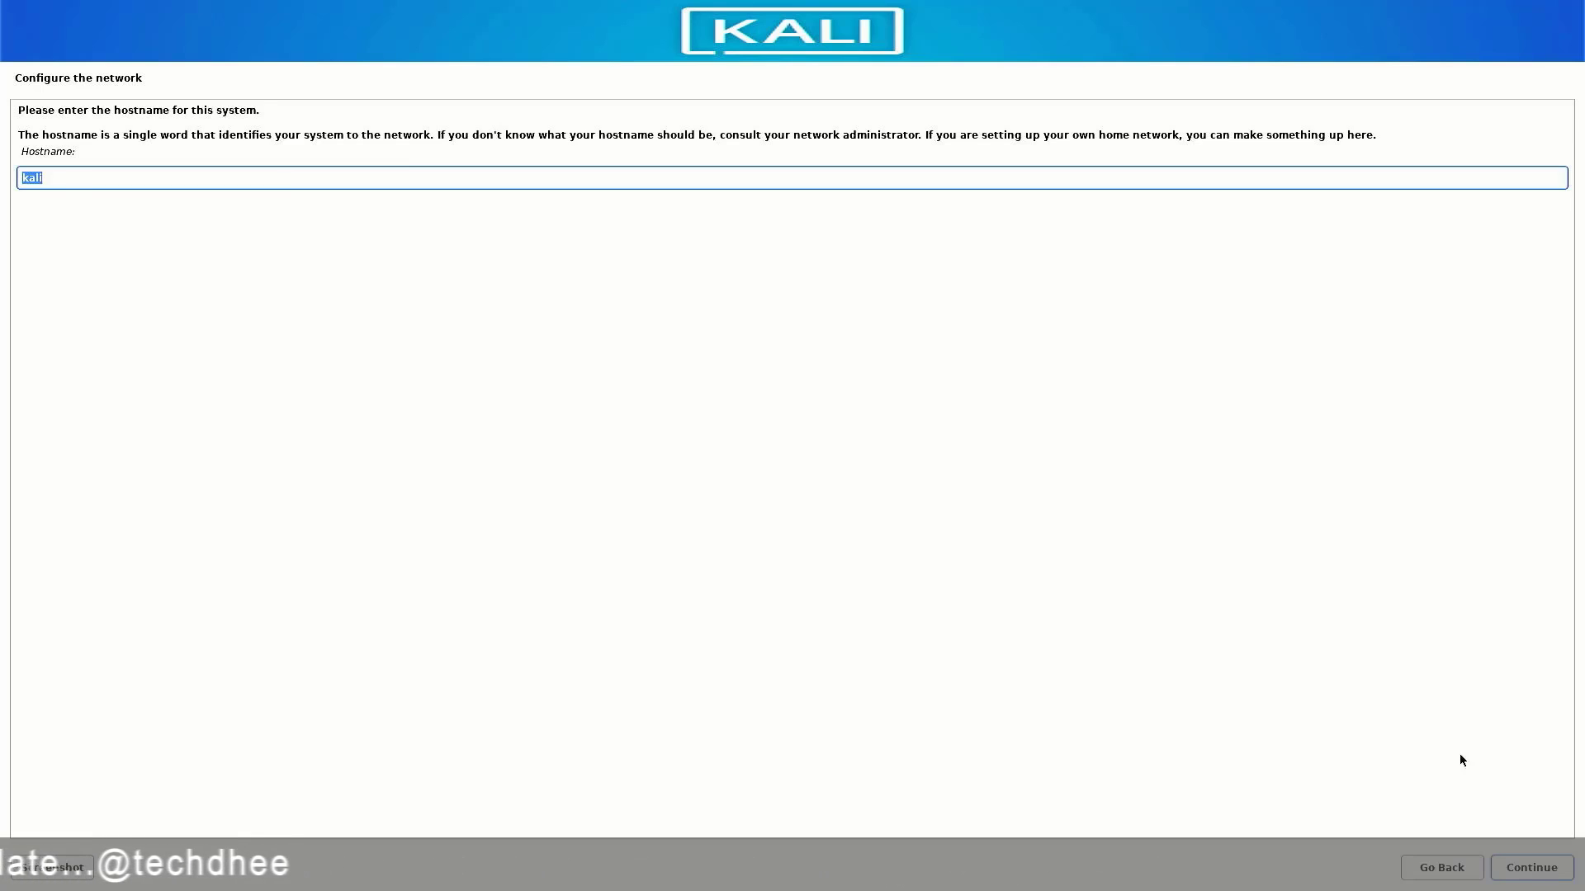
Keep the default hostname and leave the domain name blank
left_click(31, 176)
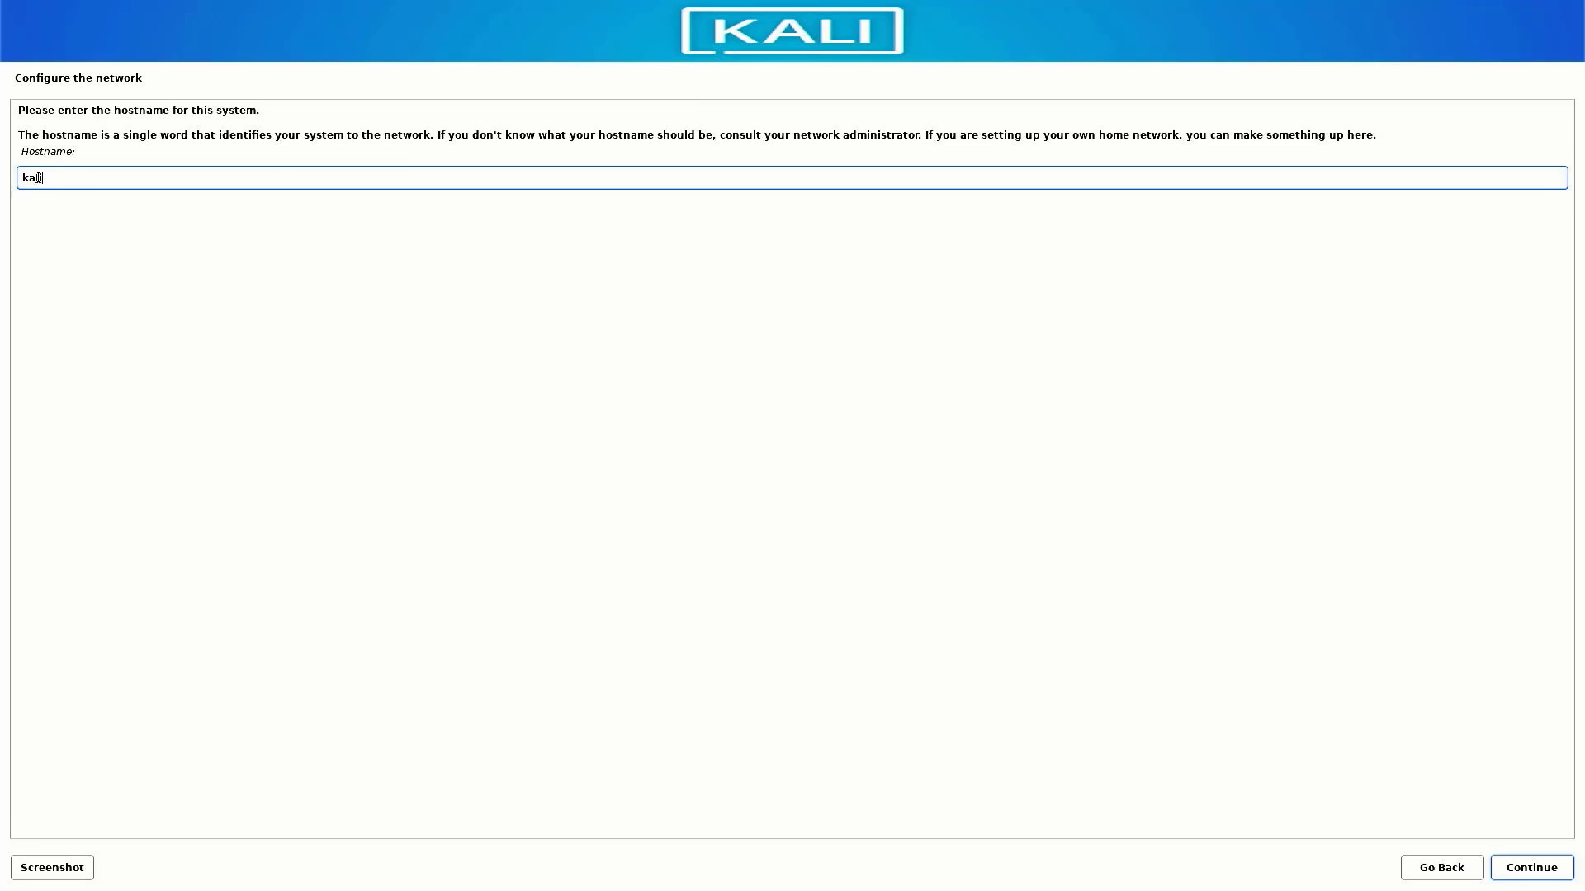
left_click(1530, 867)
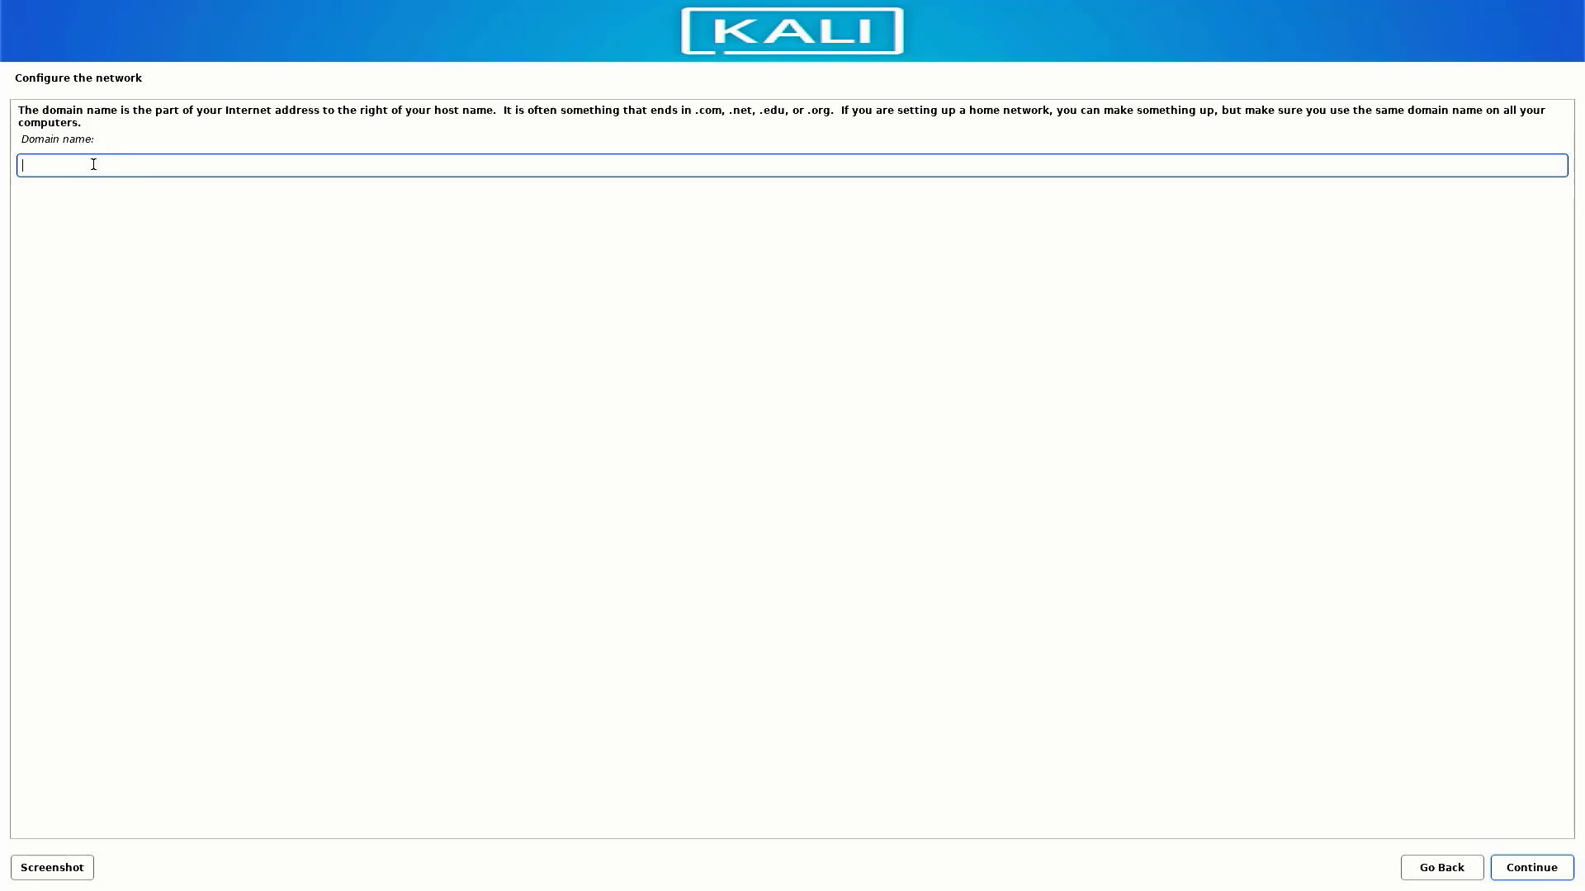
left_click(1530, 868)
type("TECH")
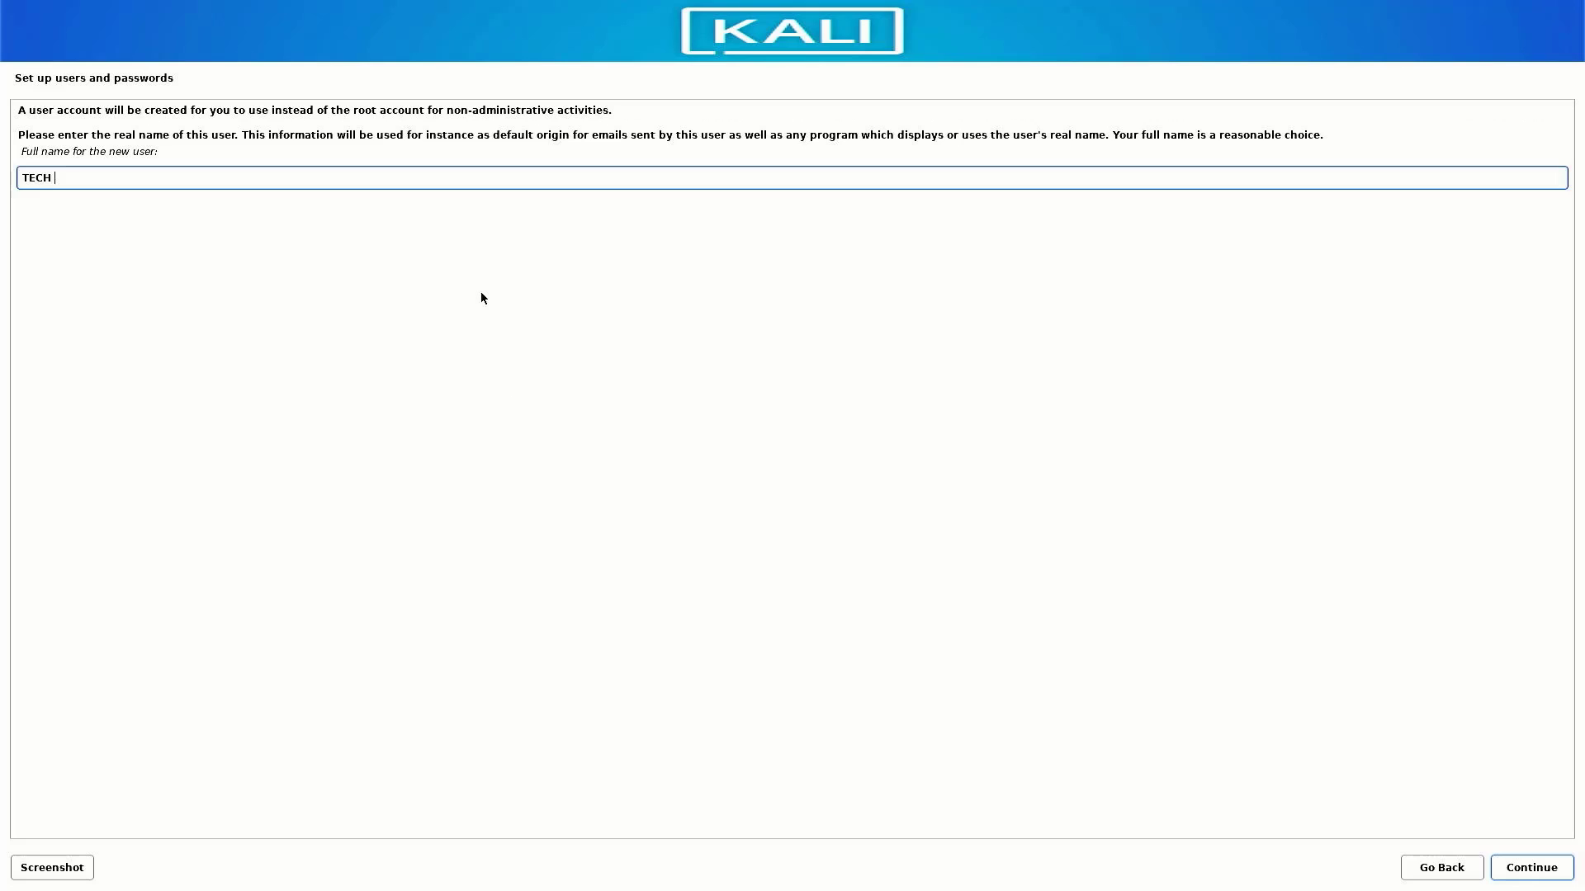
Enter full name 'DHEE', confirm the username, and set a verified password
type("DHEE")
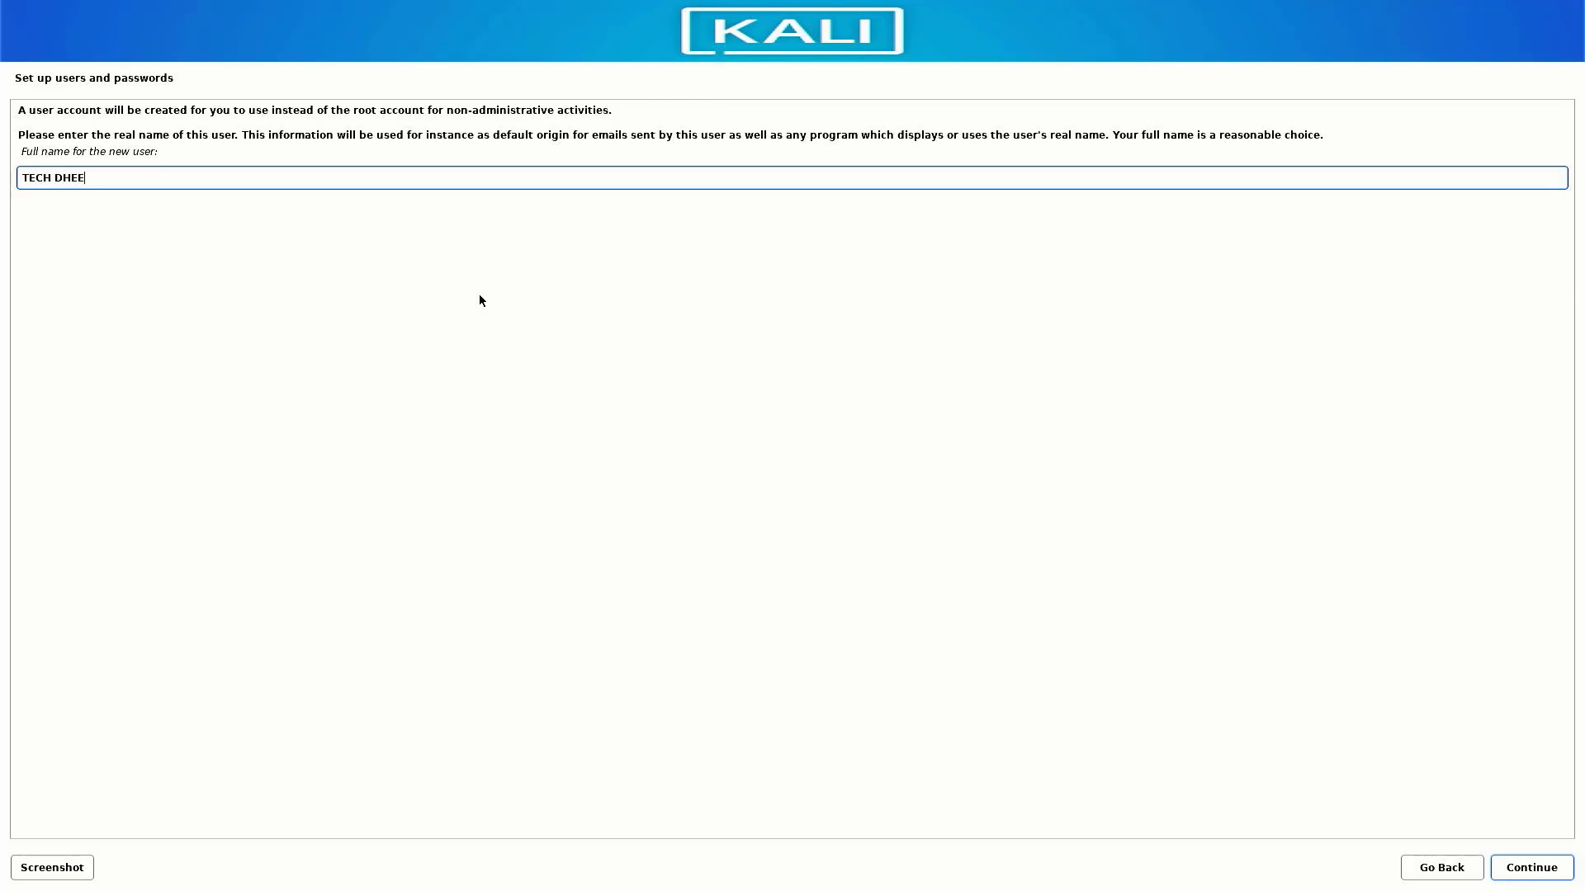
left_click(1529, 868)
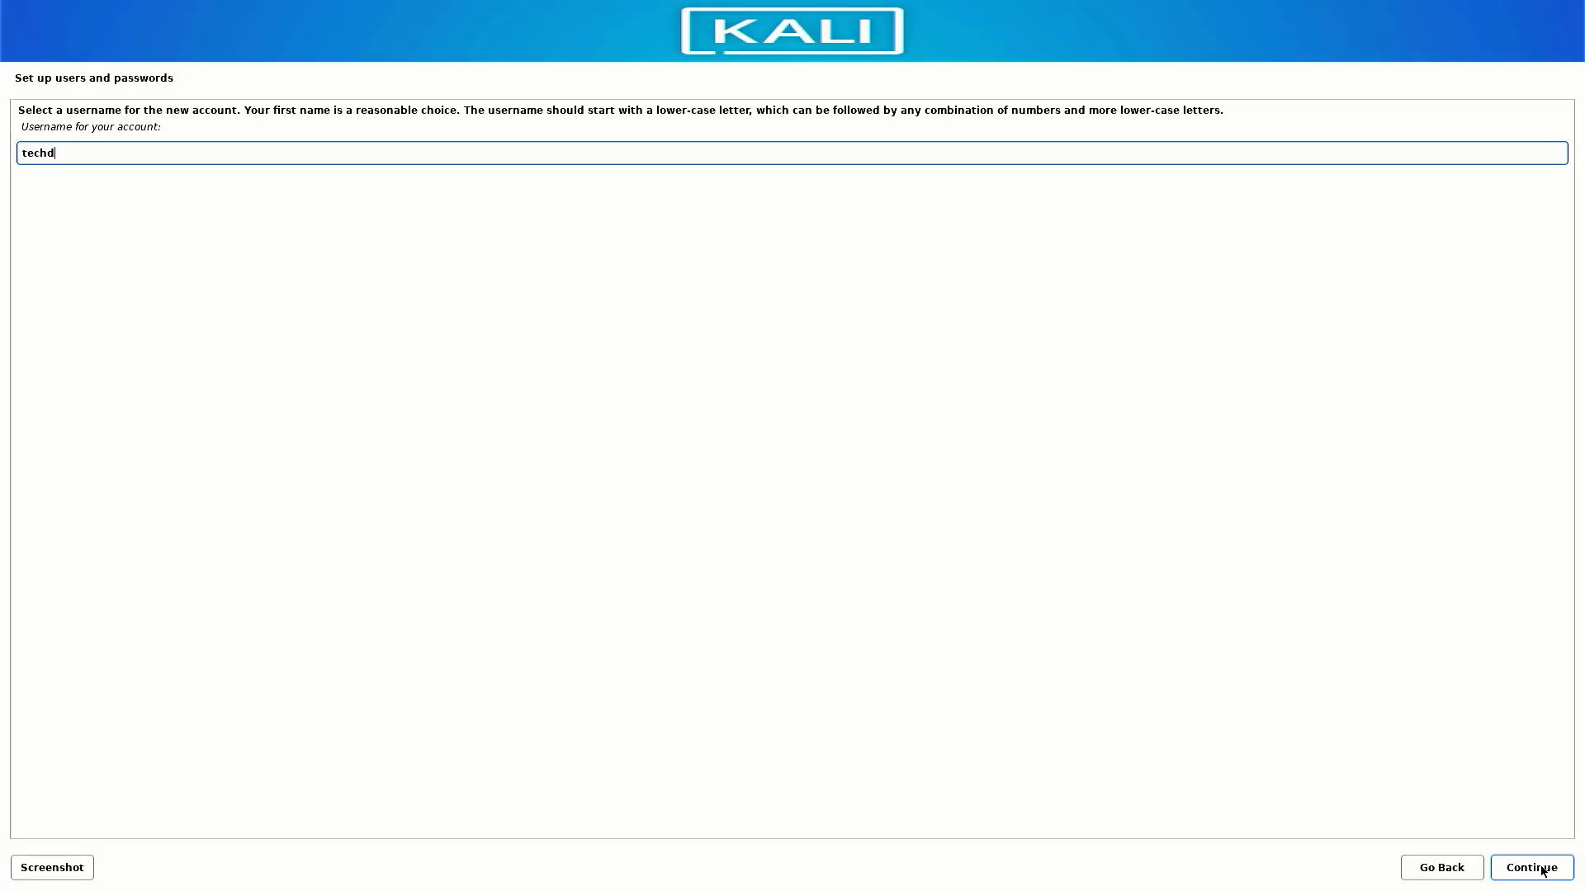
left_click(1530, 868)
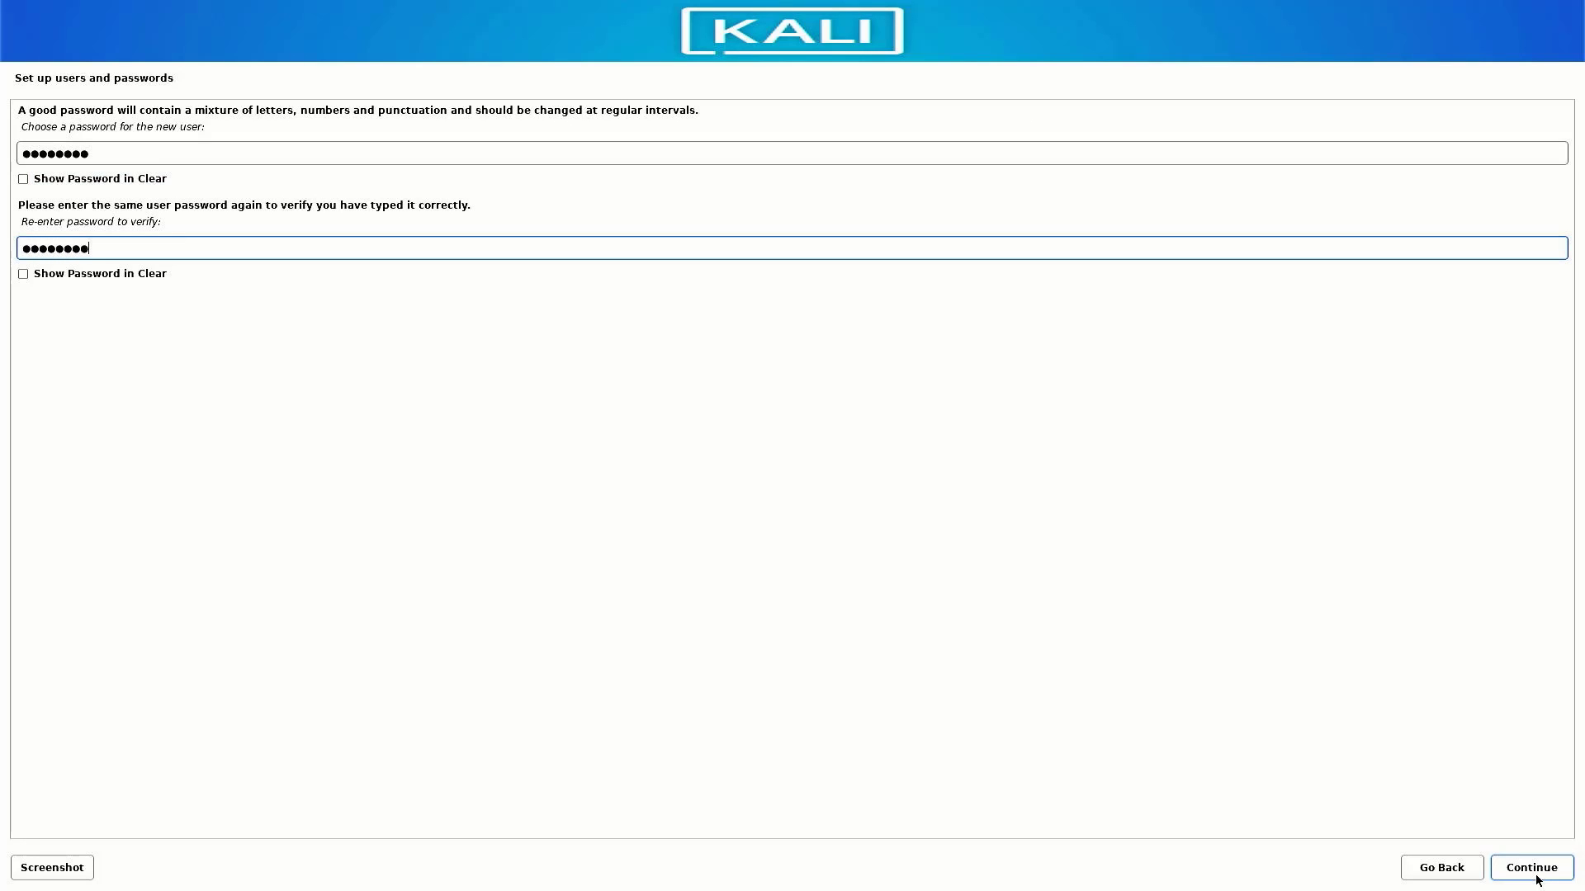
left_click(1529, 868)
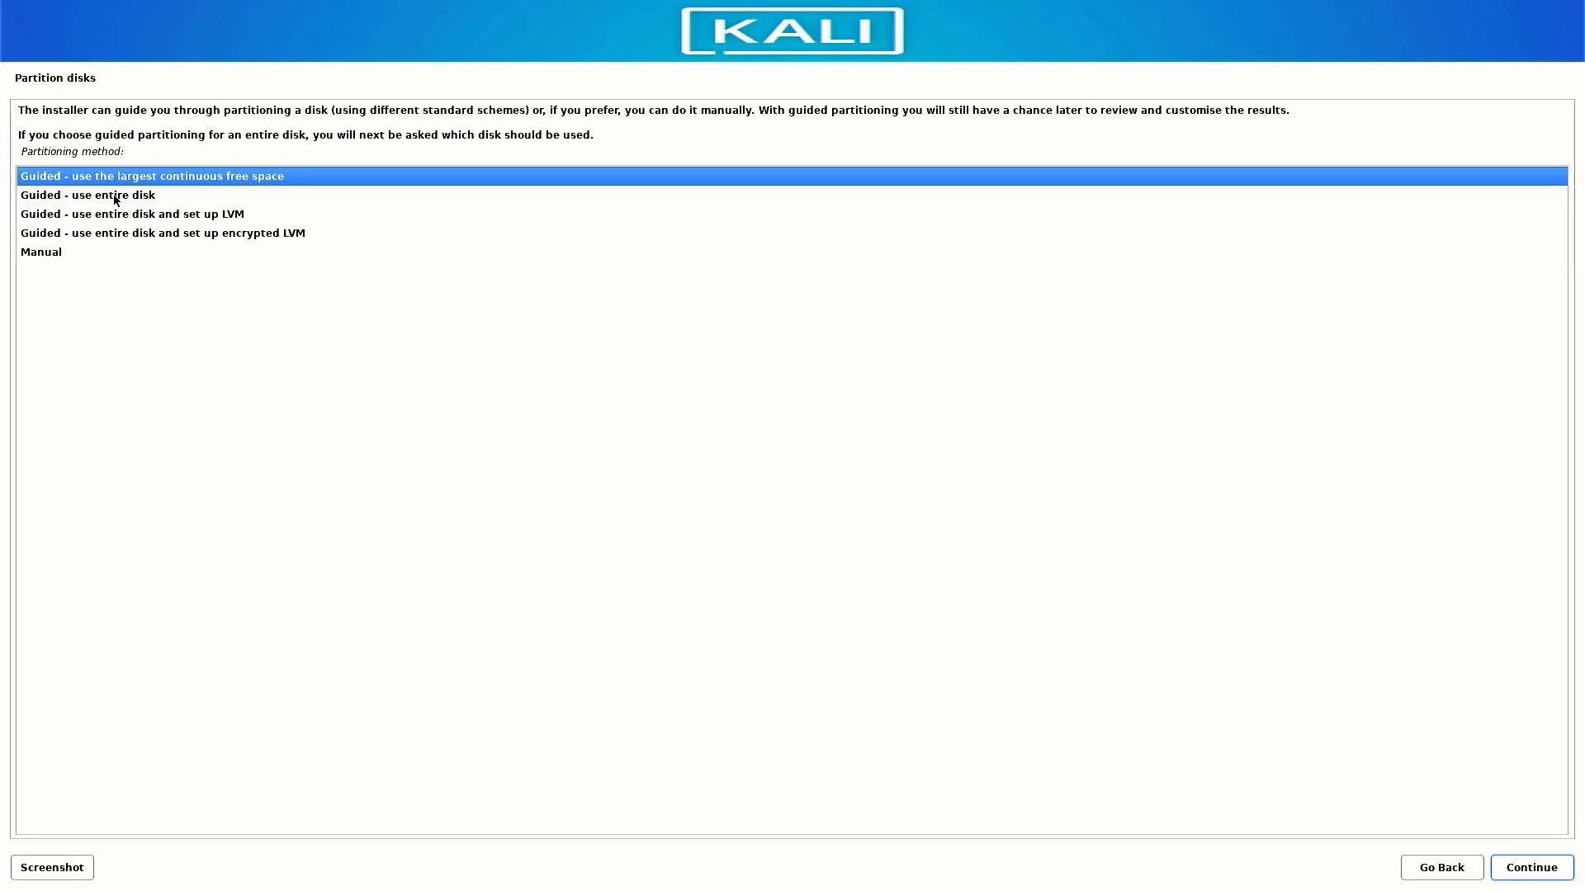
Choose manual partitioning instead of guided whole-disk
left_click(88, 194)
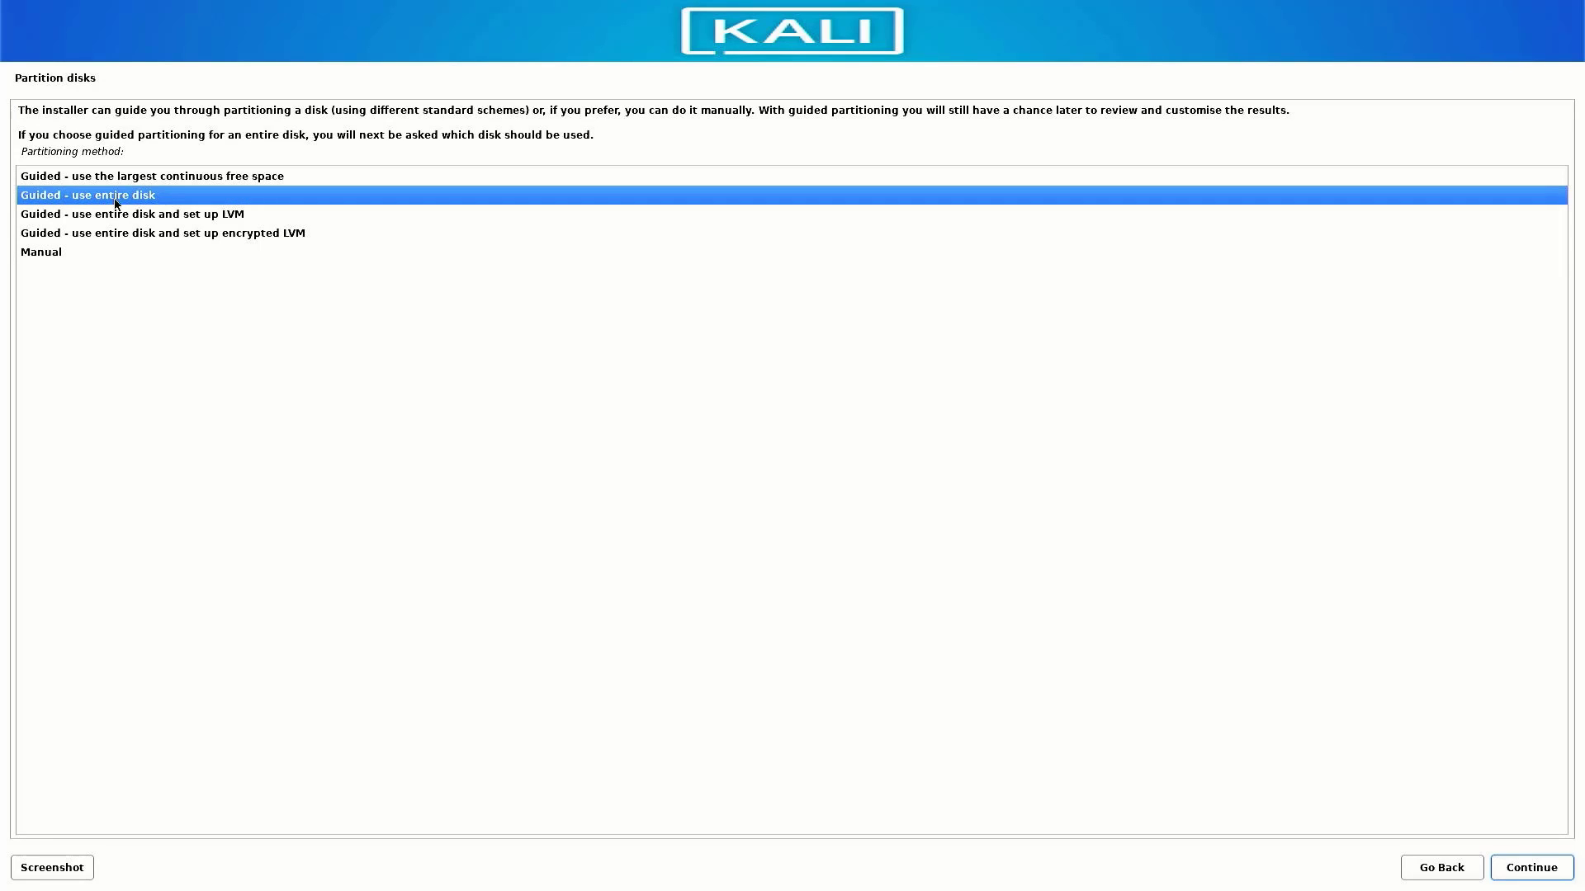
left_click(41, 252)
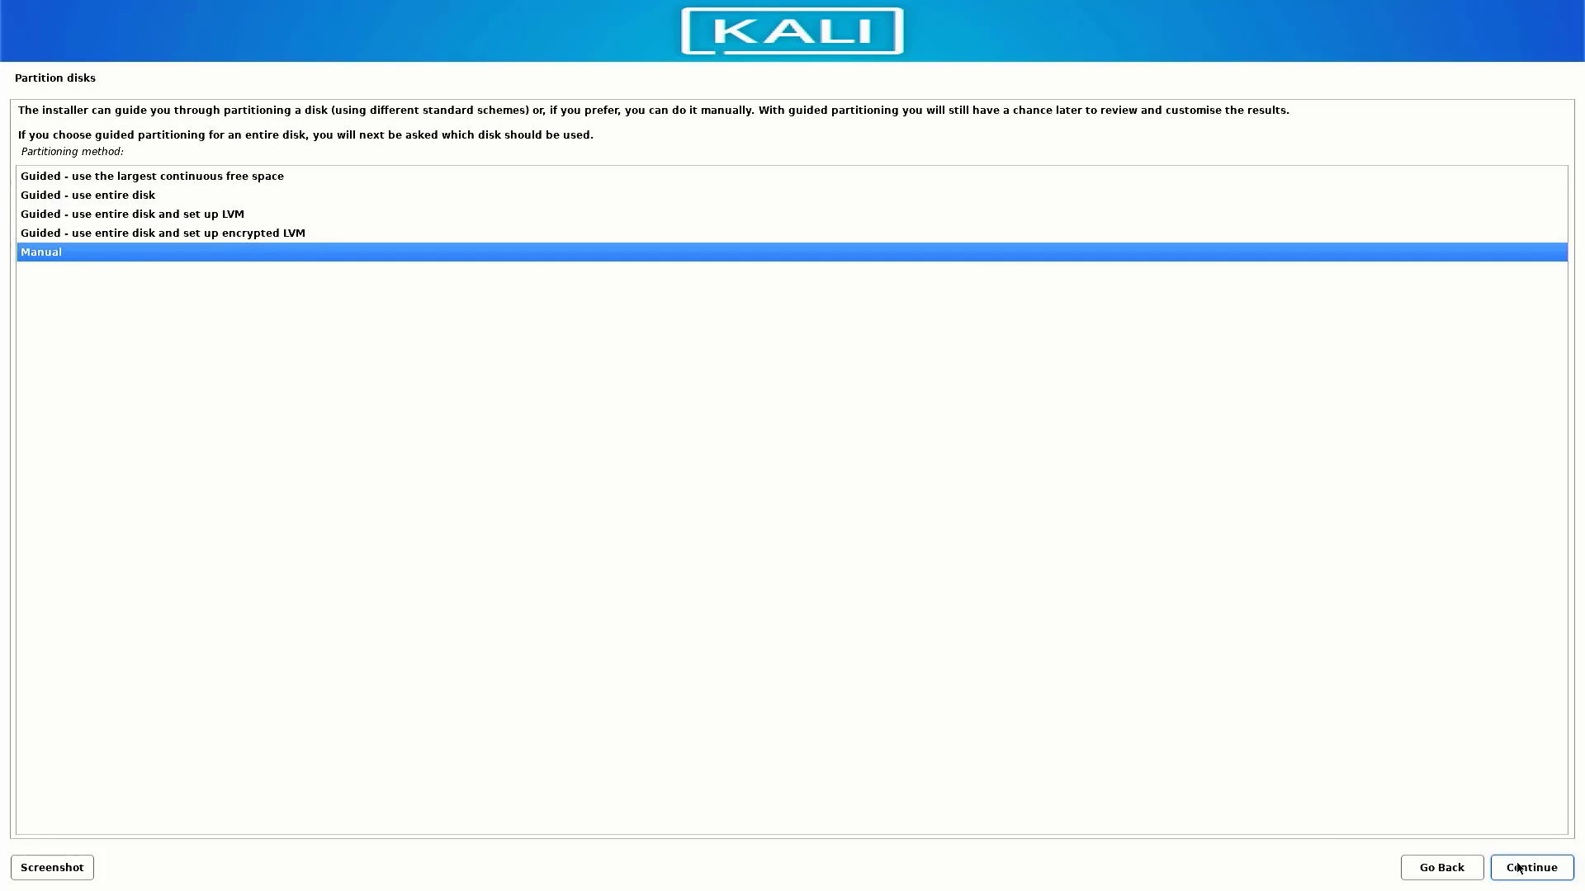
left_click(1530, 868)
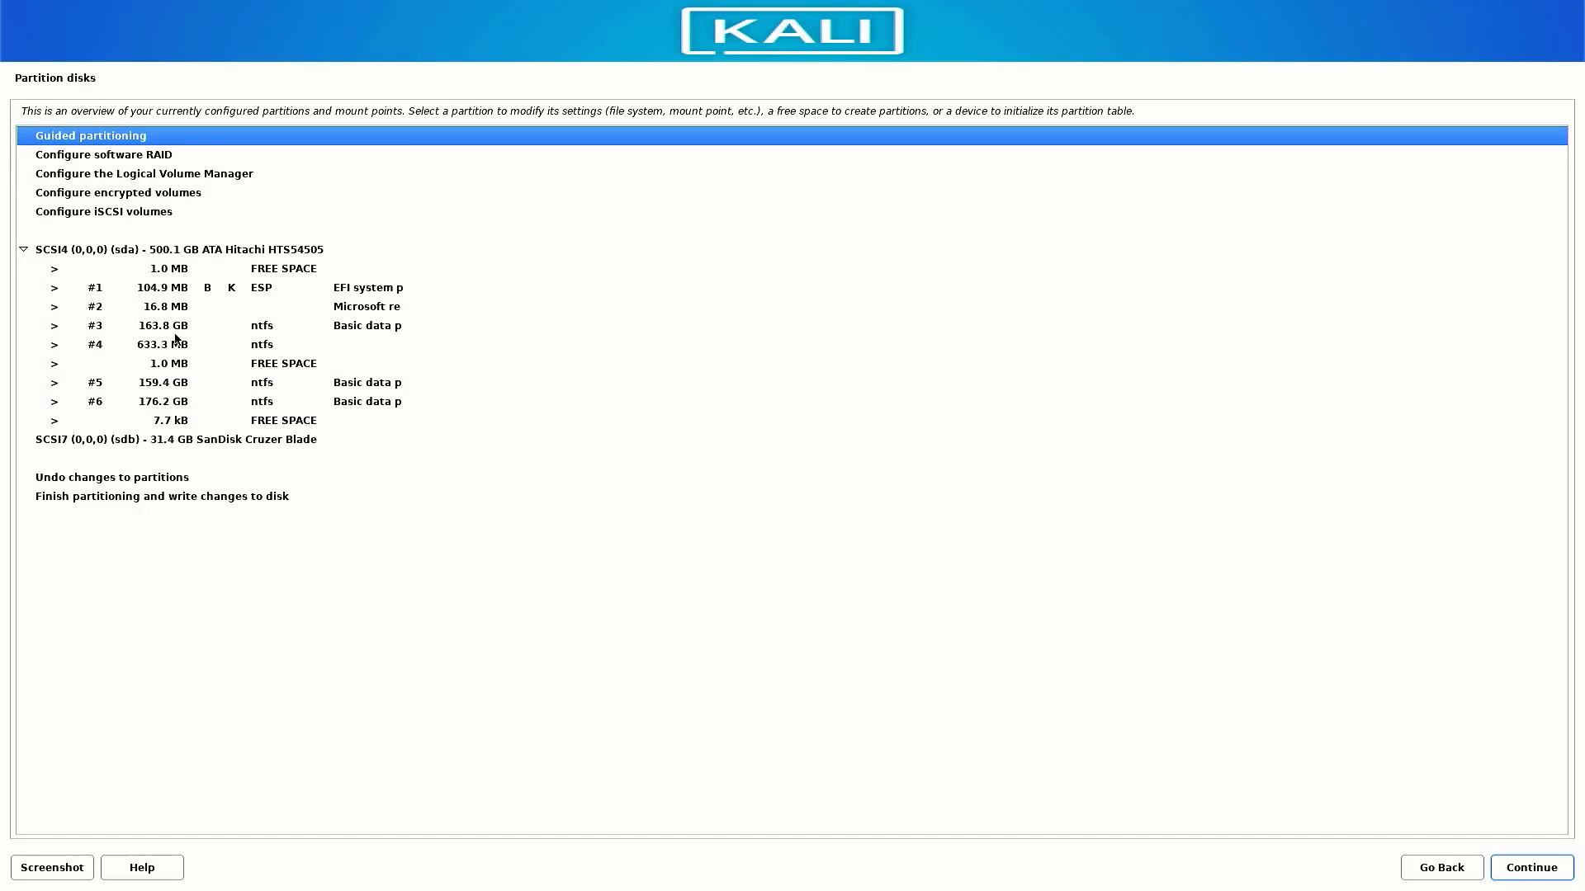
mouse_move(92, 260)
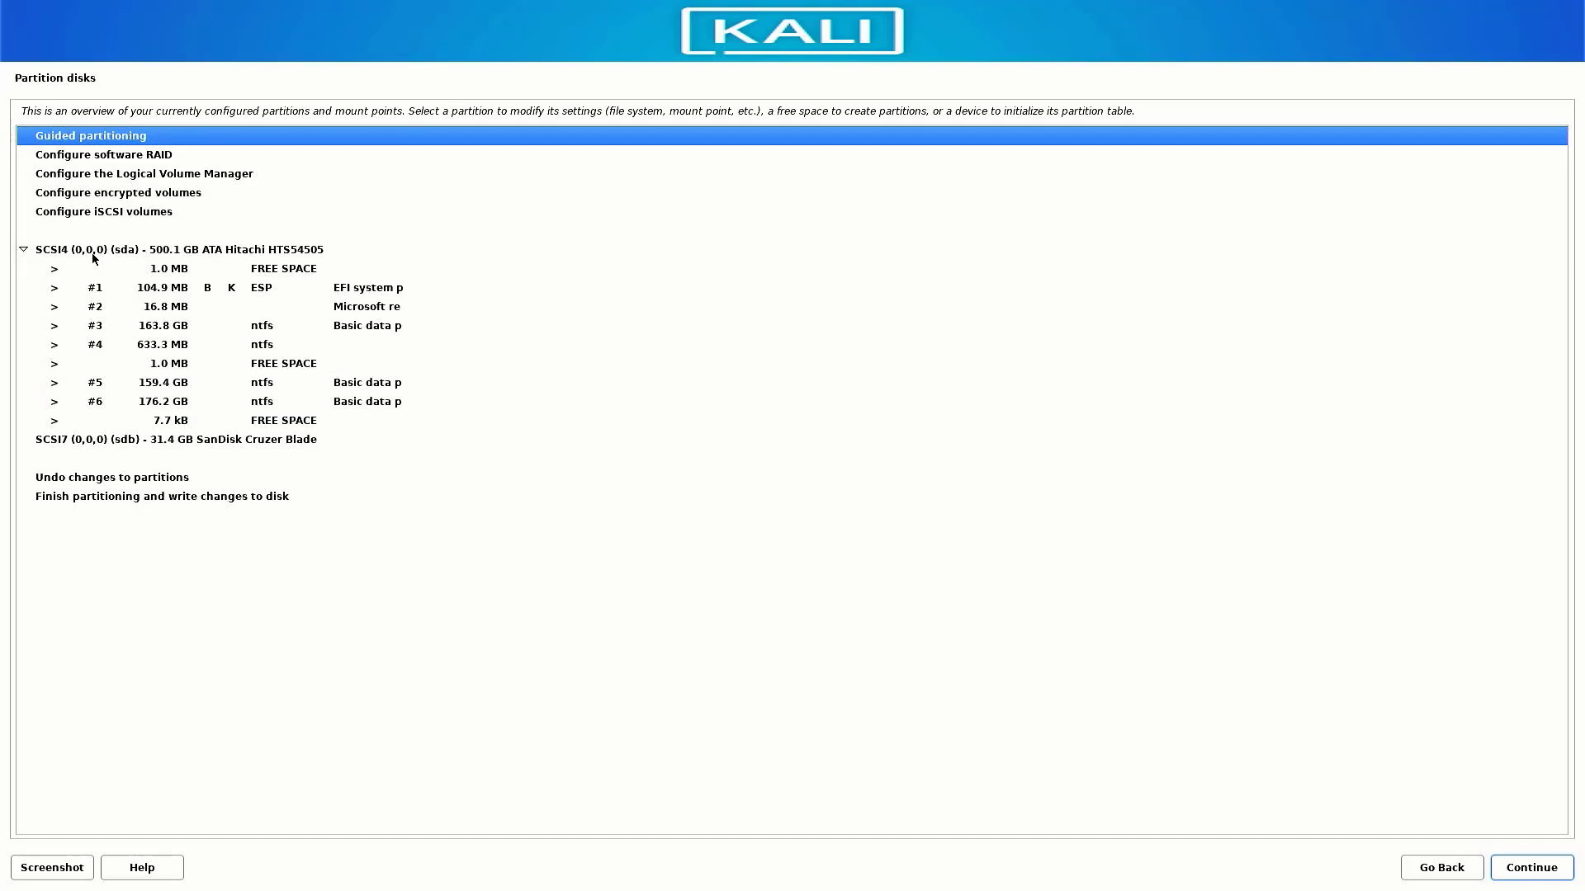
Leave the EFI partition unchanged; delete the Microsoft reserved and 633.3 MB NTFS partitions
left_click(177, 250)
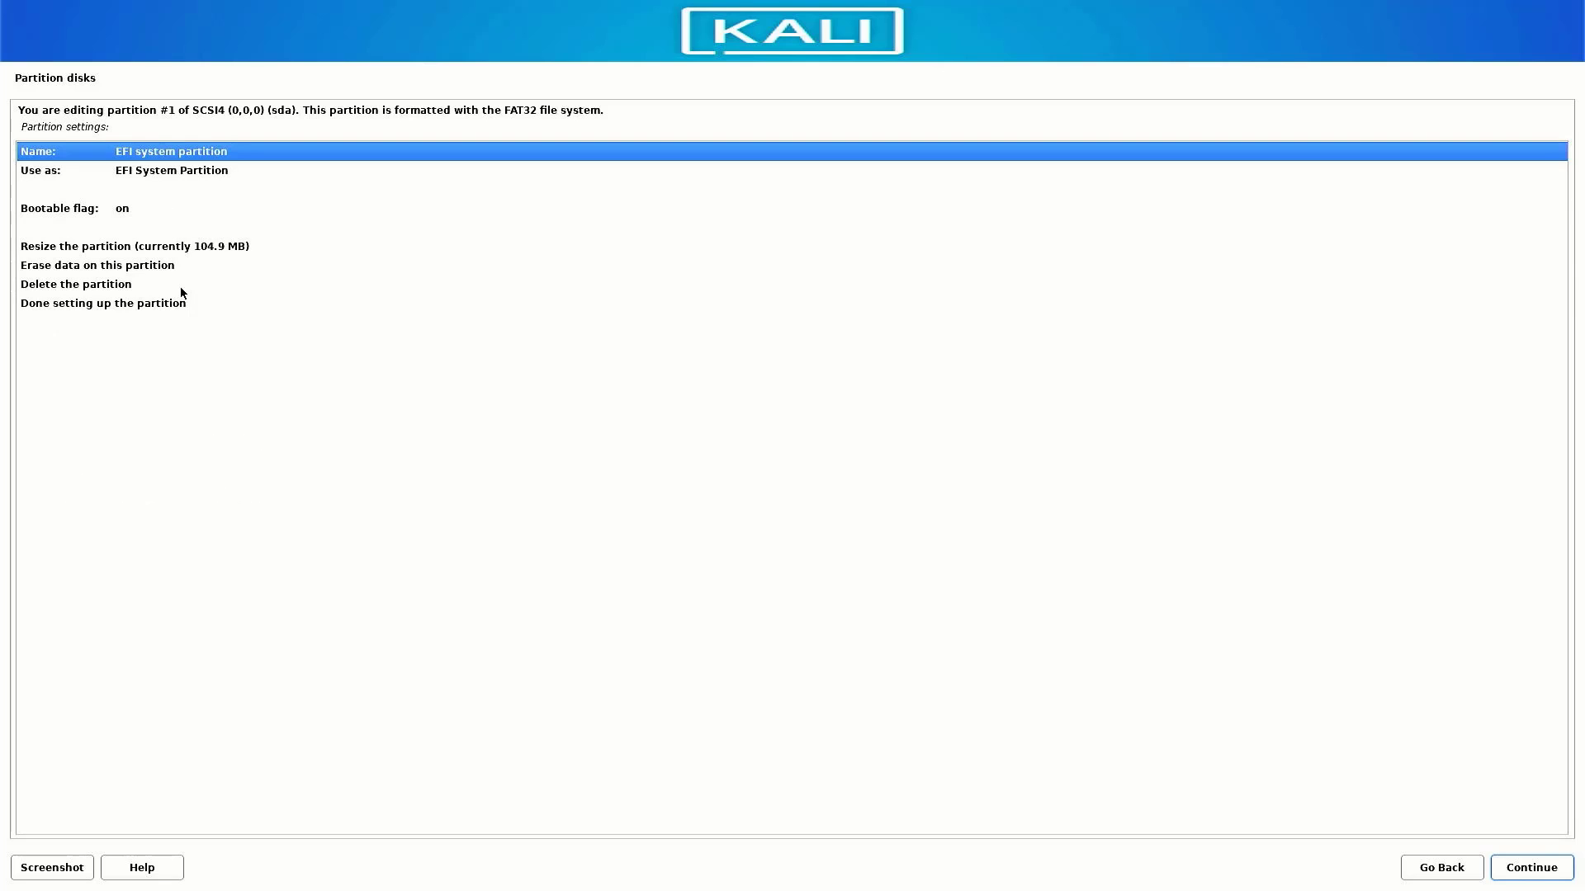
left_click(76, 284)
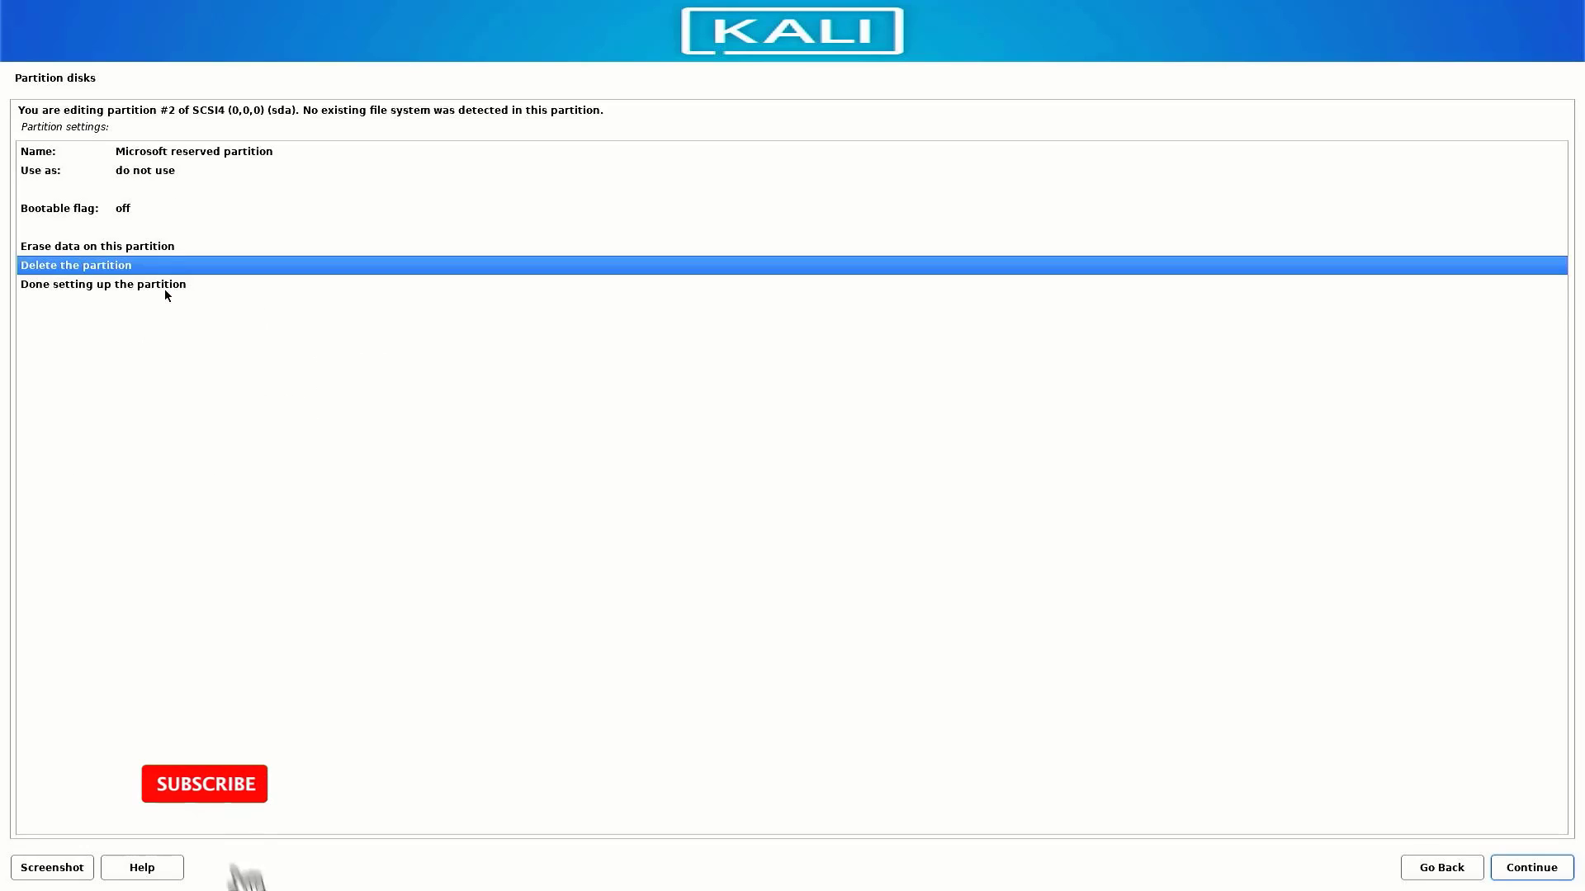
left_click(76, 265)
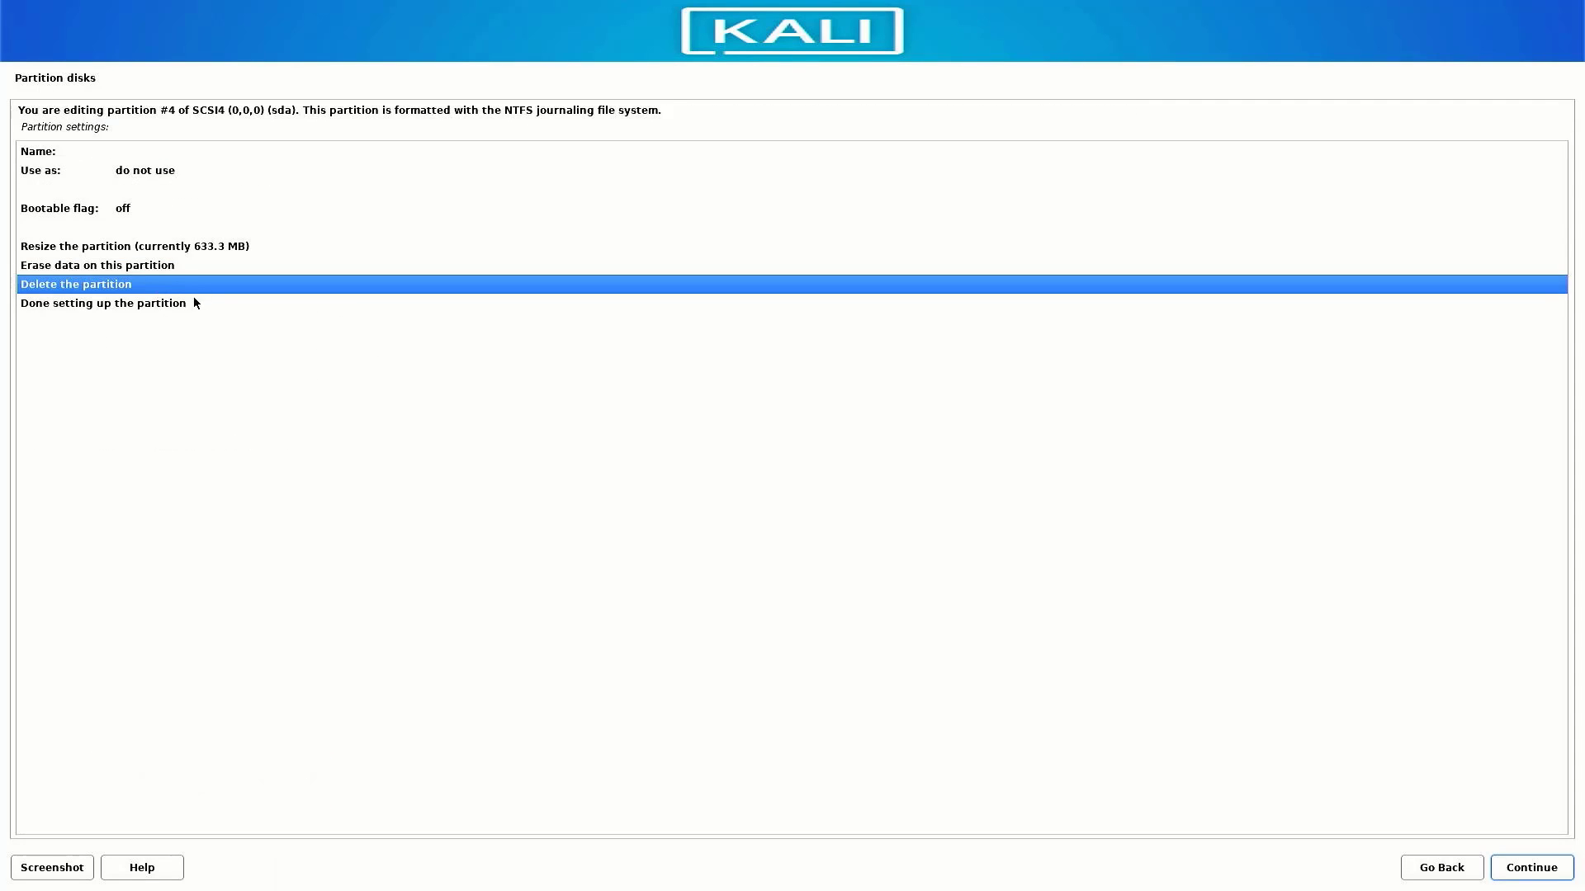
left_click(76, 284)
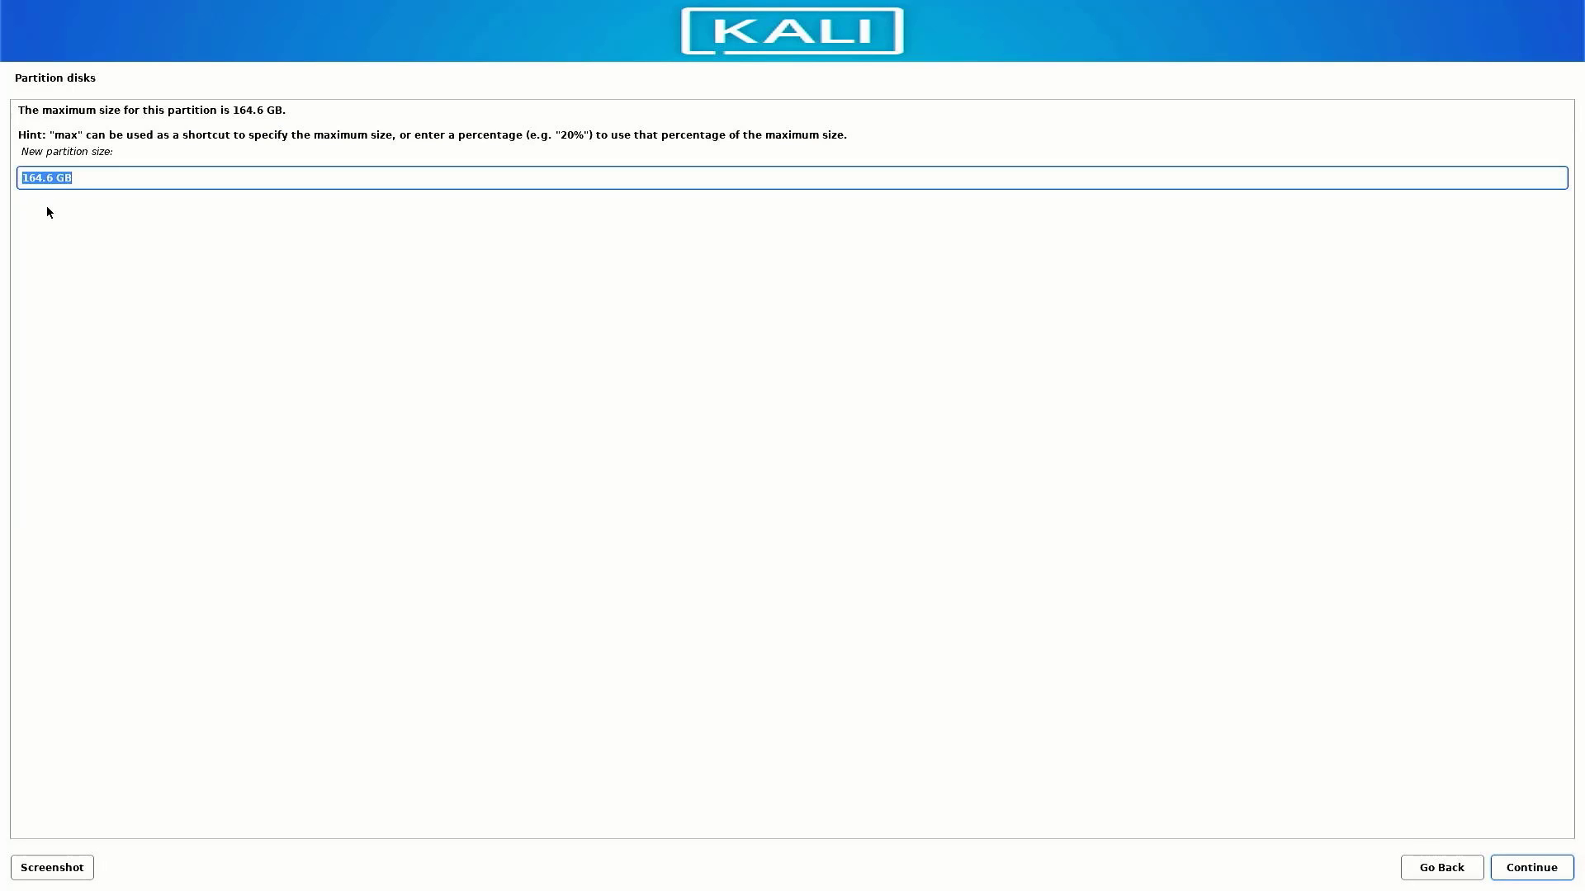
Create a 500 MB partition used as the EFI System Partition
type("500")
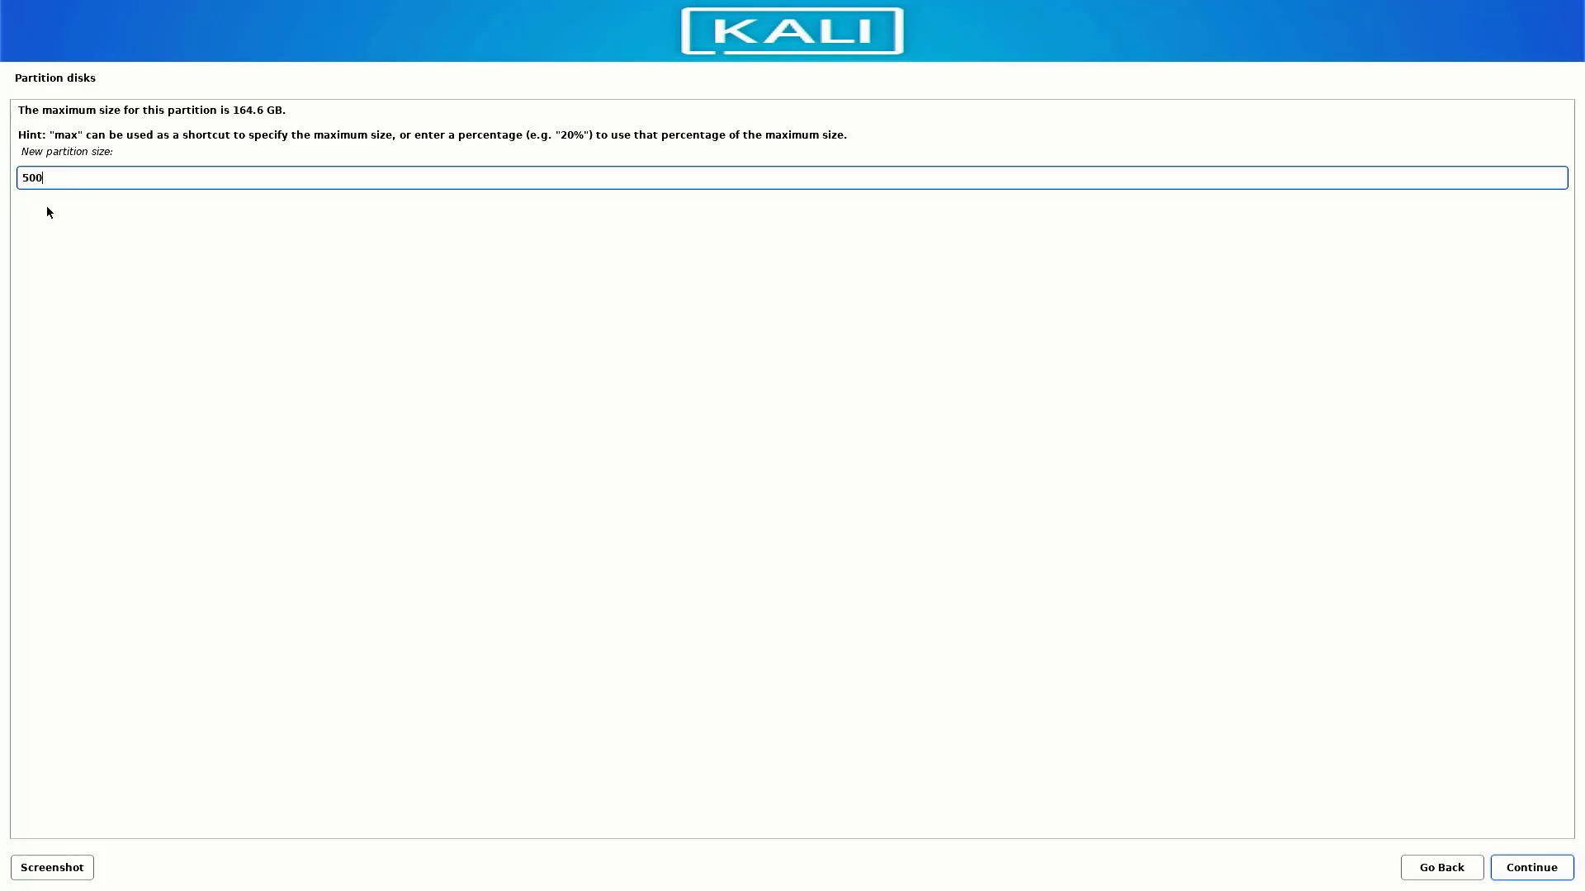
type("MB")
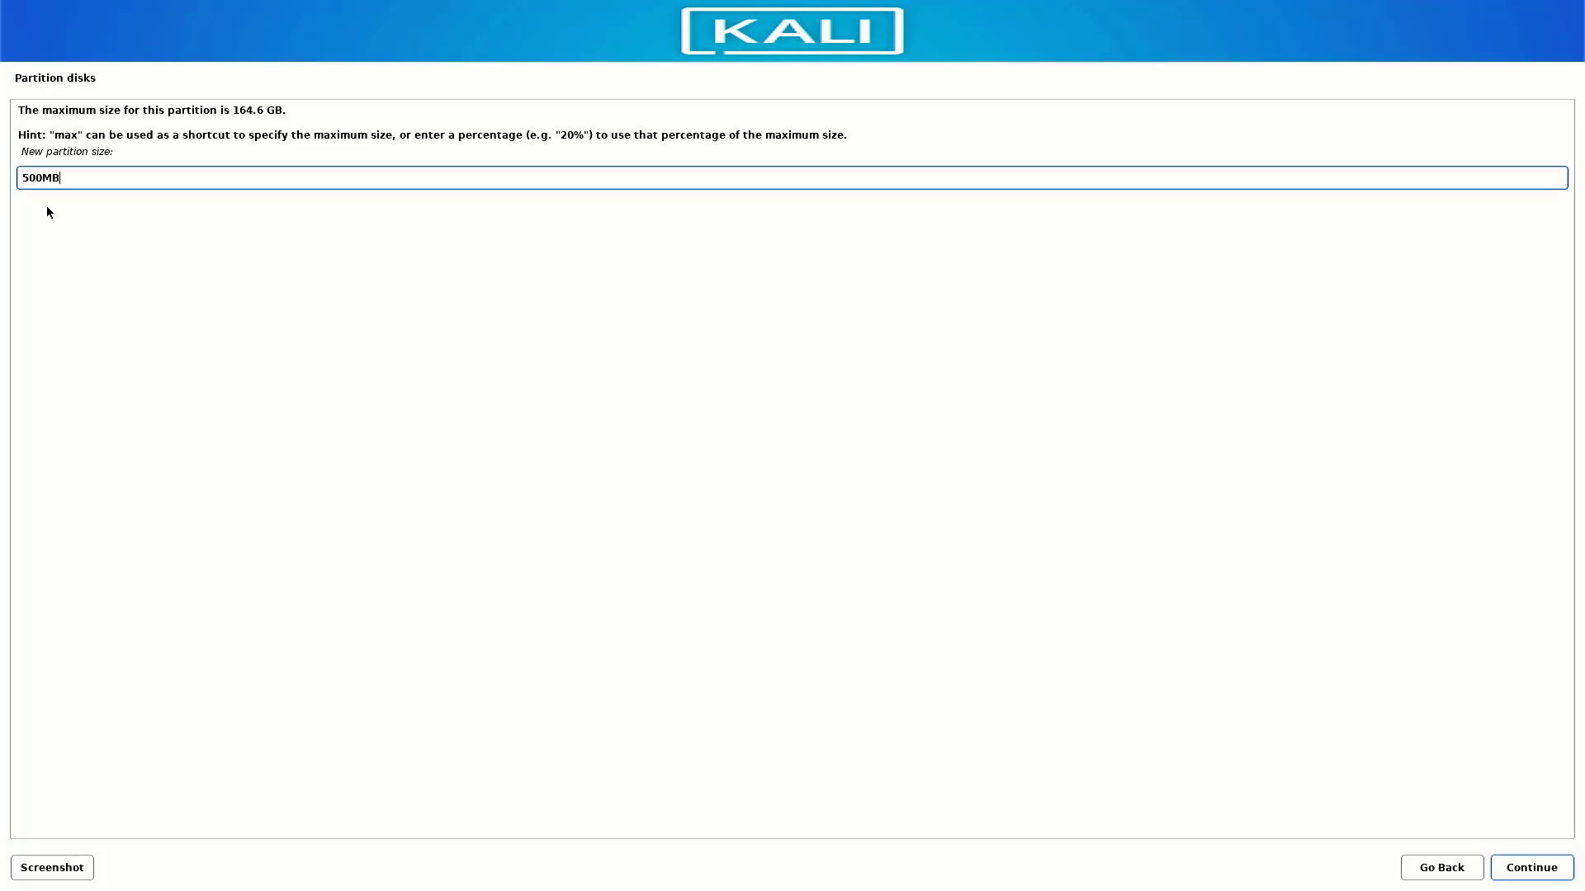
left_click(1529, 868)
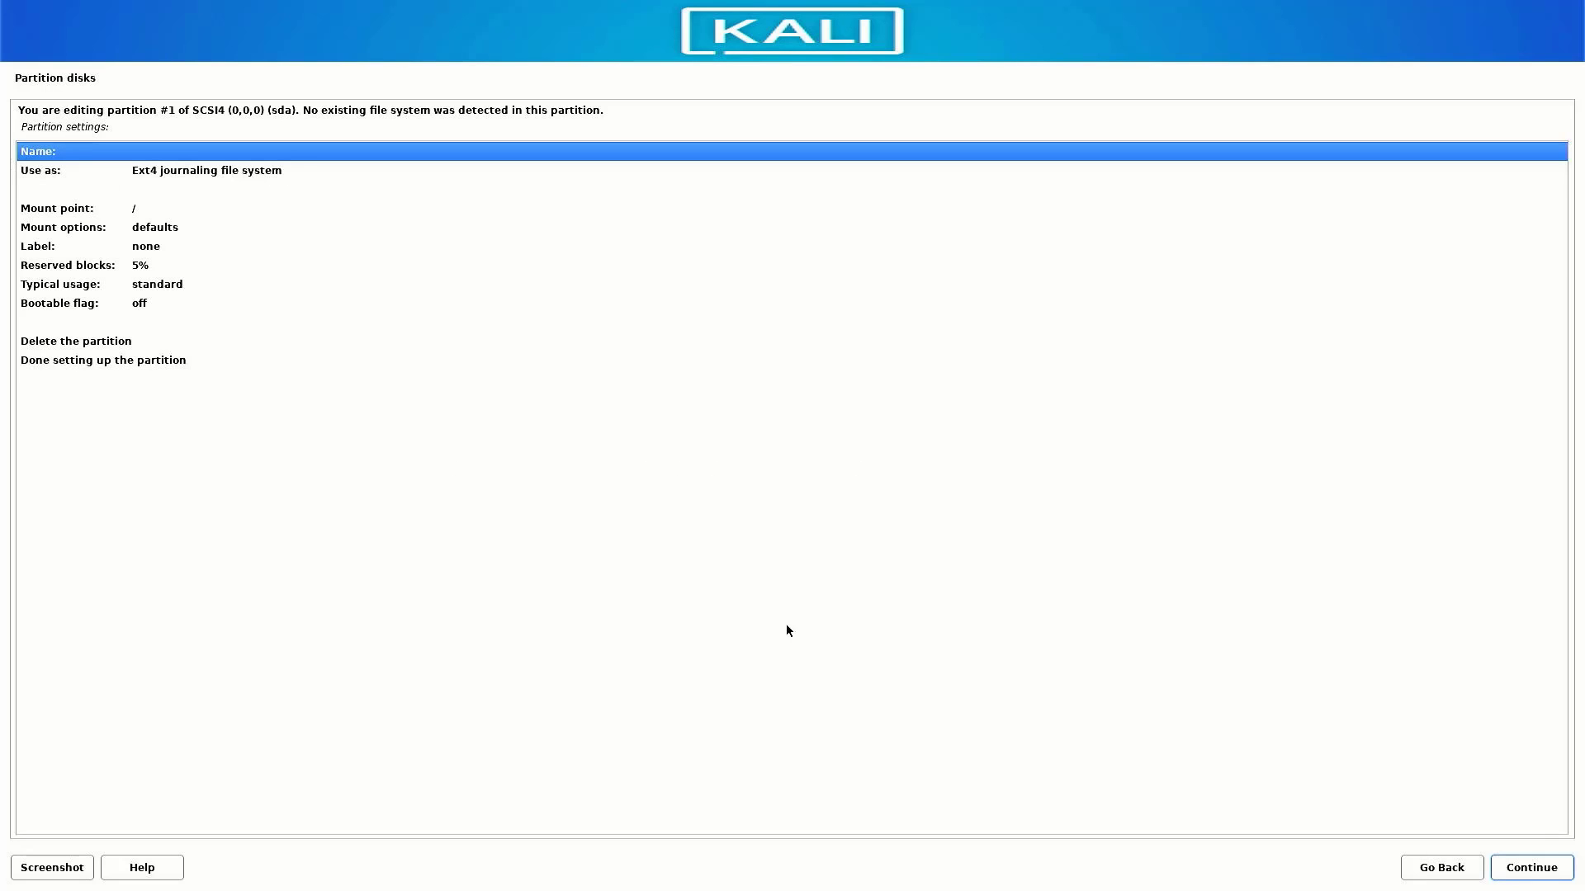
mouse_move(185, 175)
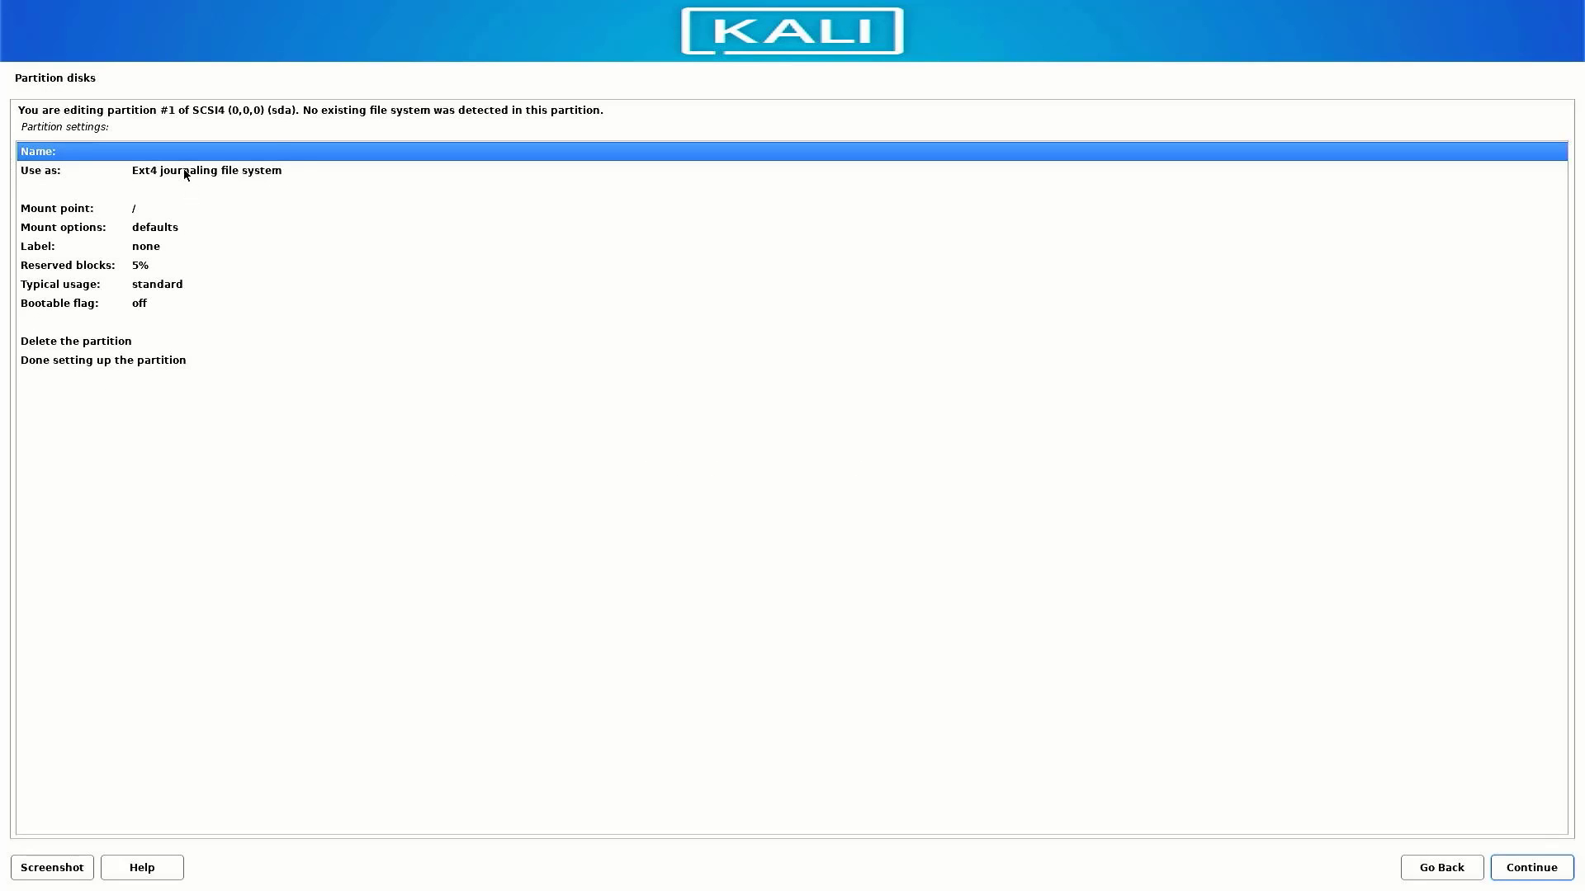
left_click(206, 170)
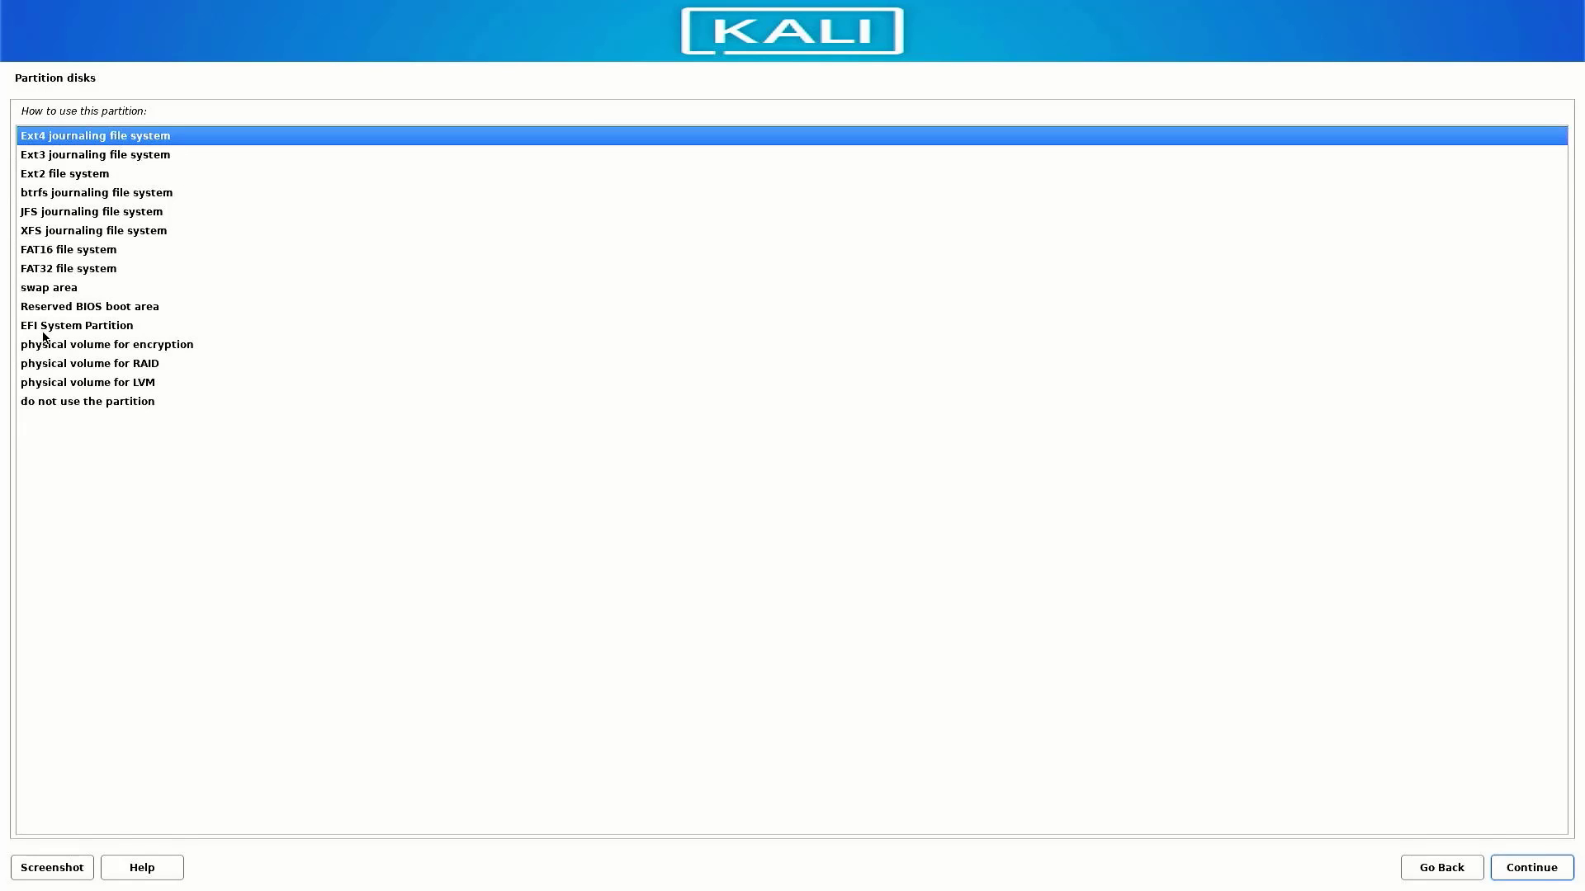
left_click(76, 325)
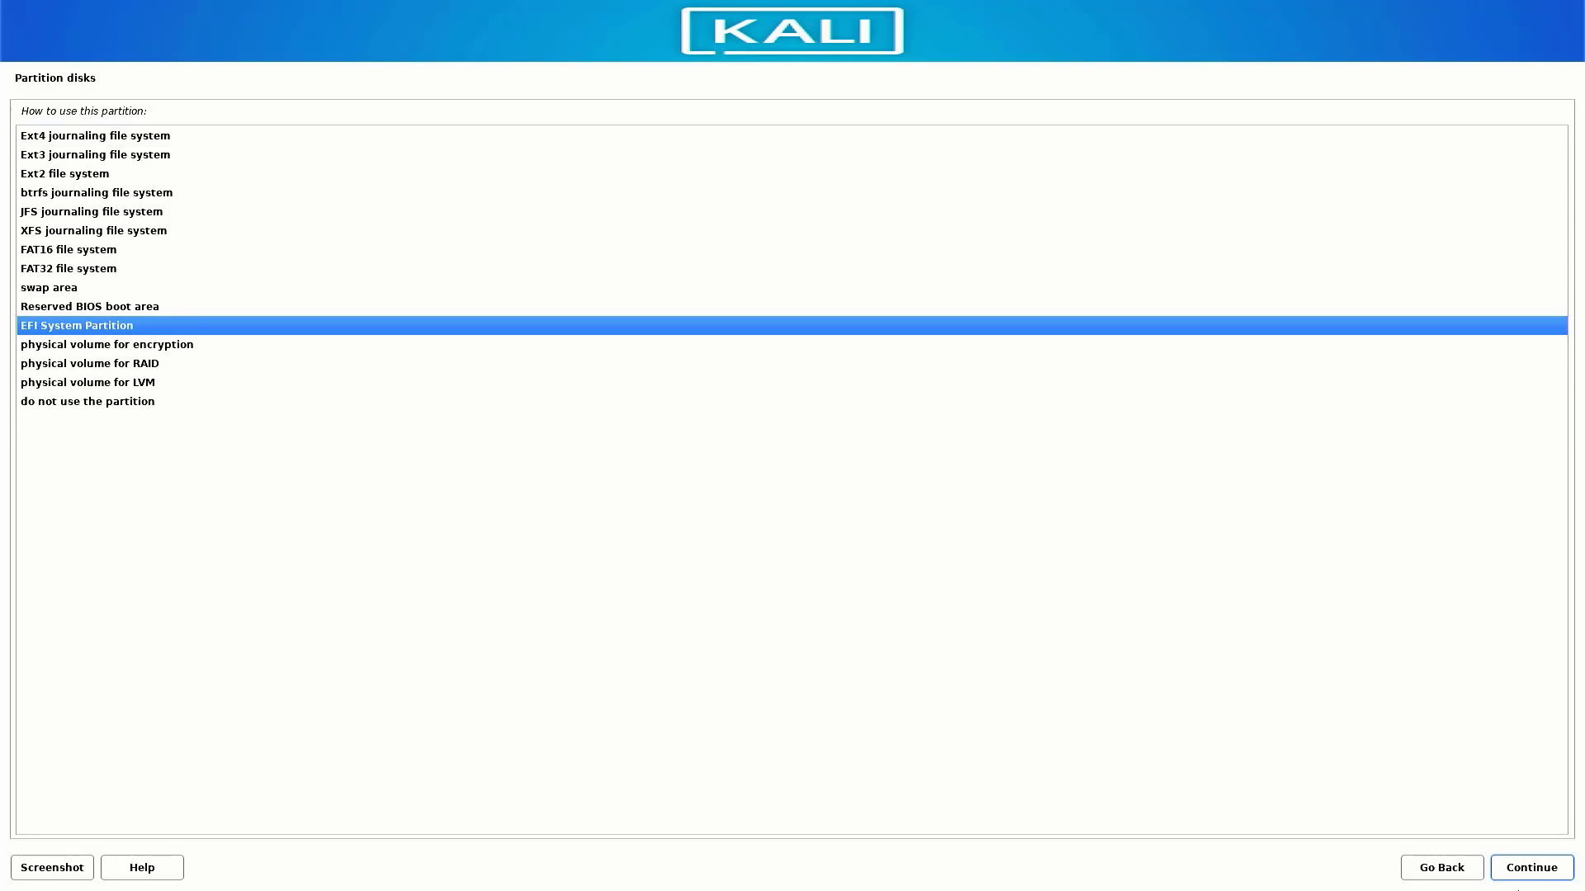
left_click(76, 324)
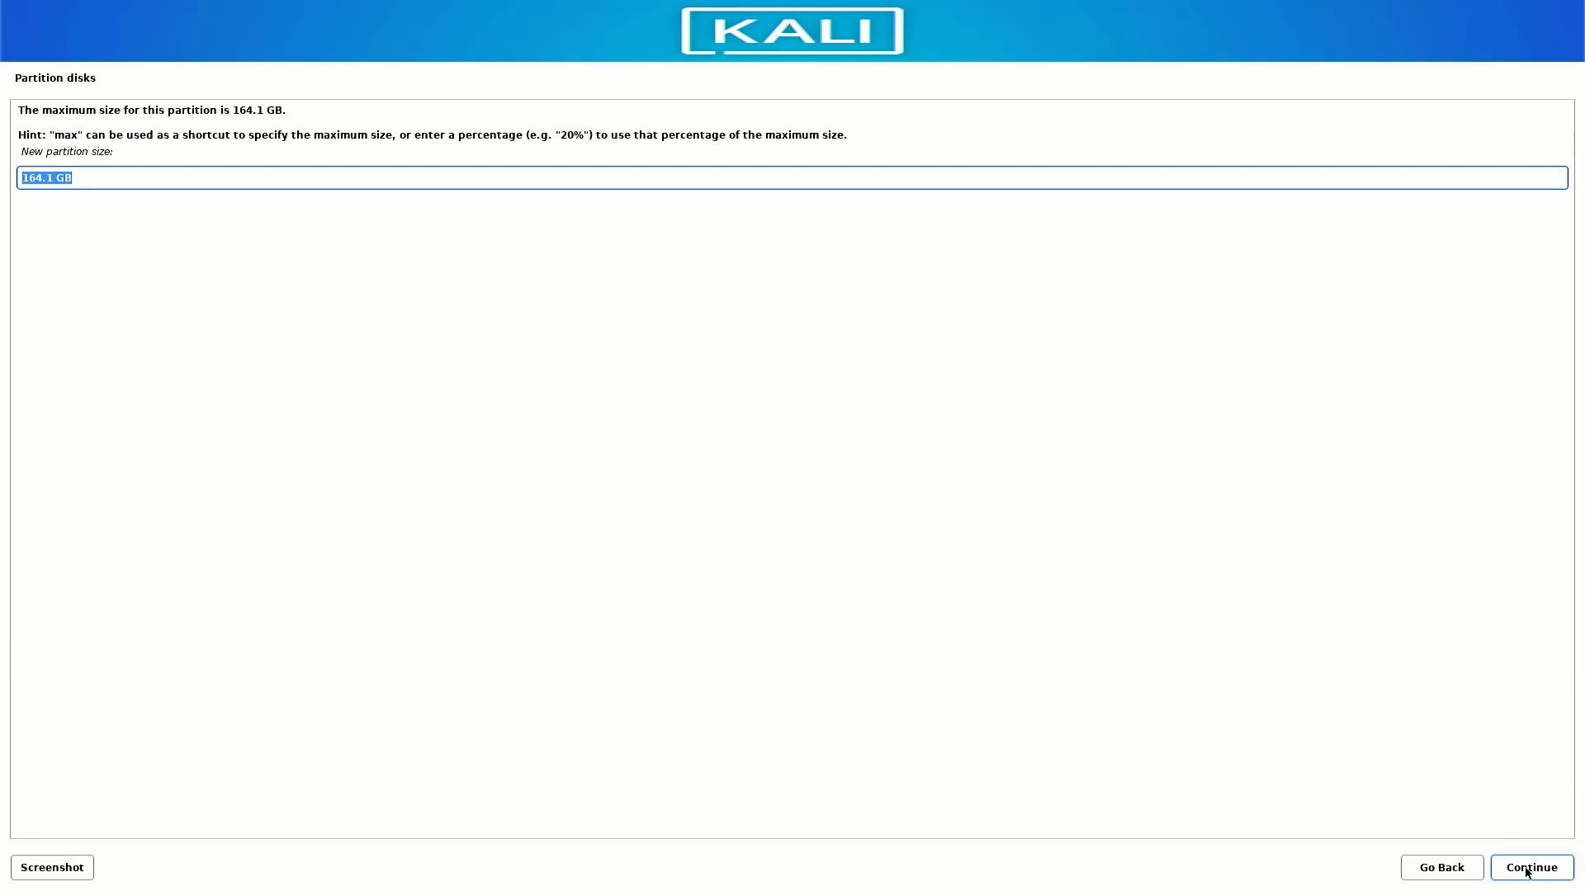
Create an 8 GB partition and set it to be used as swap area
type("8")
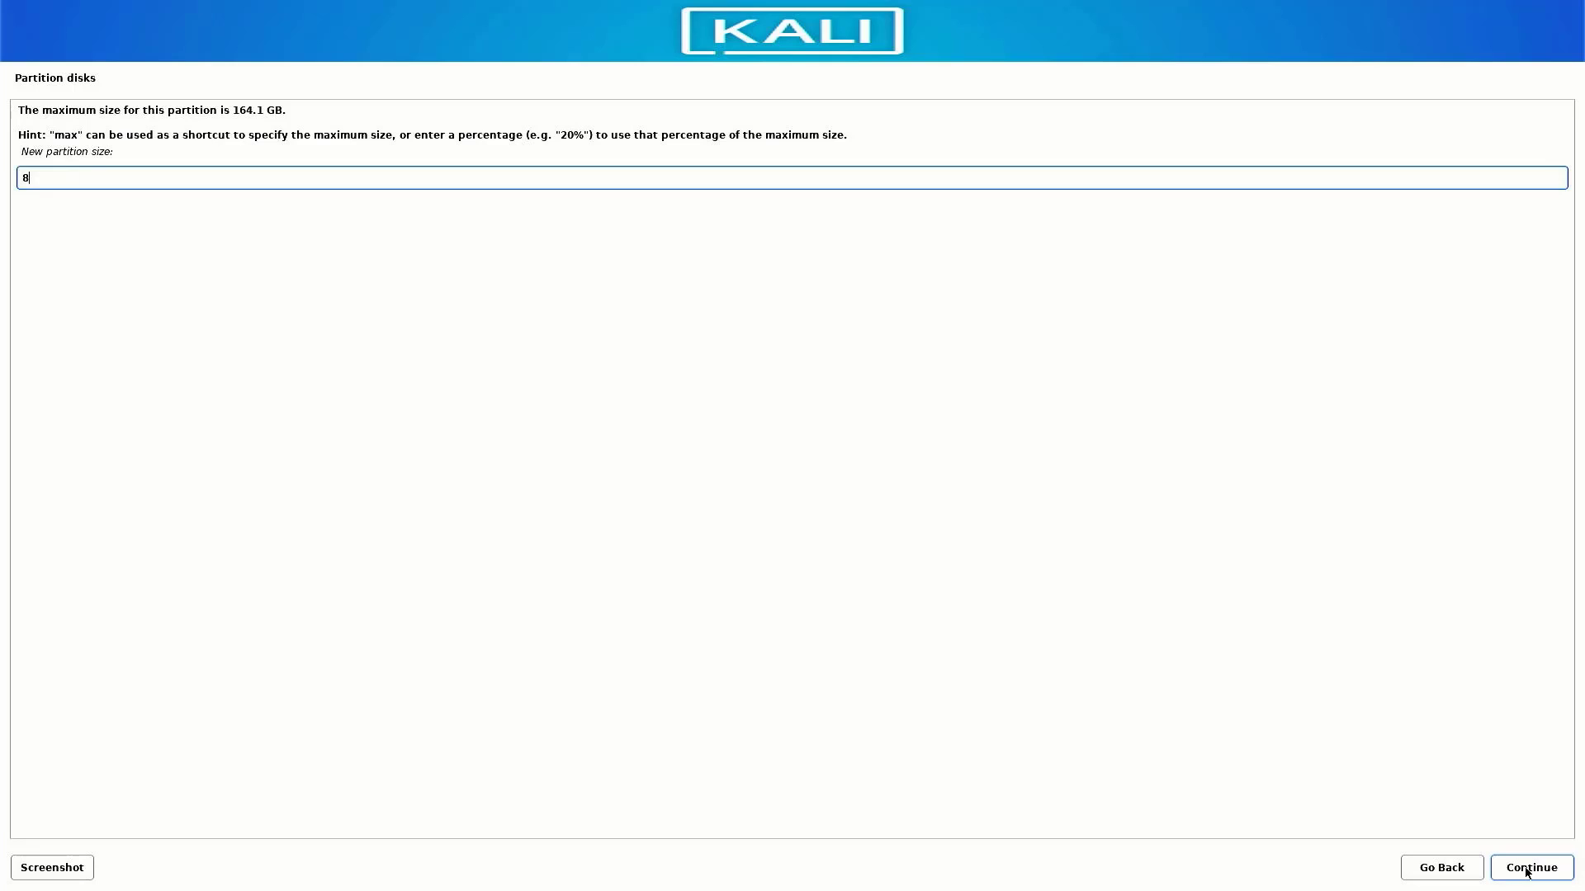
type("GB")
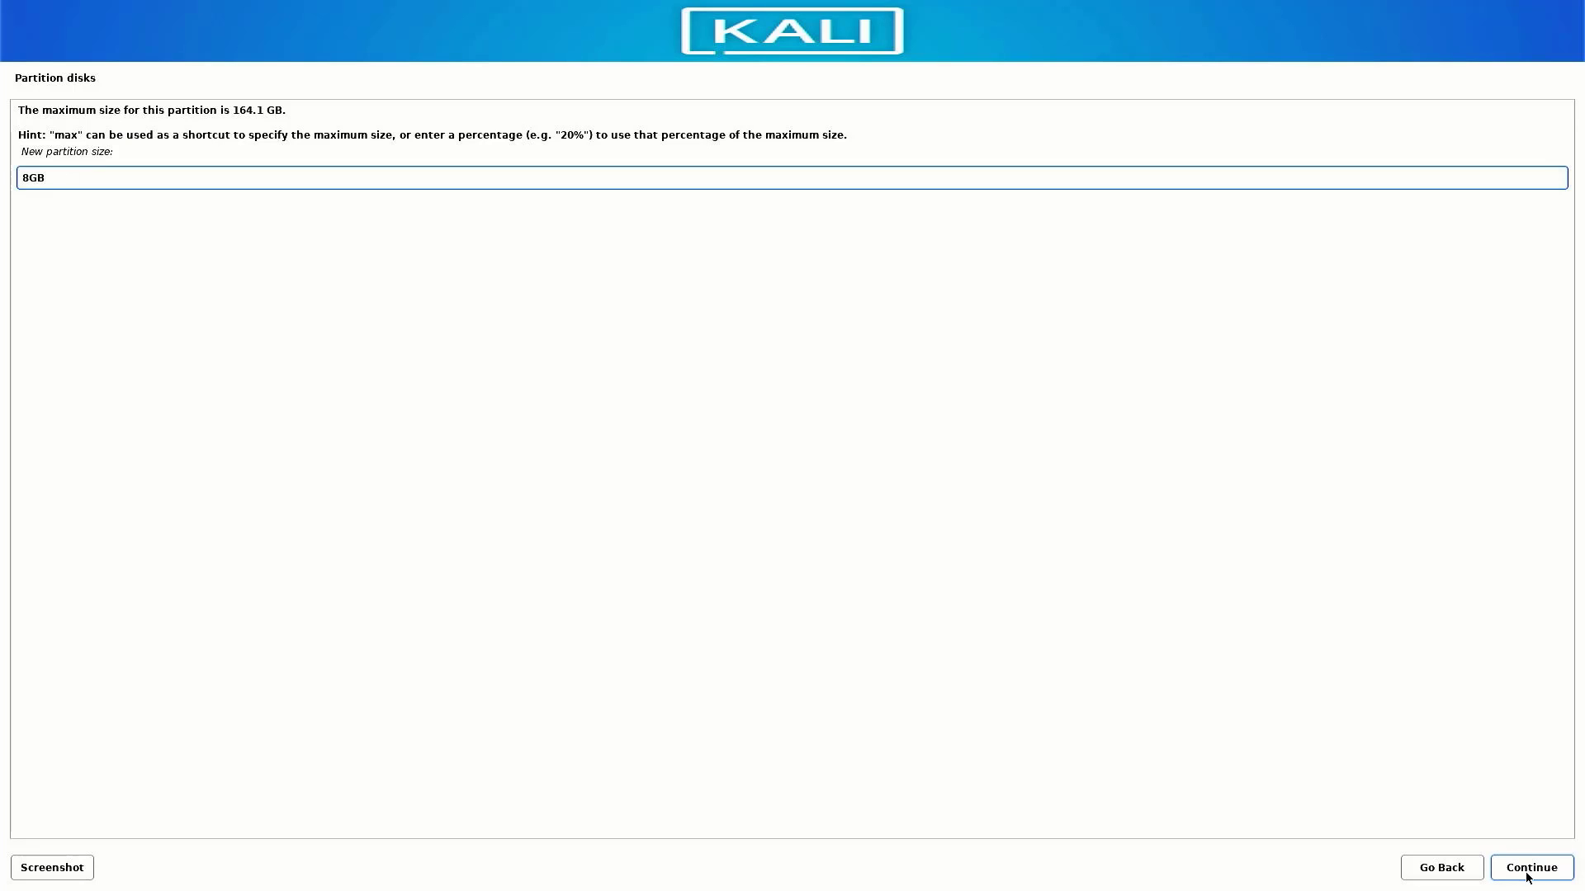
left_click(1530, 868)
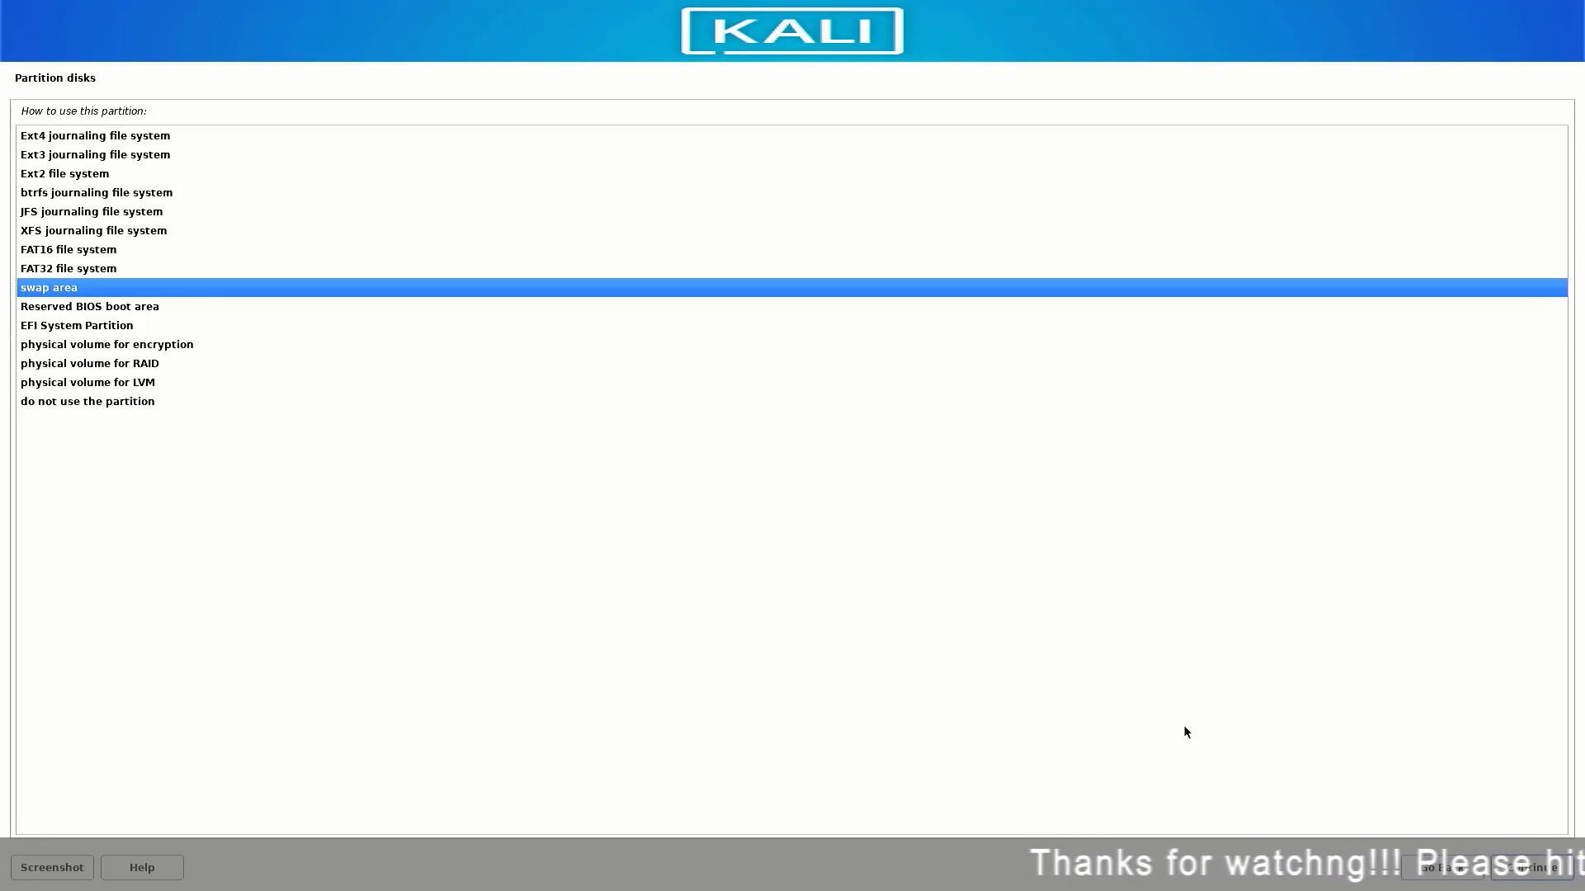
left_click(49, 287)
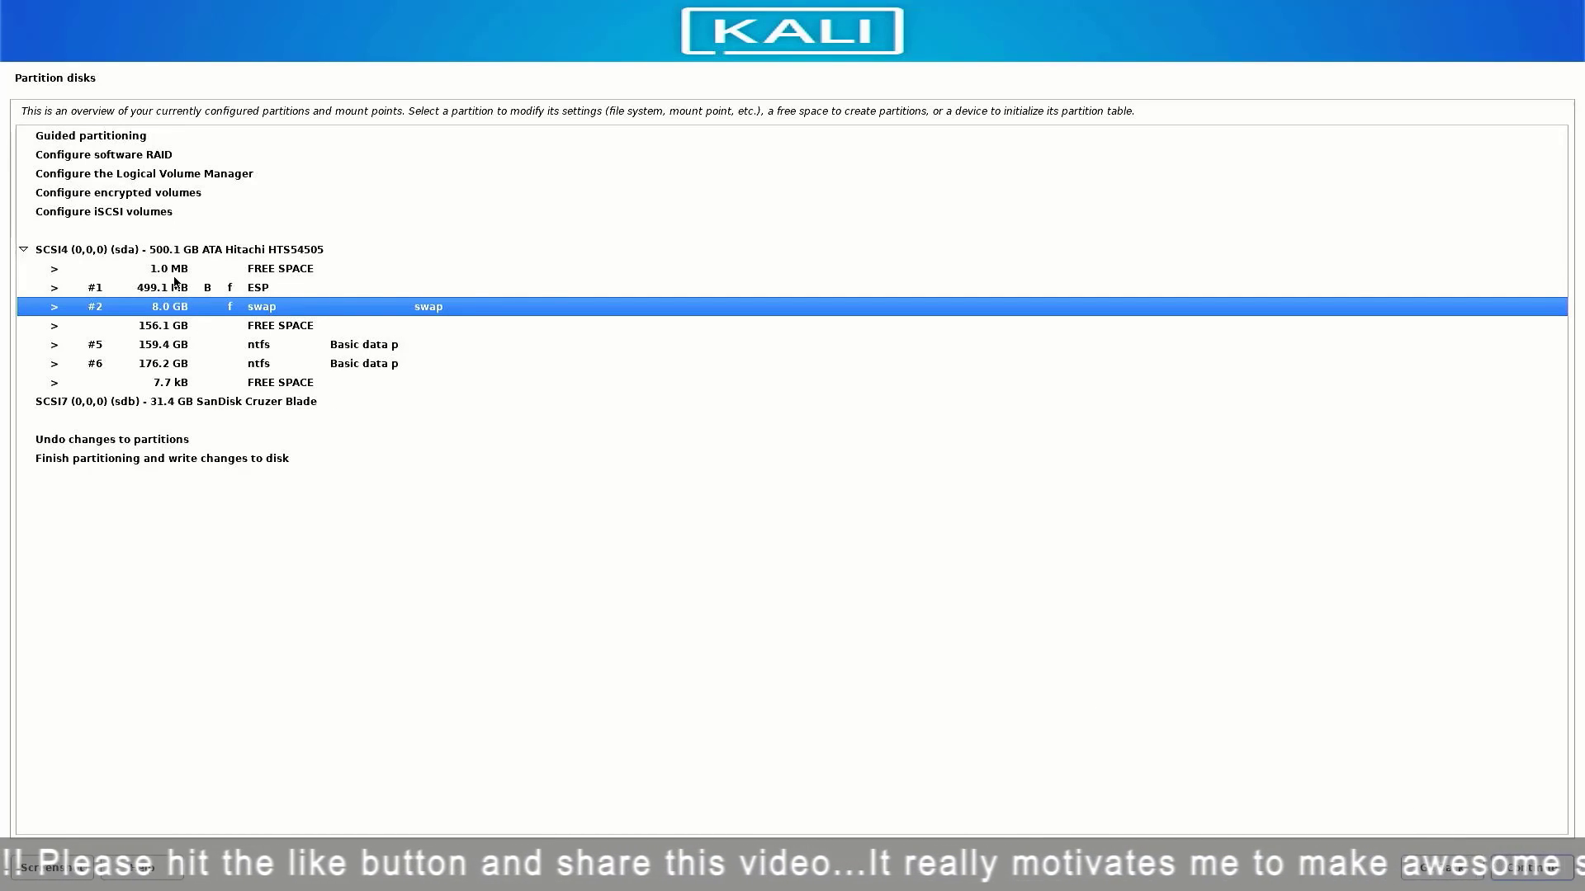
mouse_move(222, 274)
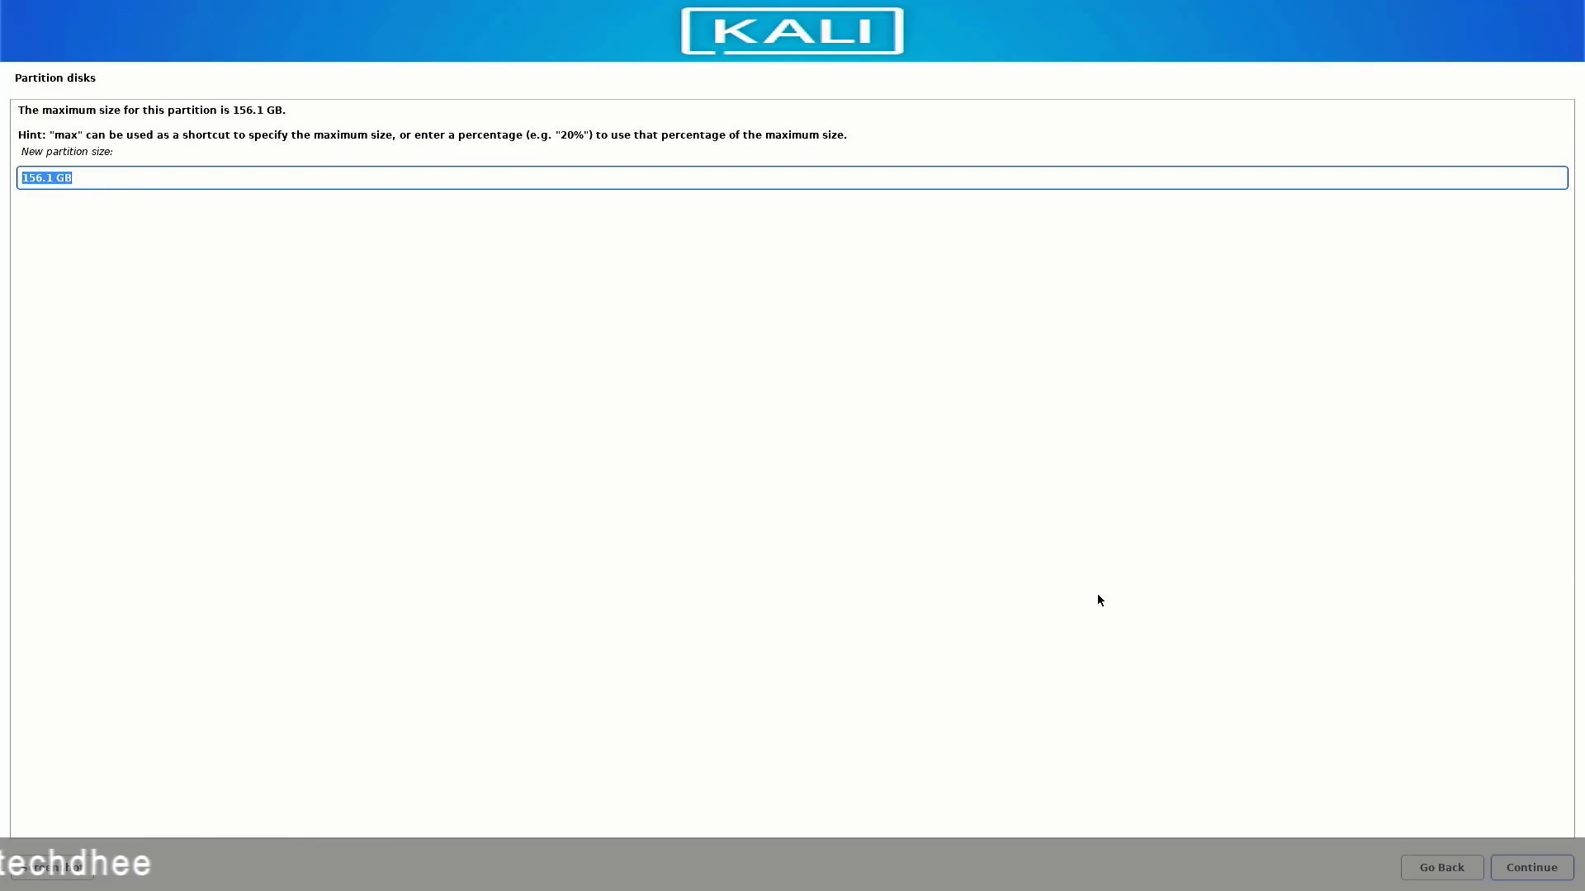
Create a 100 GB ext4 partition mounted at /, then give the remaining 56.1 GB to /home
type("100")
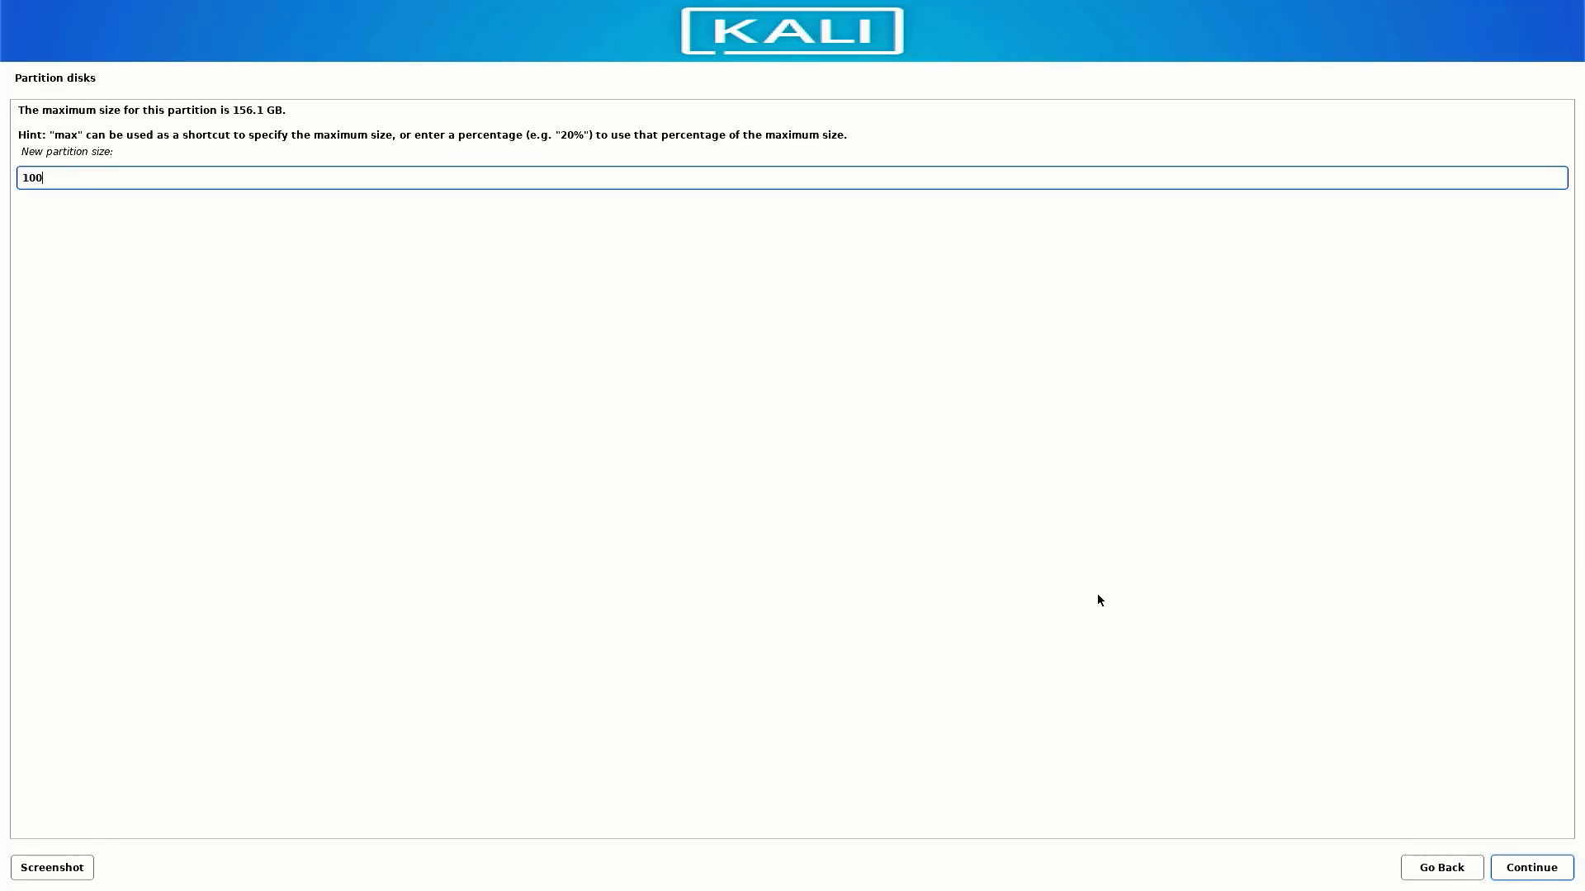
type("GB")
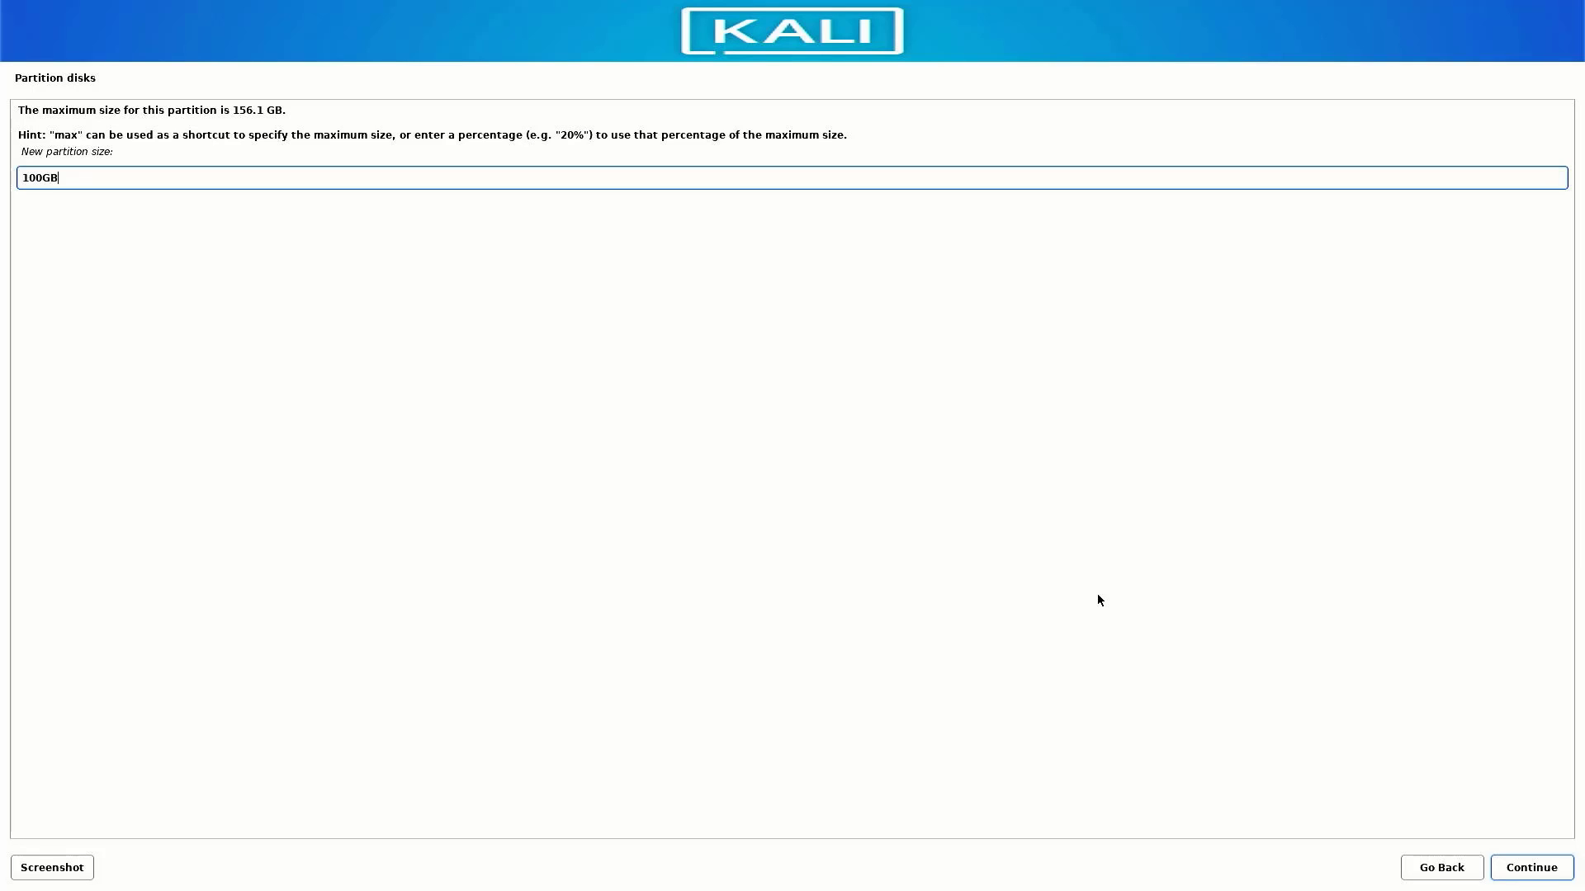
left_click(1531, 867)
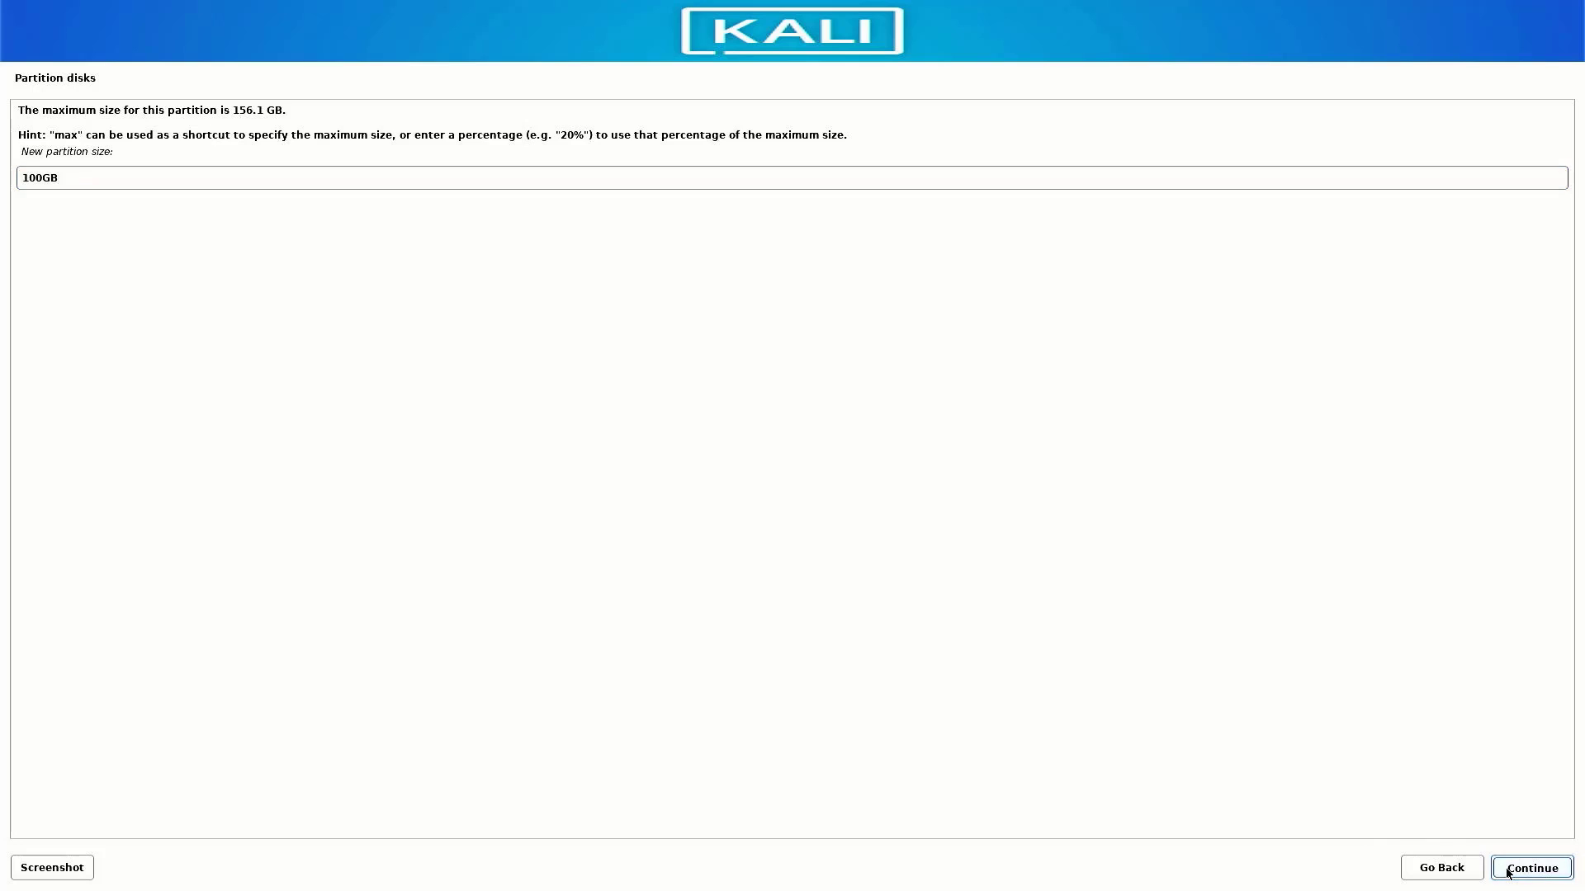
left_click(1530, 868)
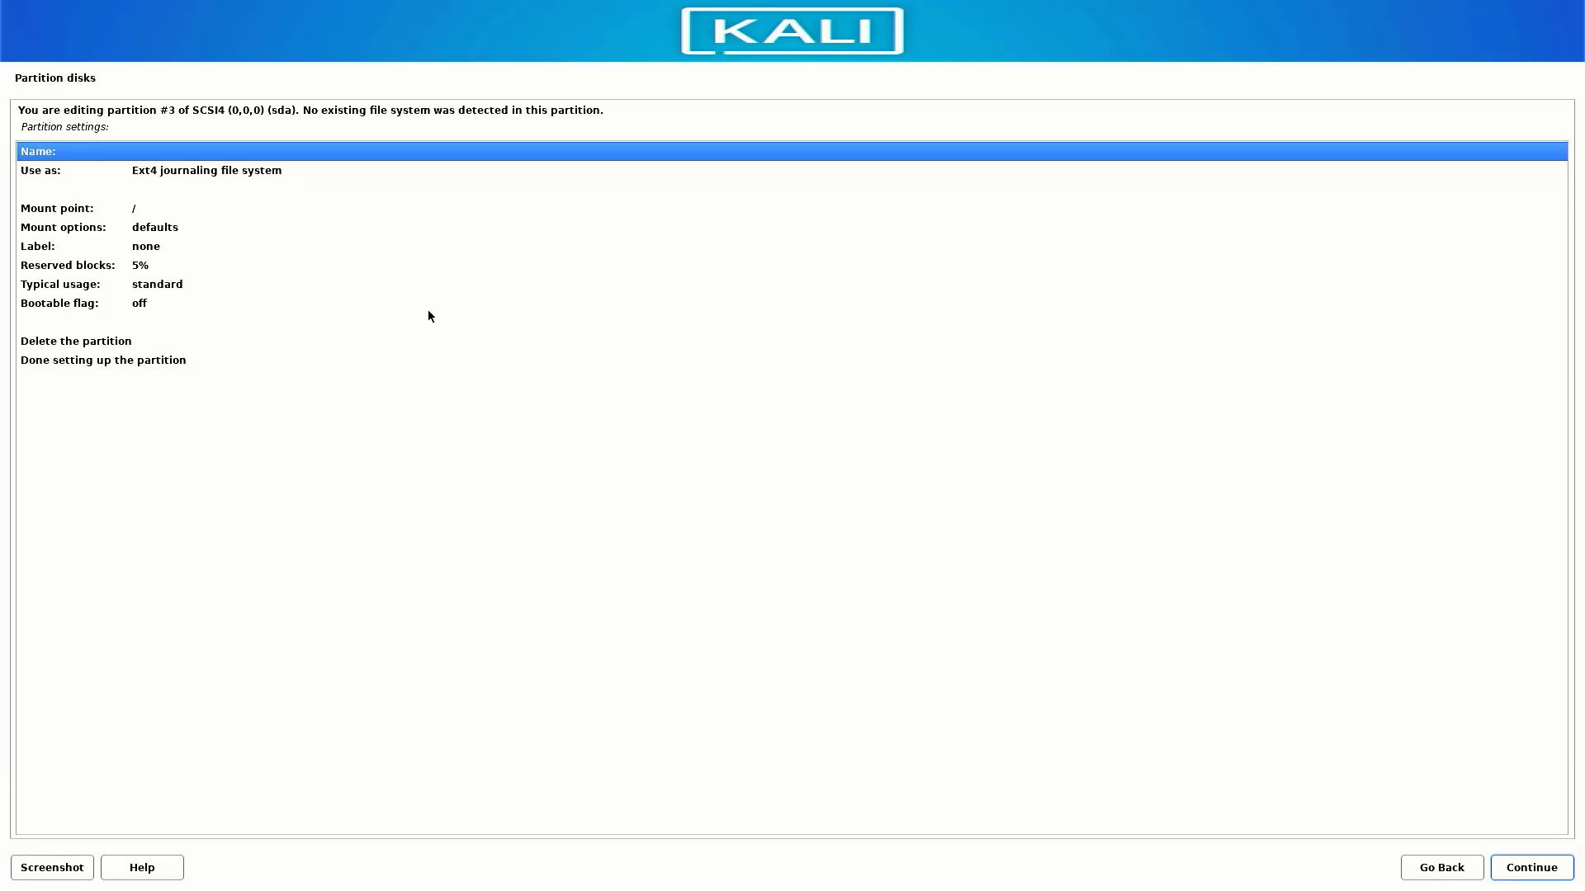
mouse_move(138, 167)
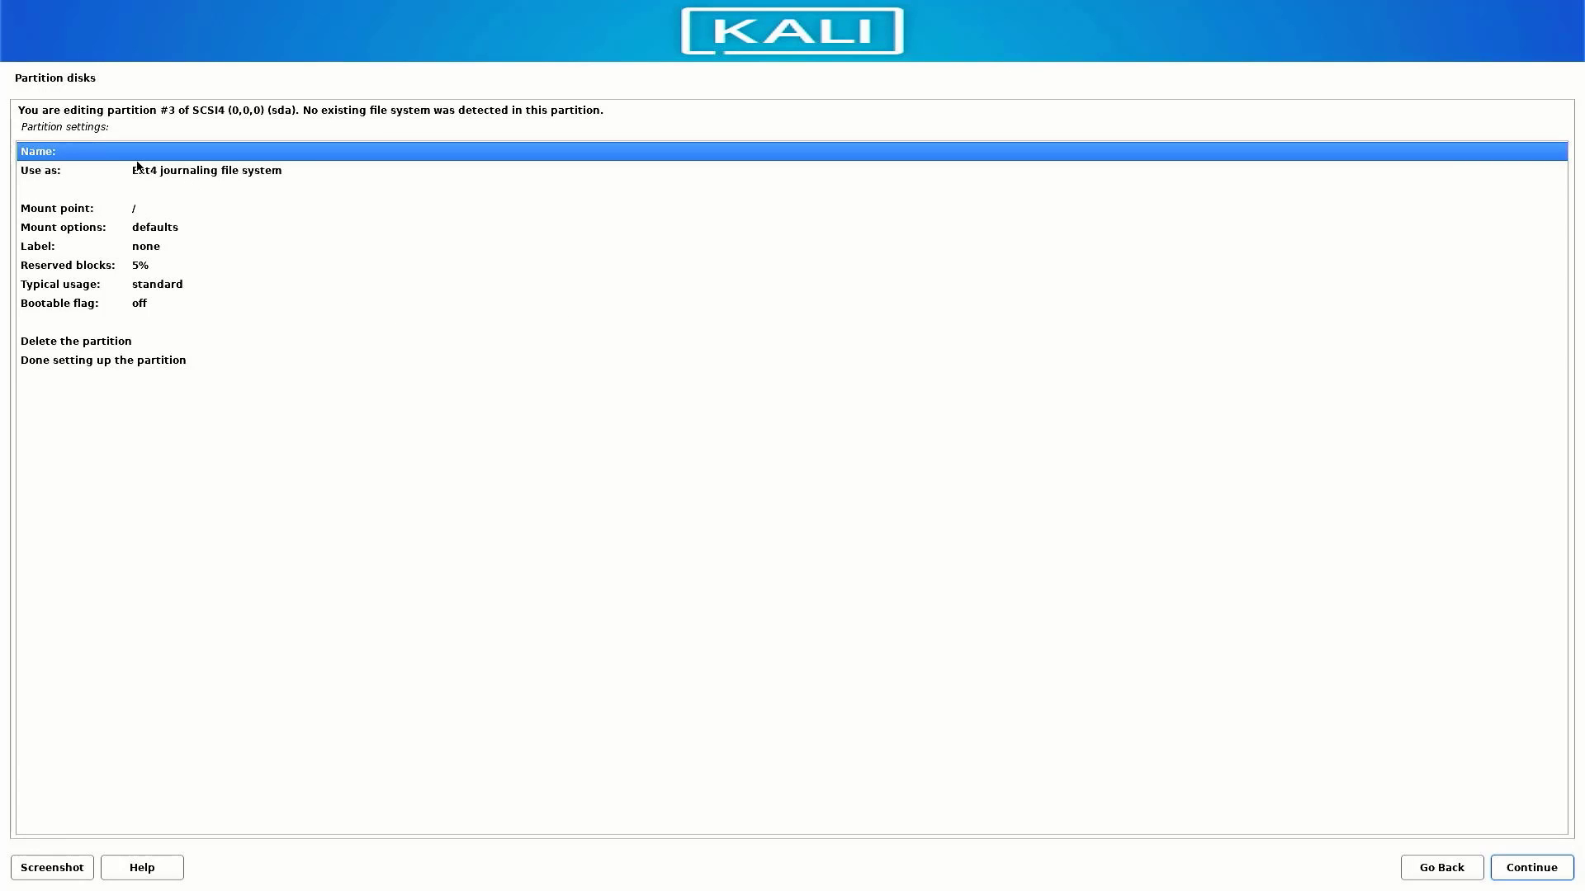
left_click(103, 360)
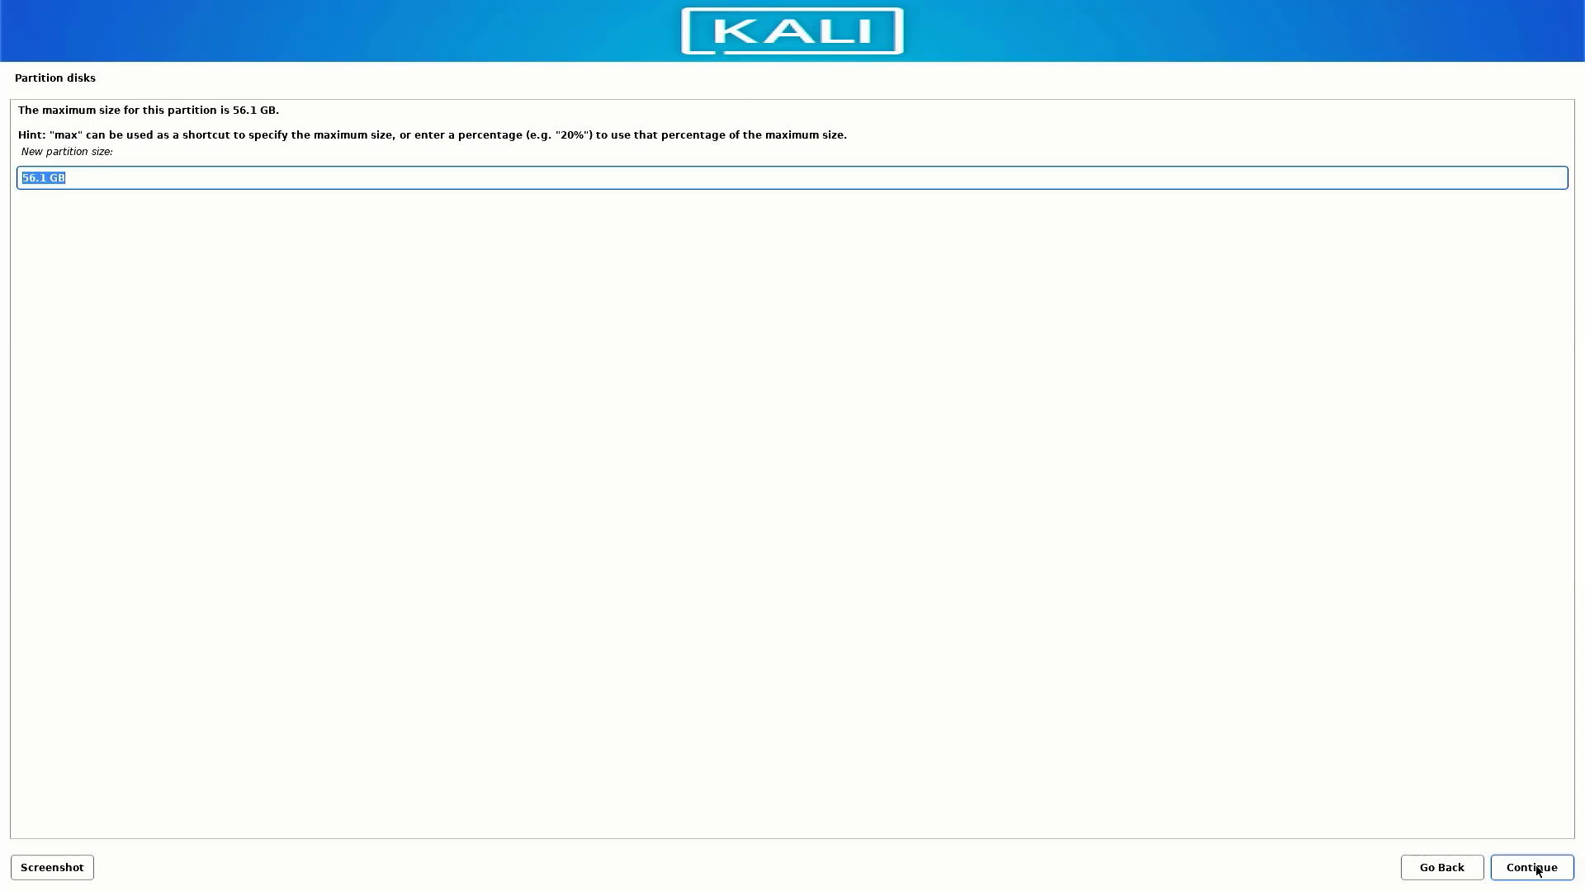
left_click(1529, 868)
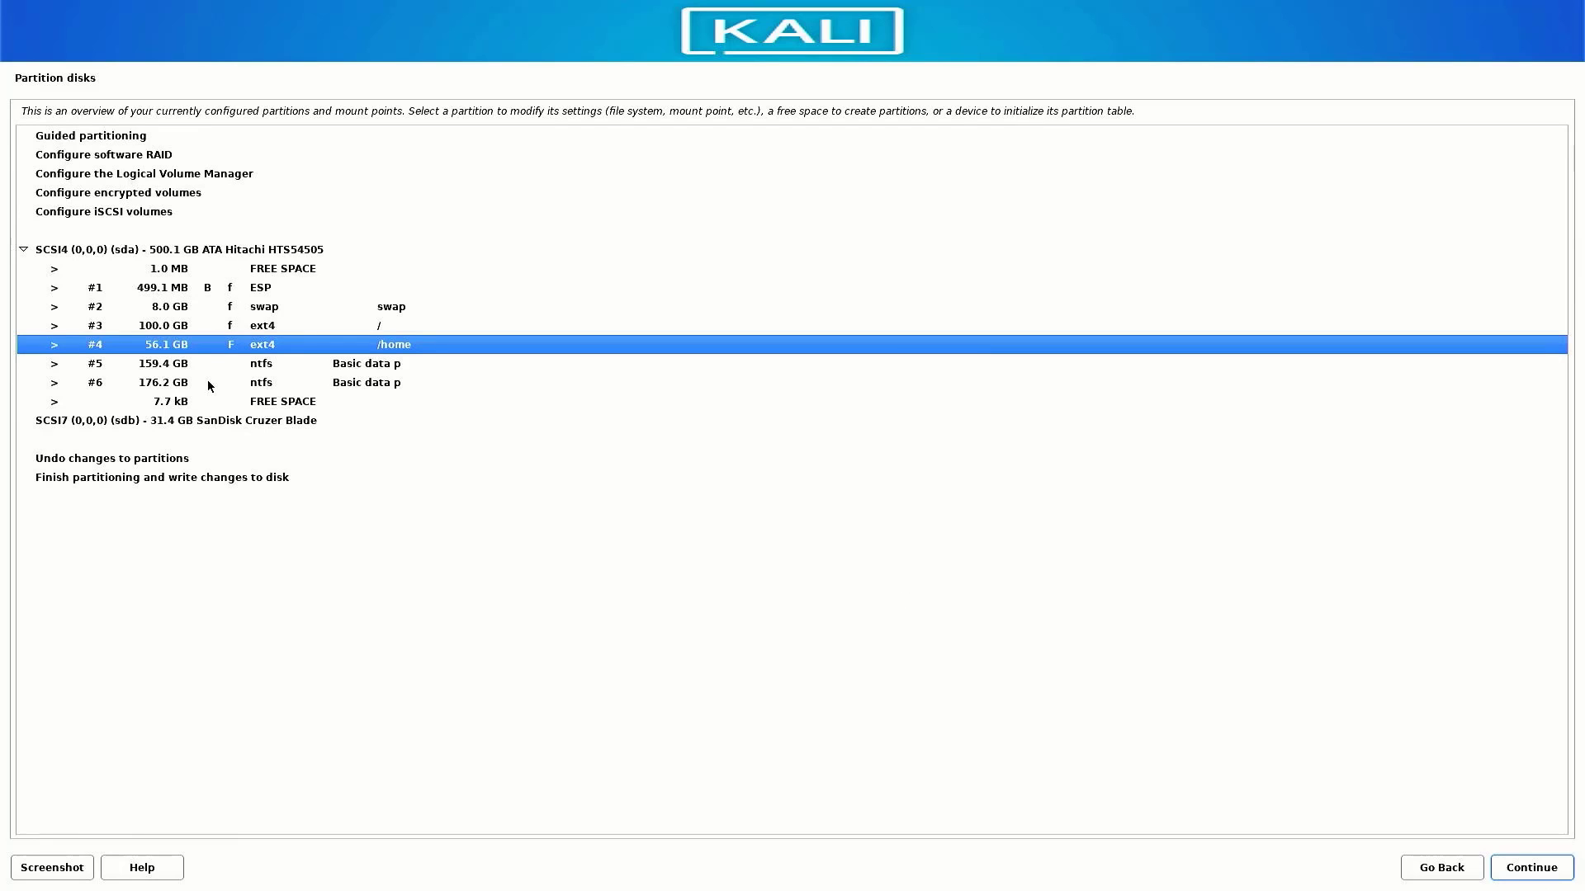
Finish partitioning and approve writing the EFI, swap, root and /home layout to disk
left_click(161, 478)
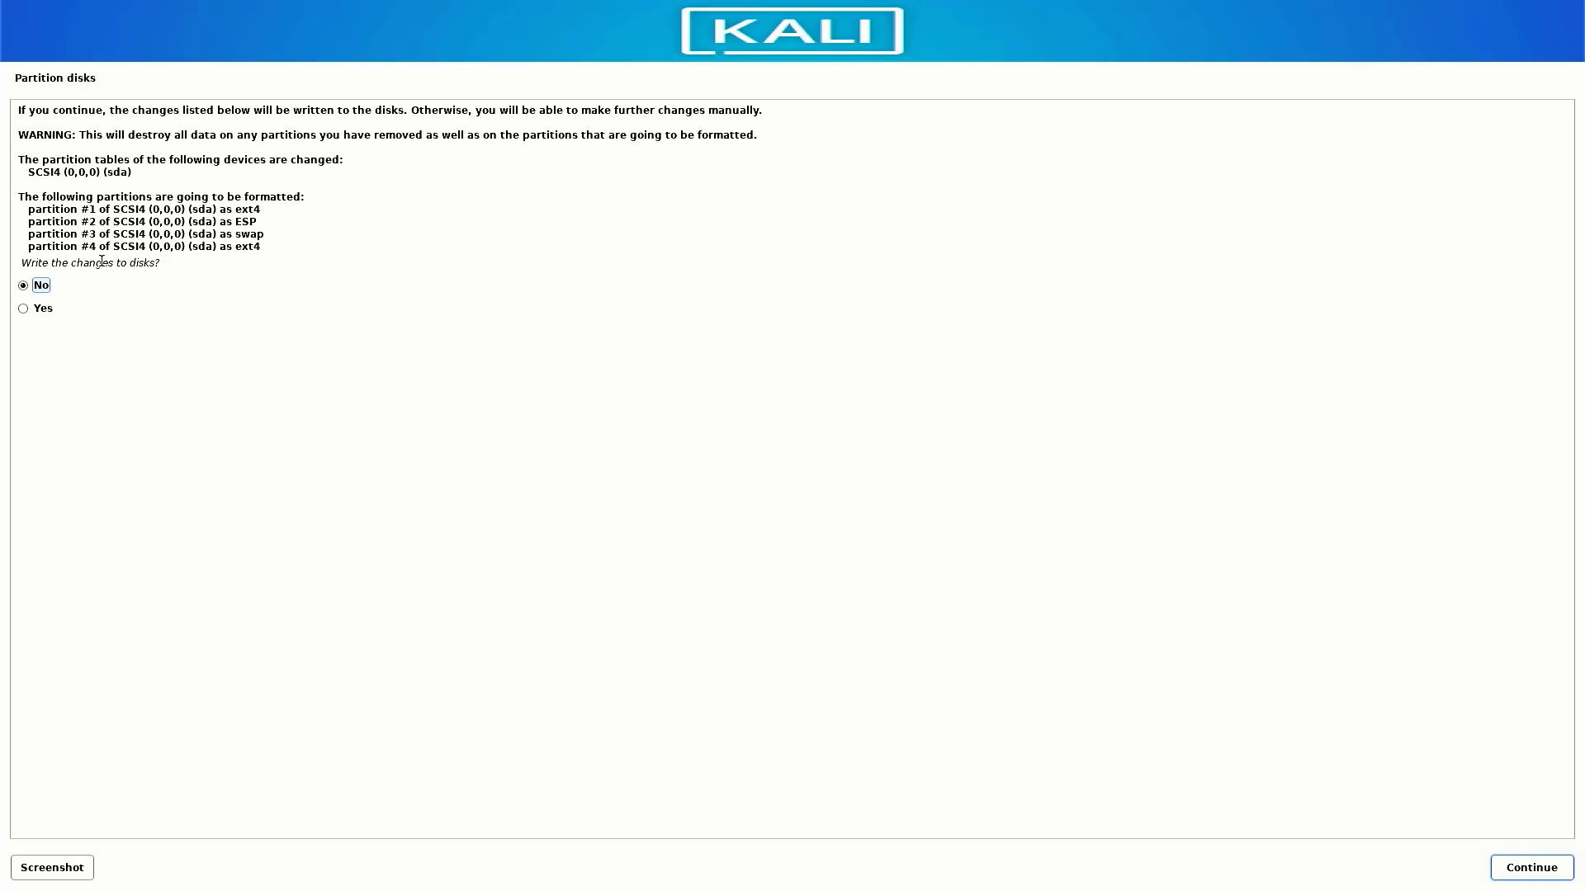
left_click(23, 308)
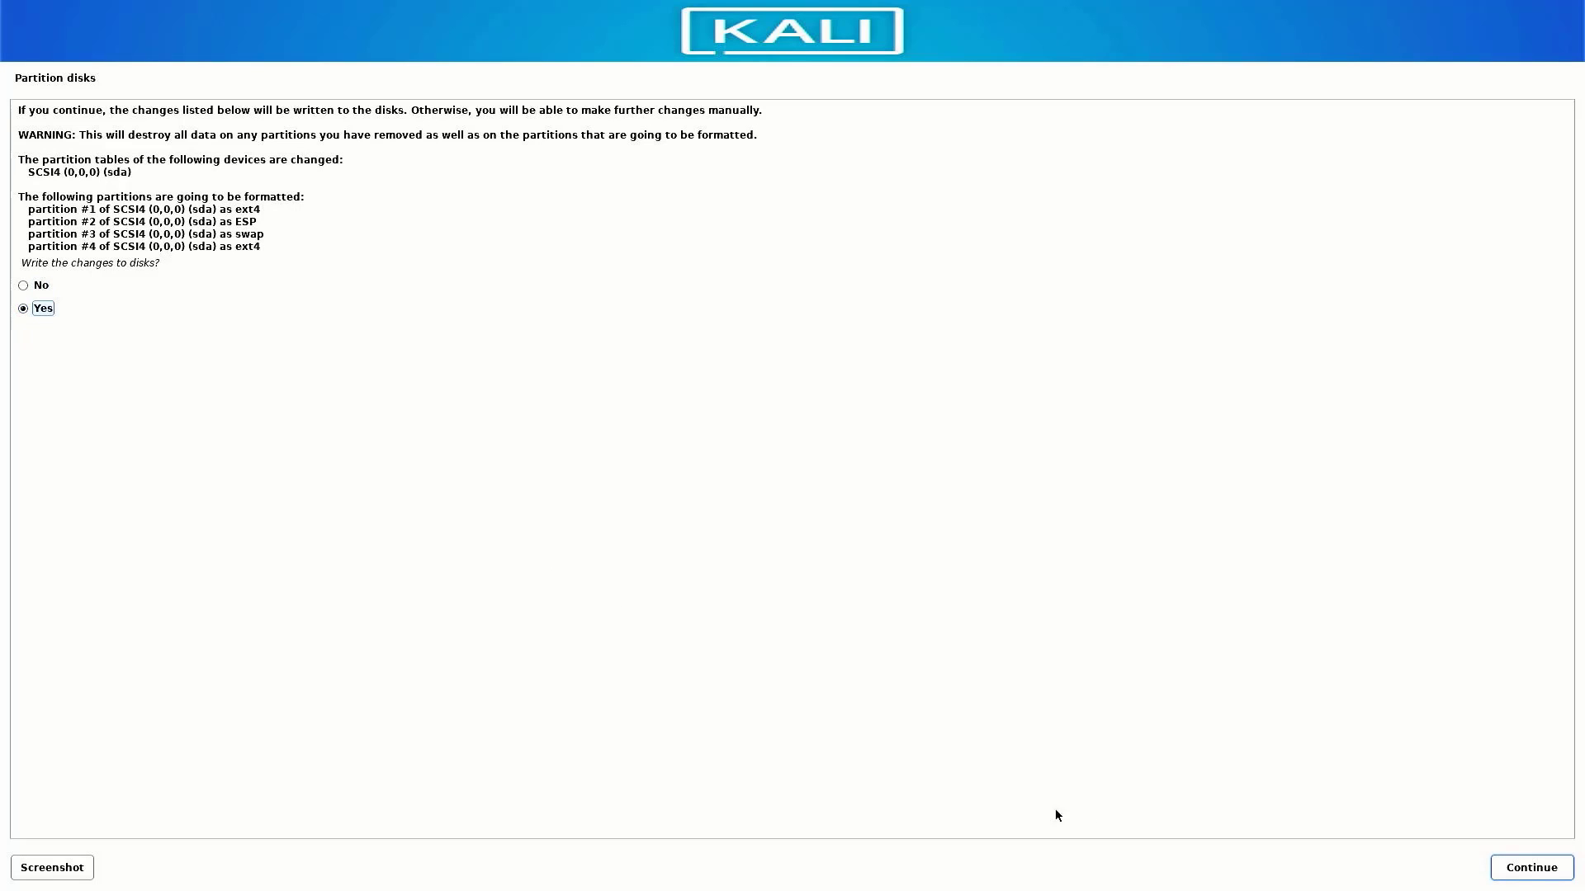
left_click(1530, 867)
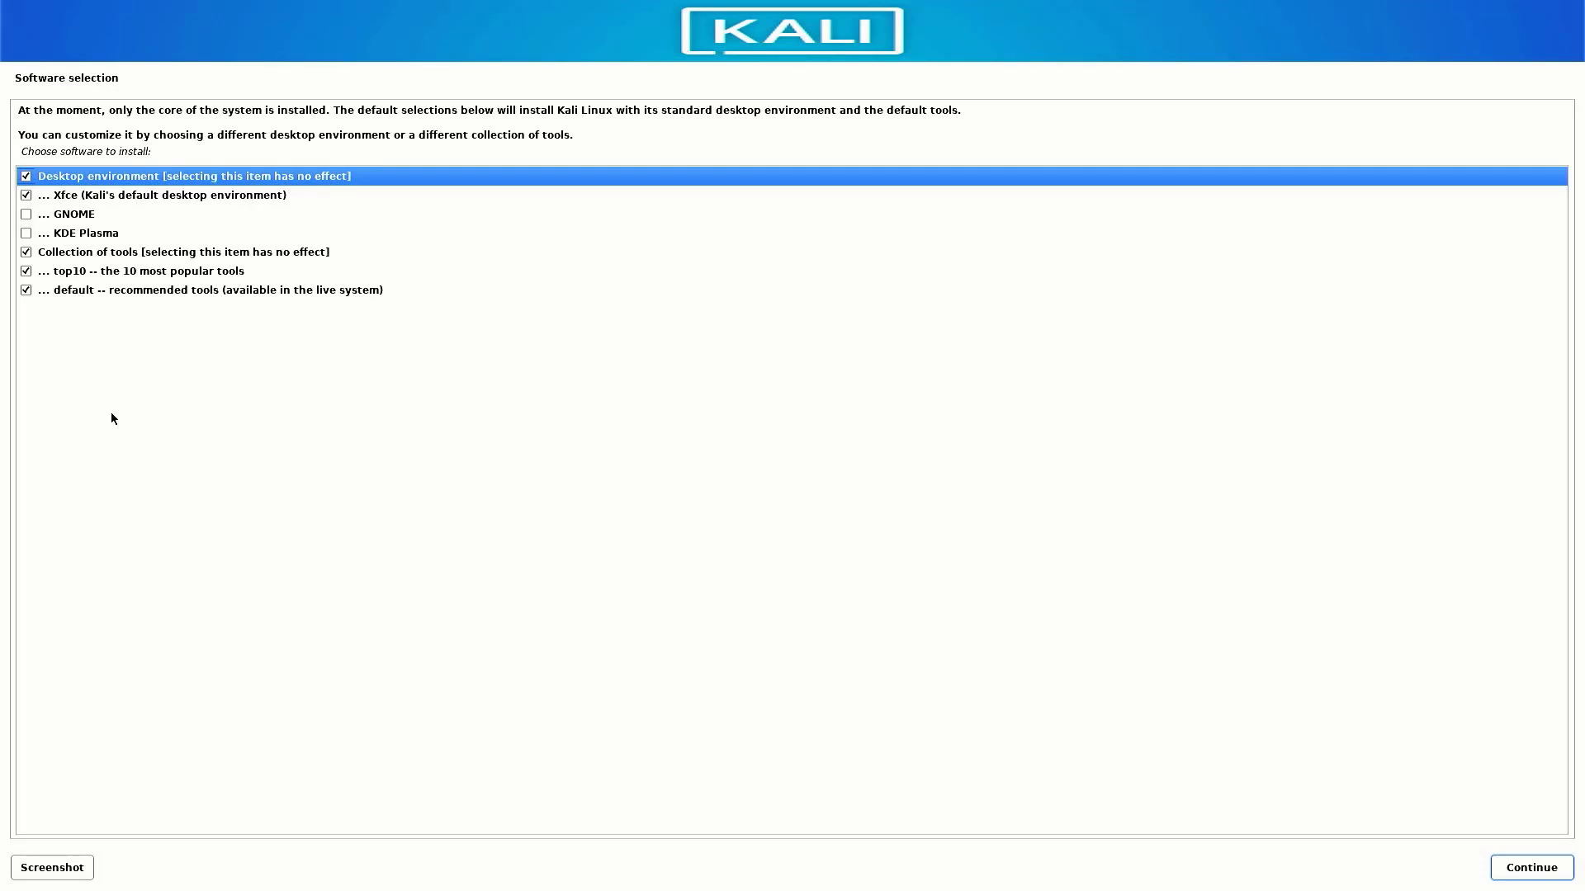
mouse_move(82, 392)
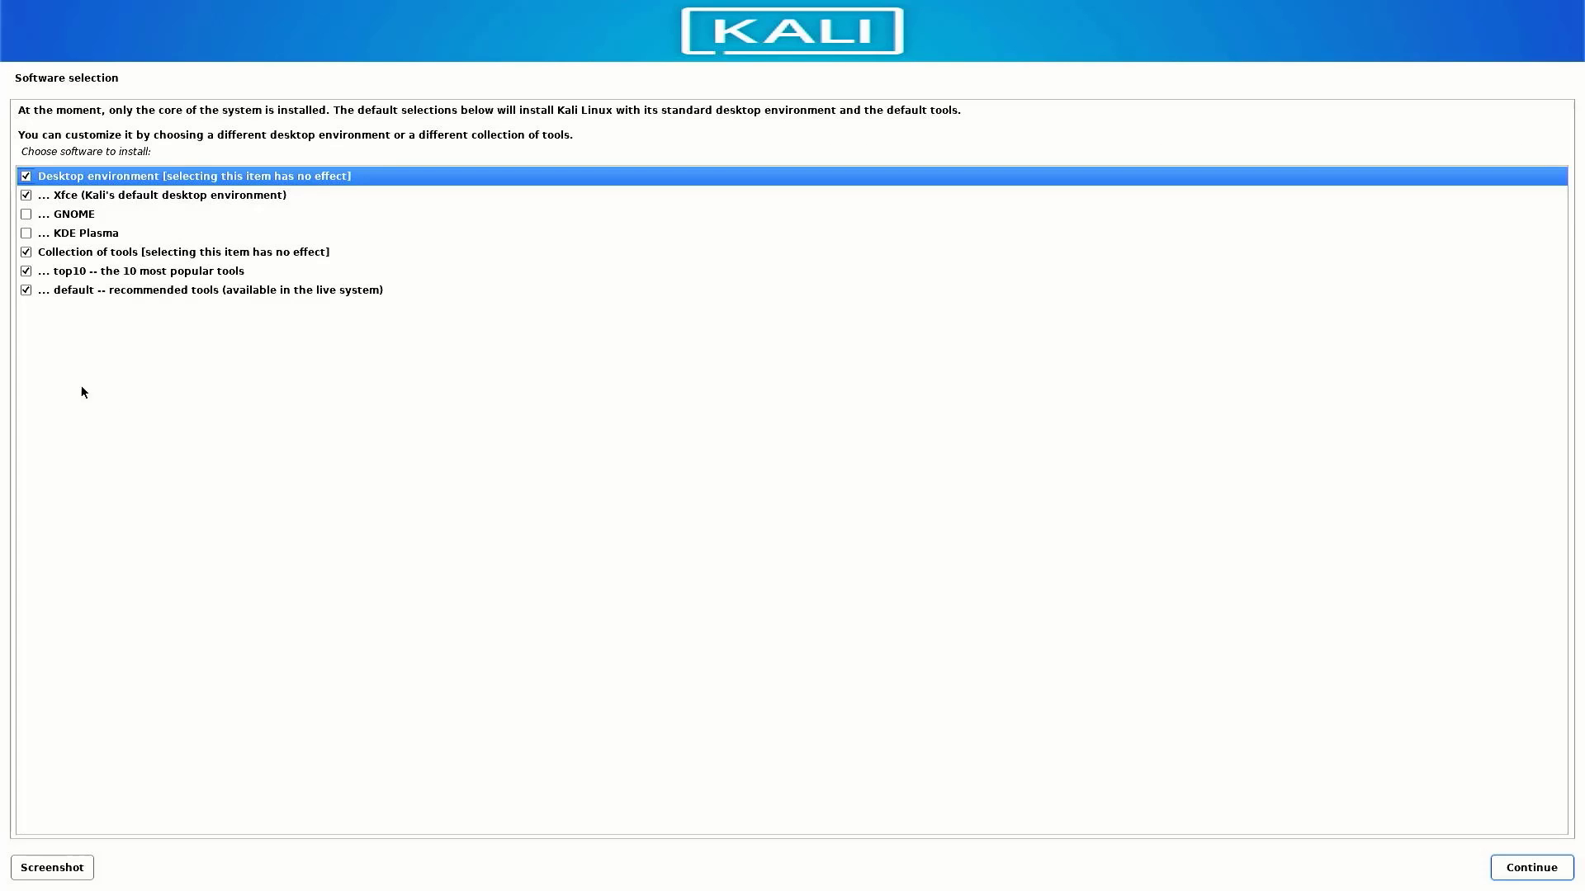
Keep Xfce with top10 and default tools, leave GNOME unselected, and start installing
left_click(27, 215)
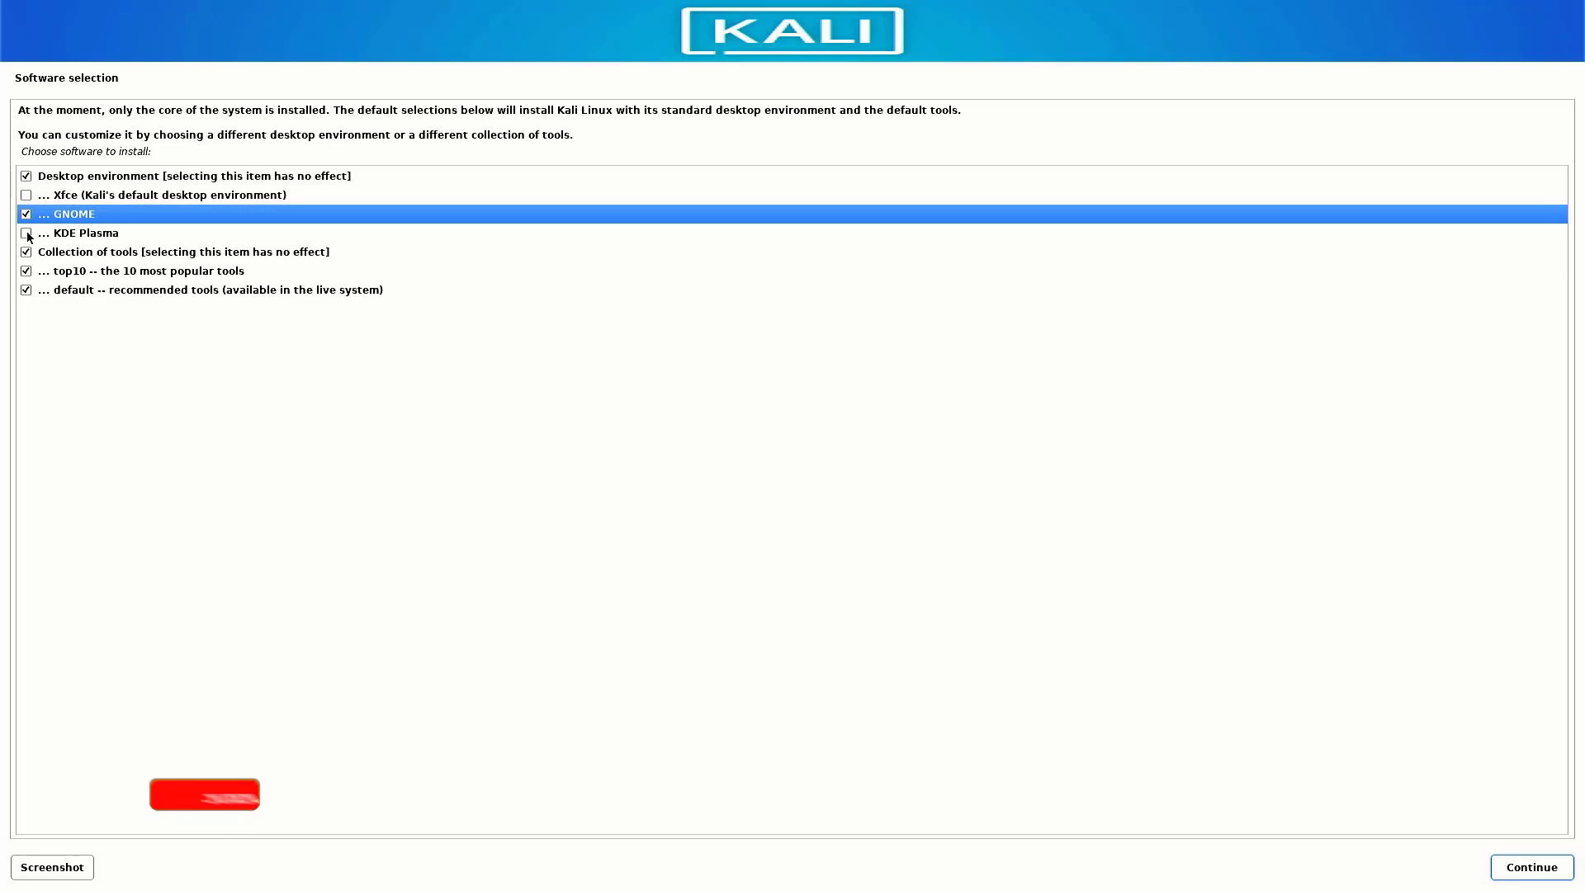
left_click(27, 194)
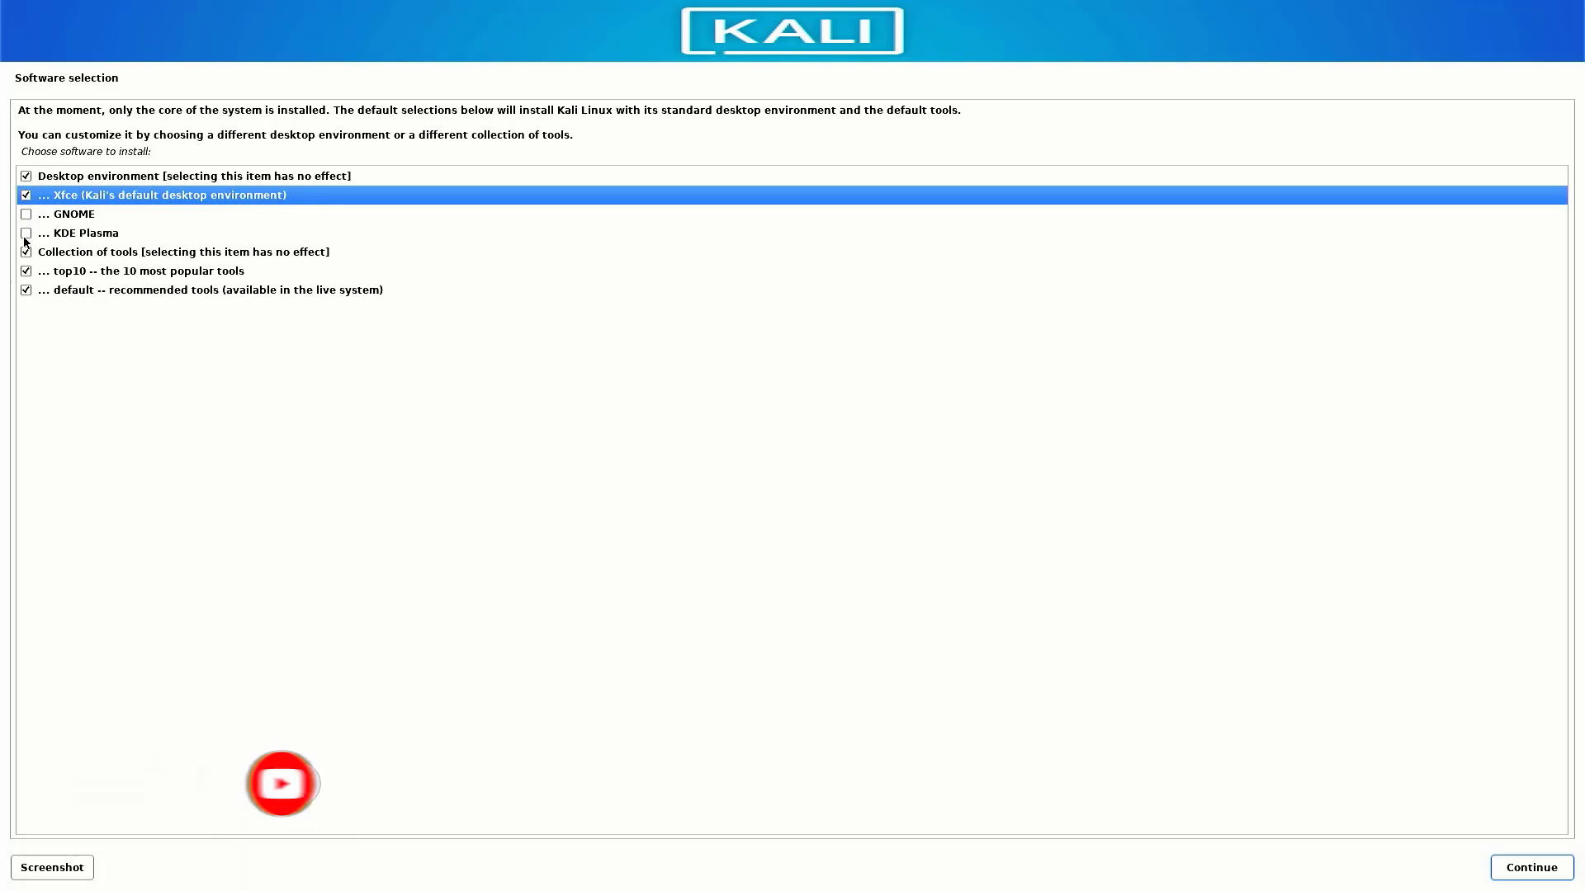
left_click(25, 252)
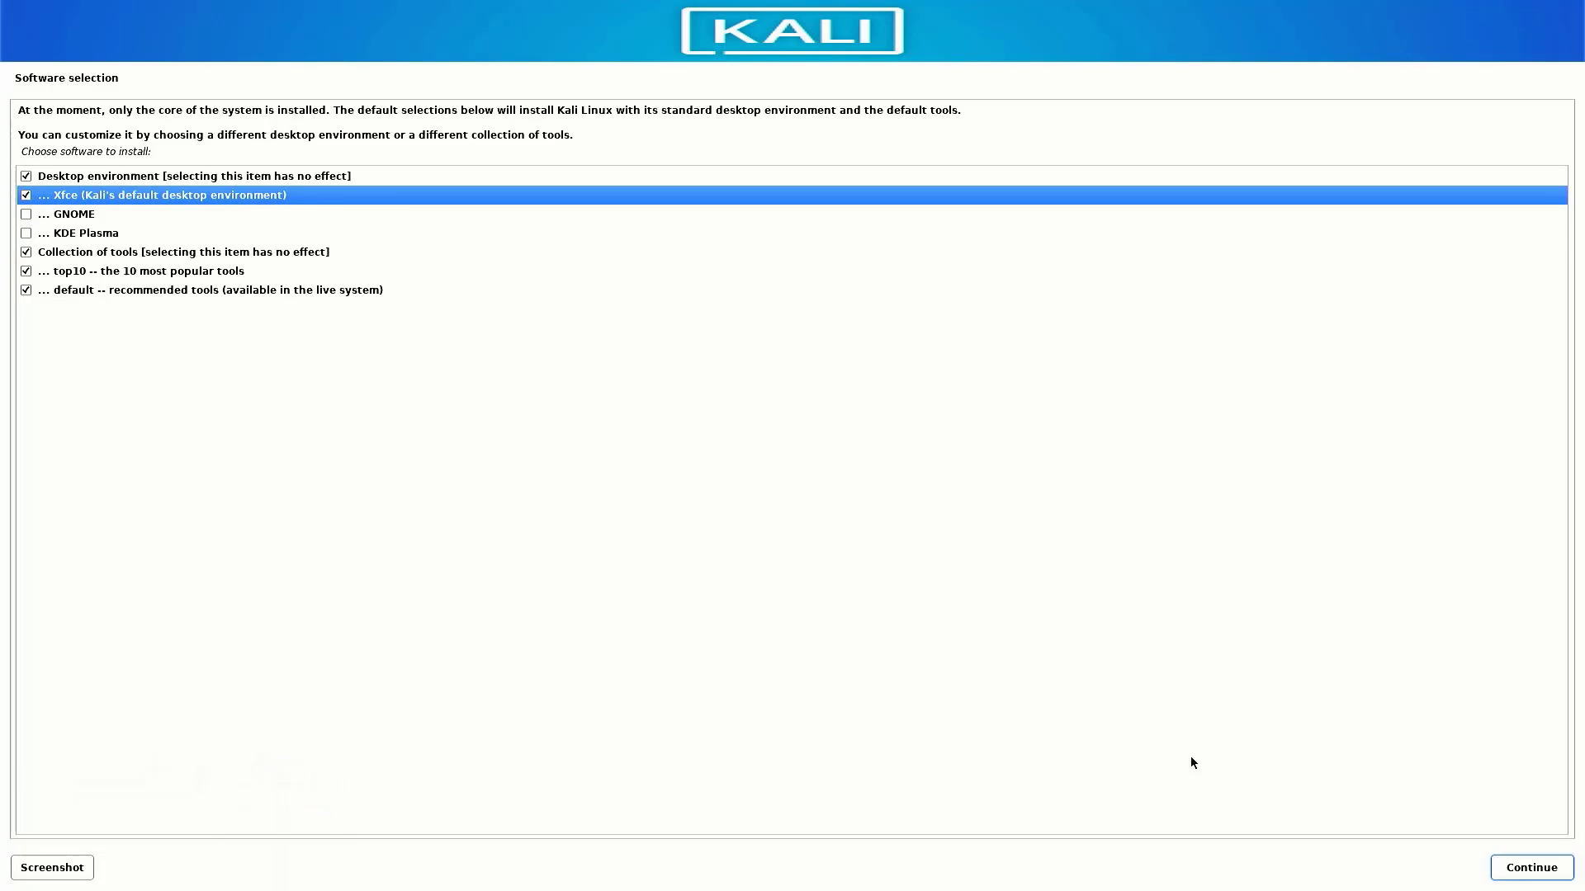
left_click(1529, 868)
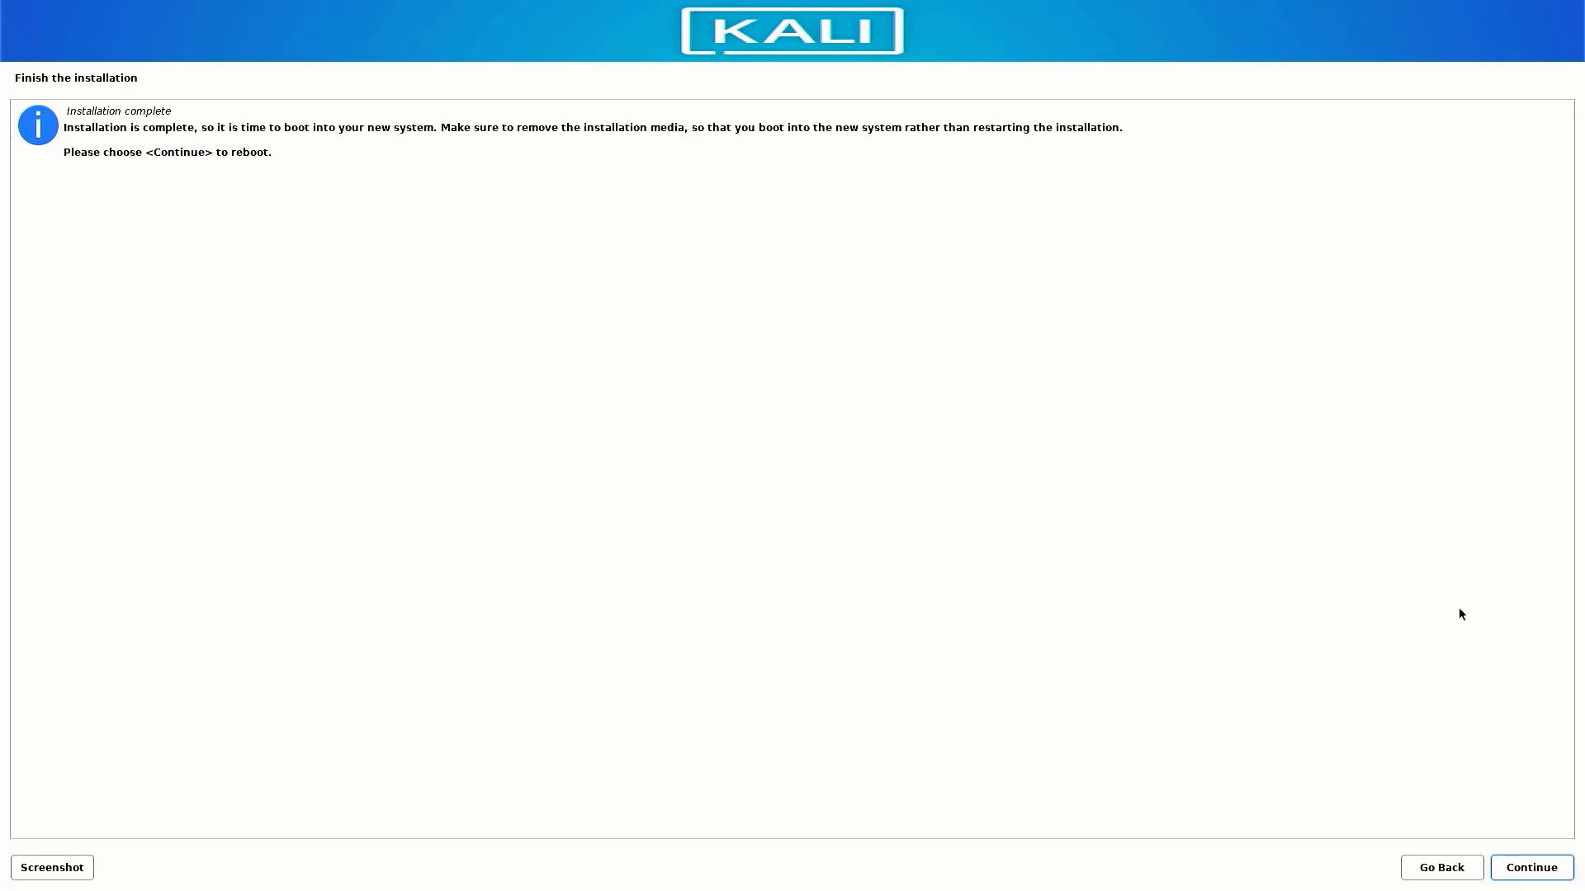
mouse_move(84, 166)
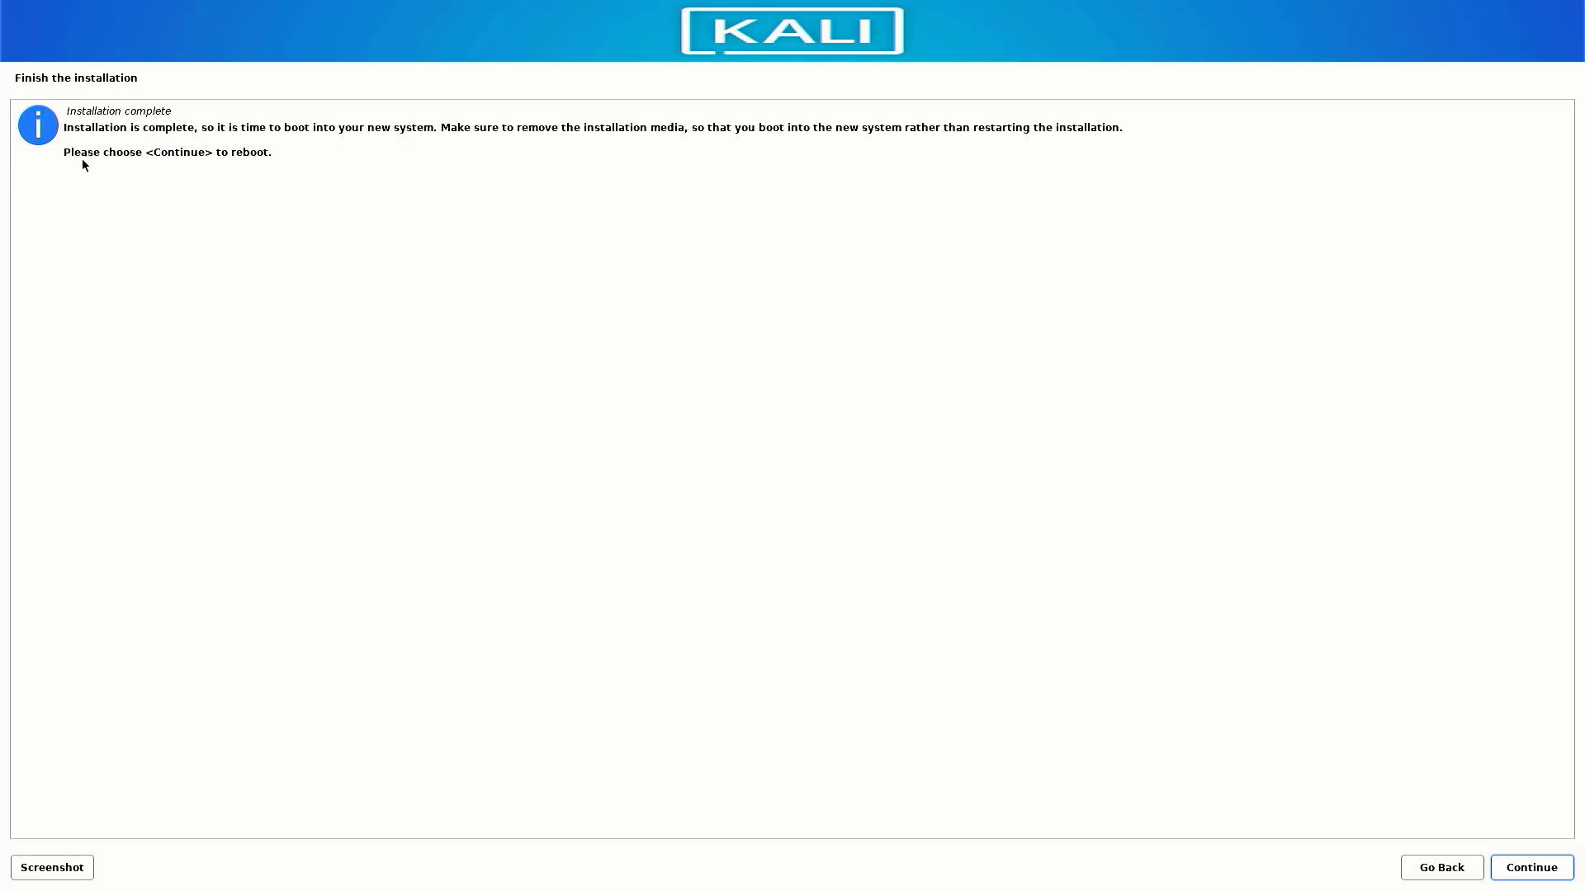
Accept 'Installation complete' to reboot into the newly installed Kali system
left_click(1531, 868)
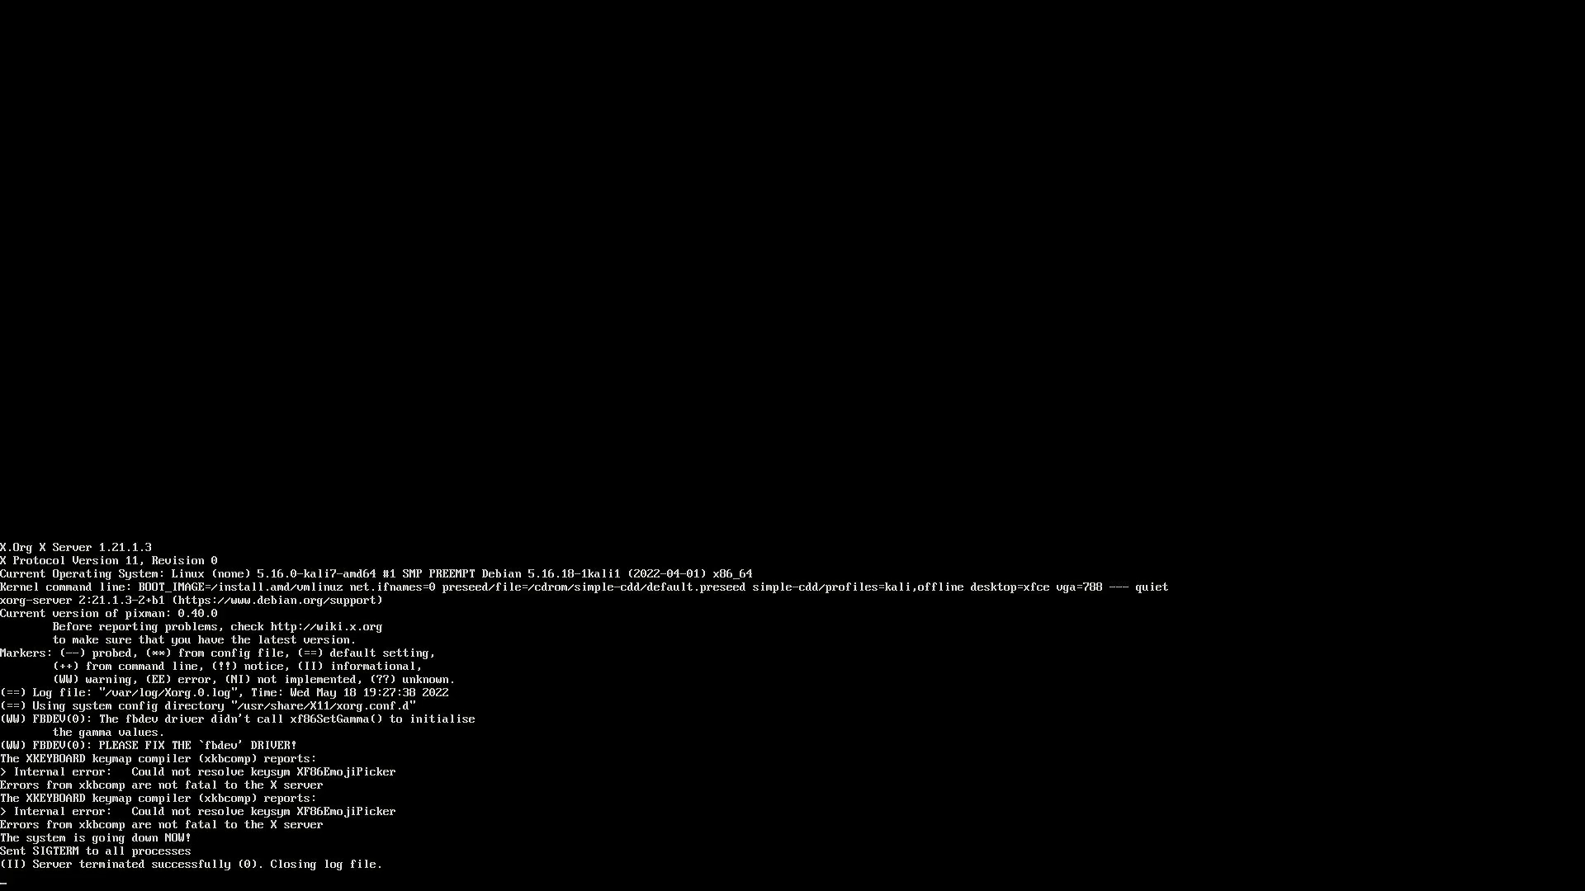